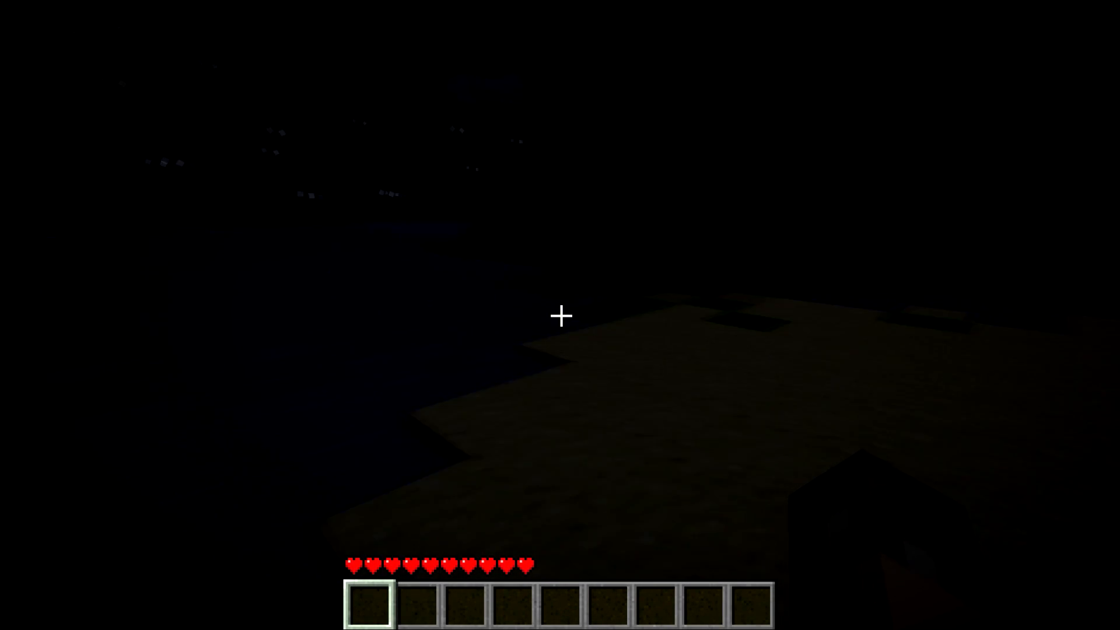
pyautogui.moveTo(561, 316)
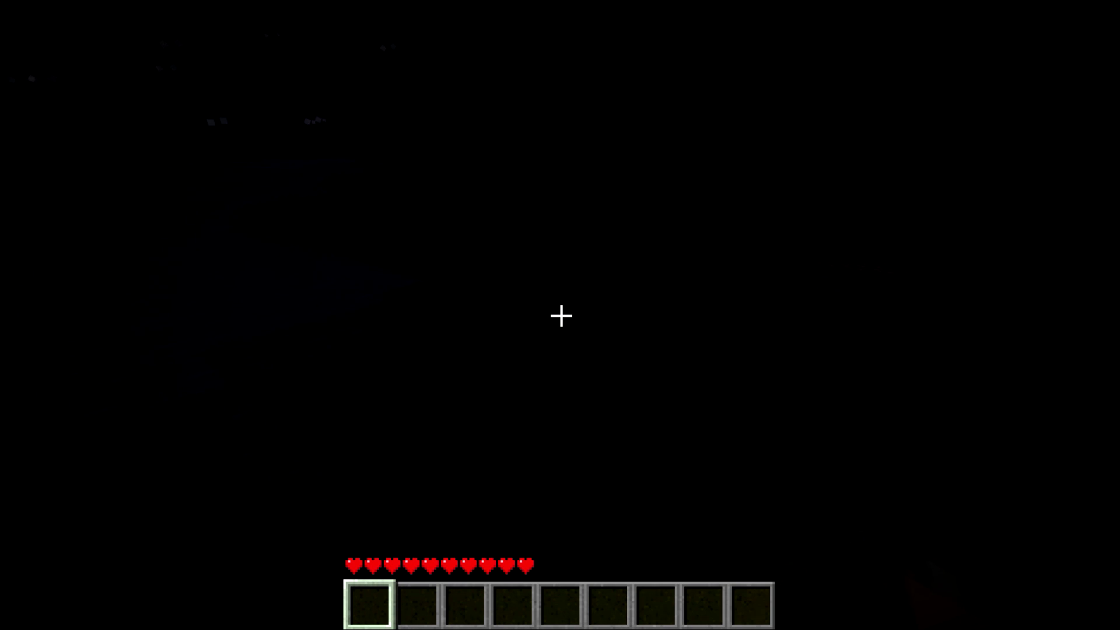
pyautogui.moveTo(560, 317)
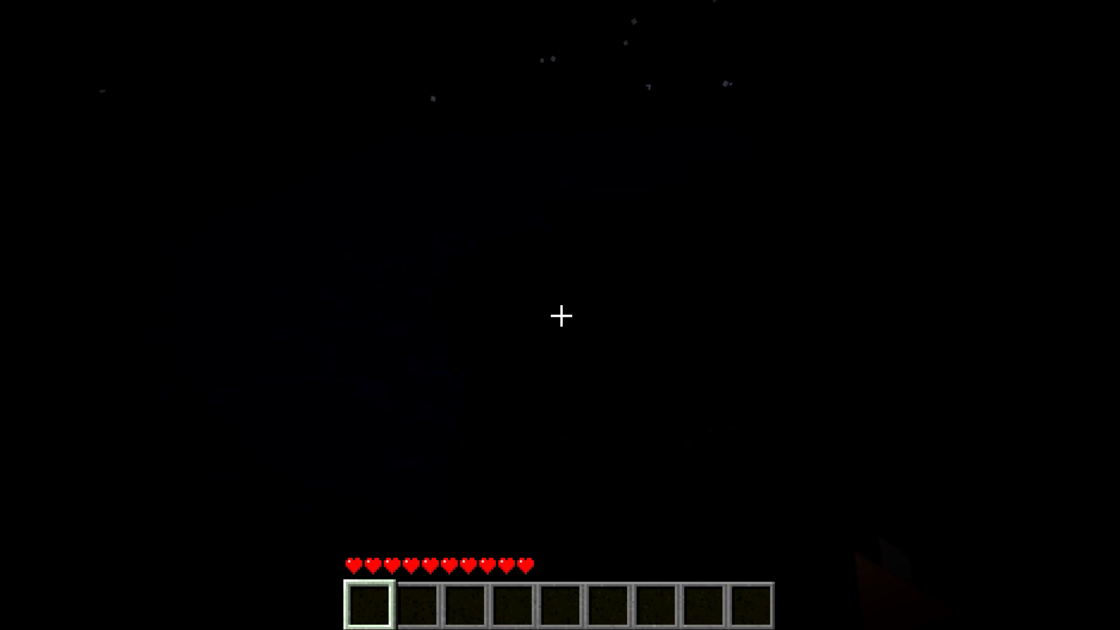
pyautogui.moveTo(560, 316)
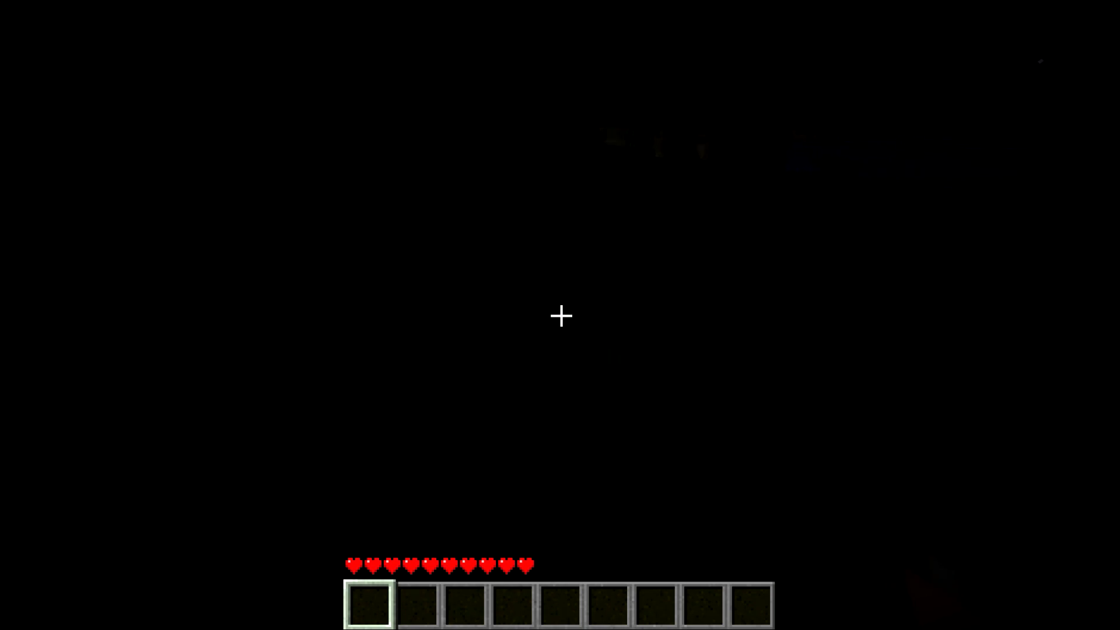
pyautogui.moveTo(560, 316)
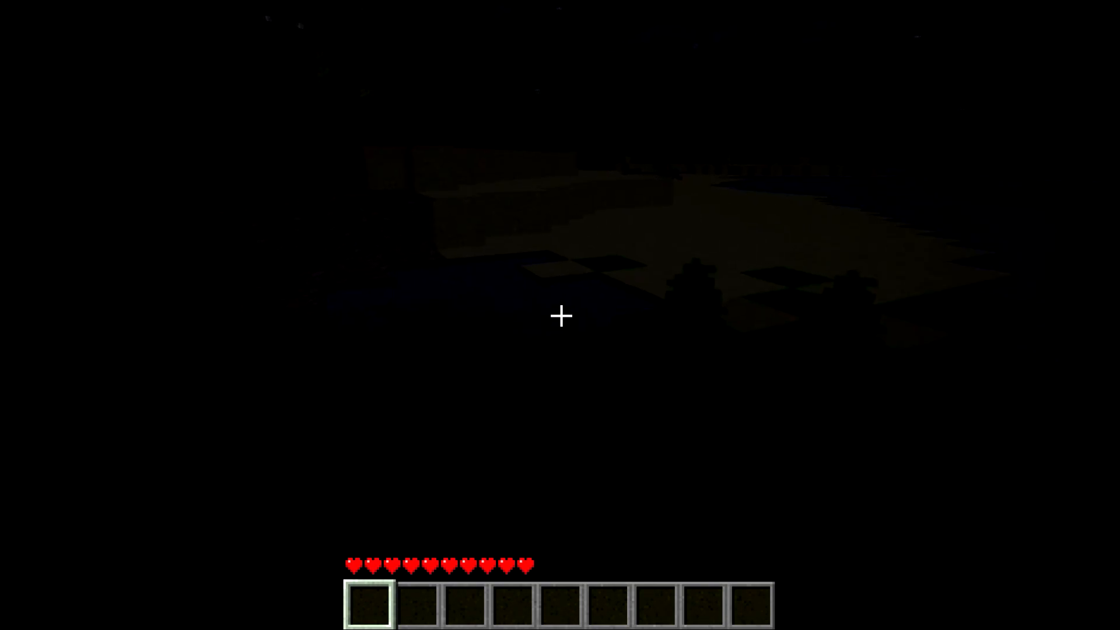
pyautogui.moveTo(561, 317)
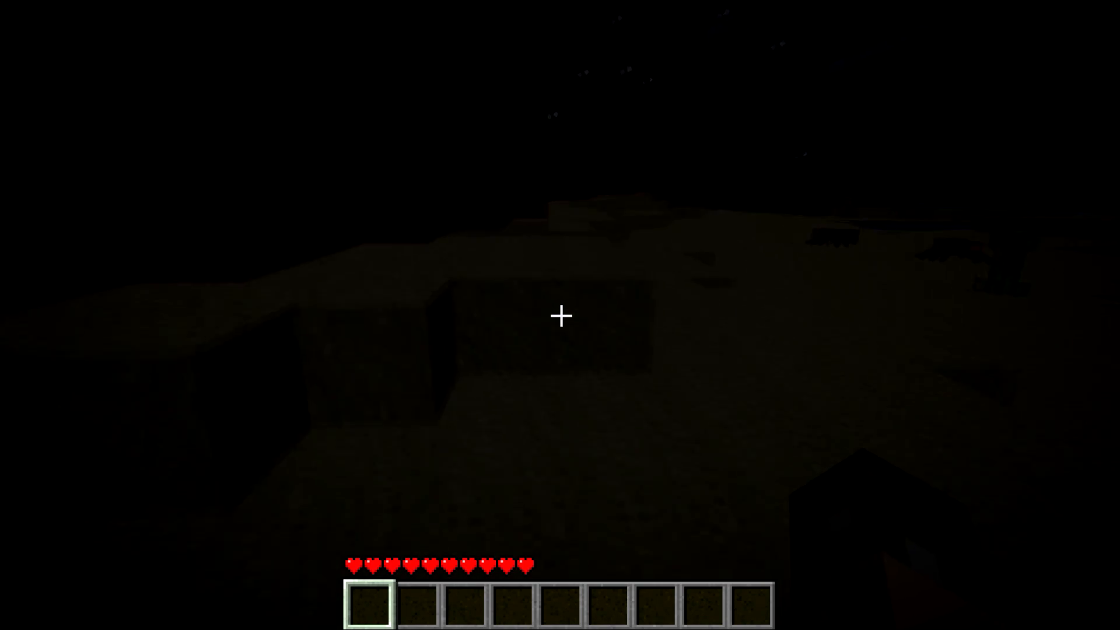
pyautogui.moveTo(560, 315)
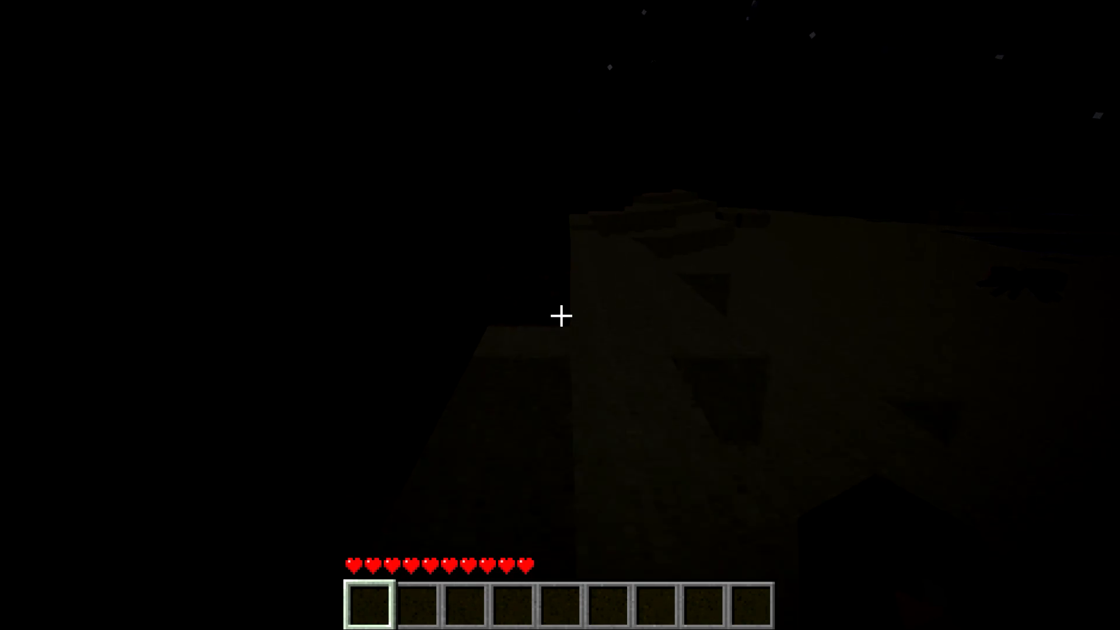
pyautogui.moveTo(560, 315)
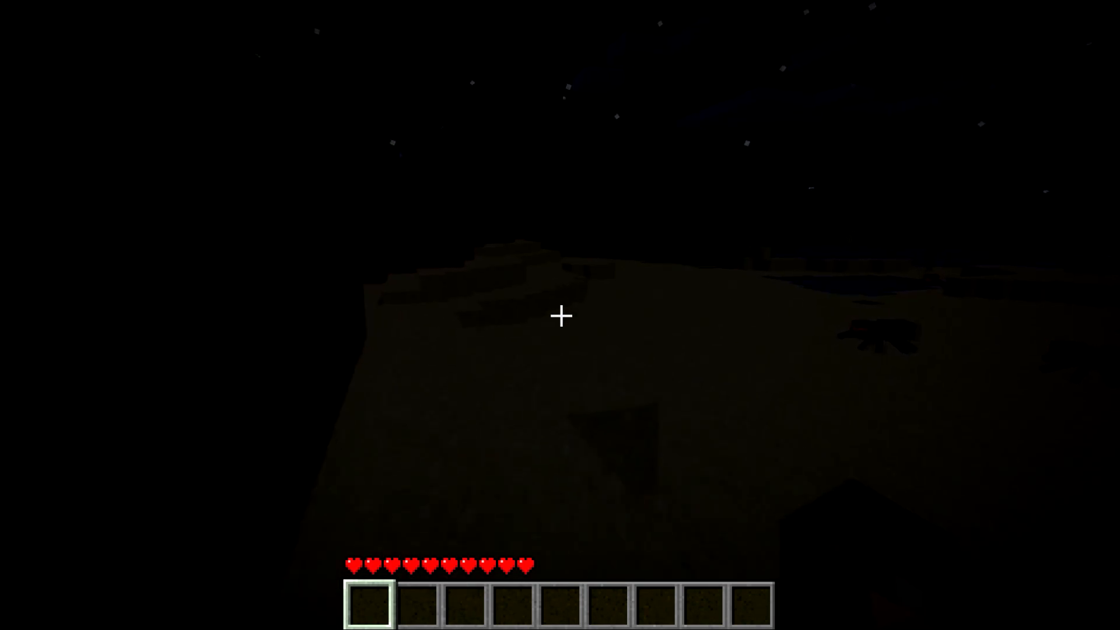
pyautogui.moveTo(560, 316)
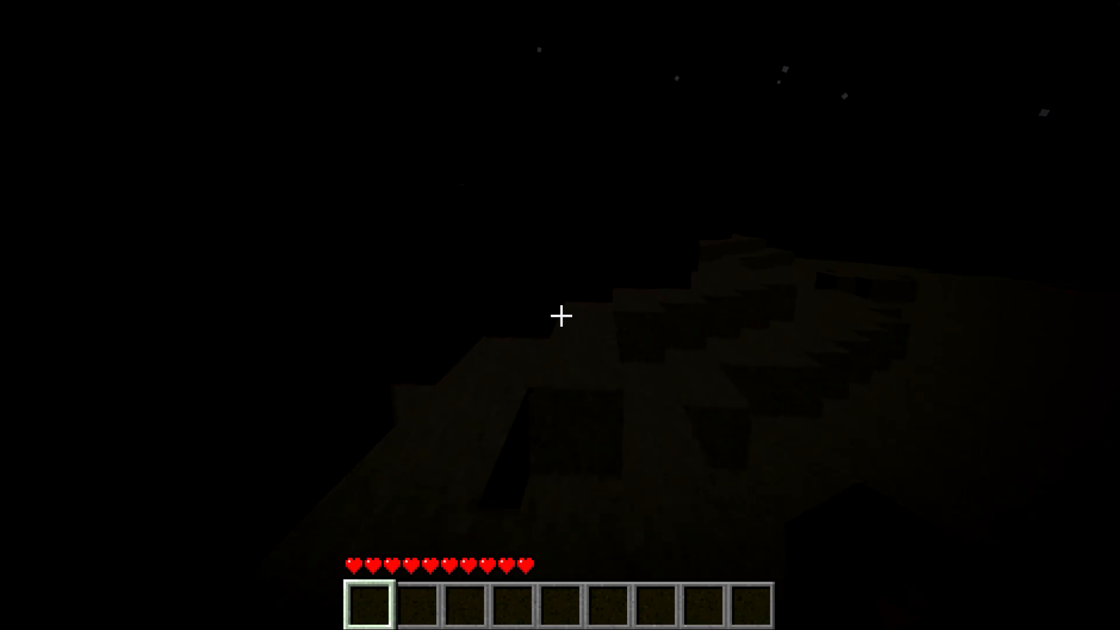
pyautogui.moveTo(560, 315)
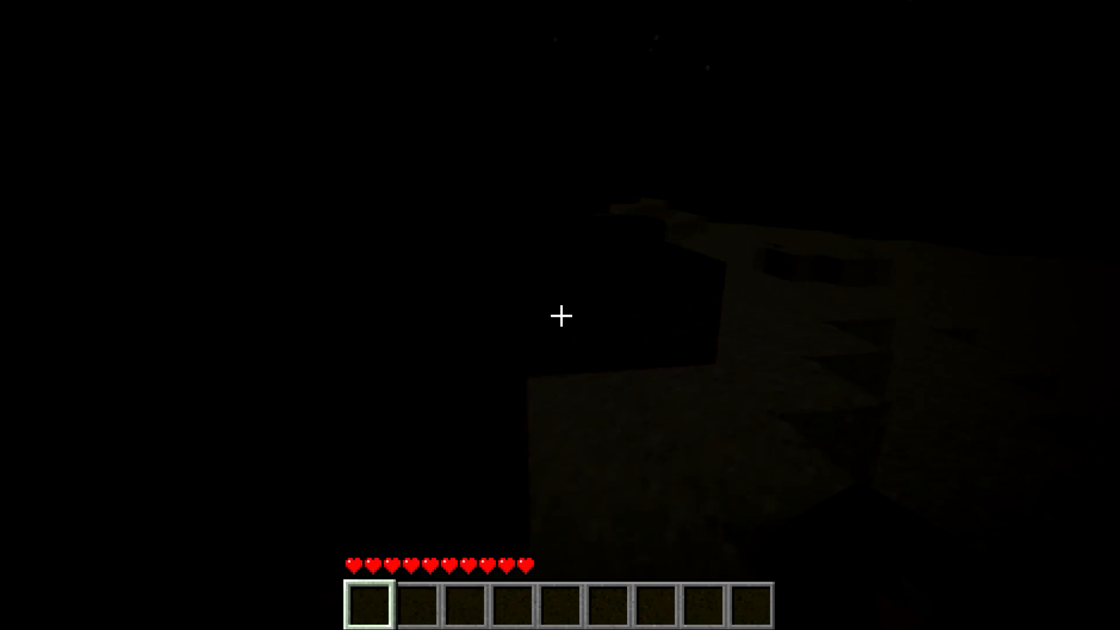
pyautogui.moveTo(560, 315)
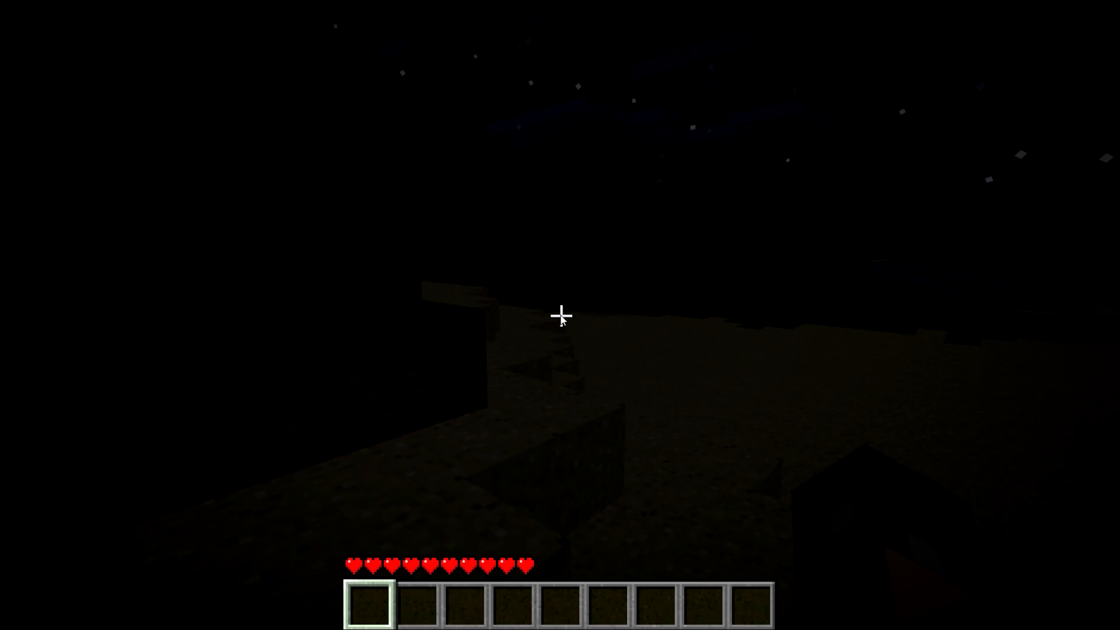
pyautogui.moveTo(561, 317)
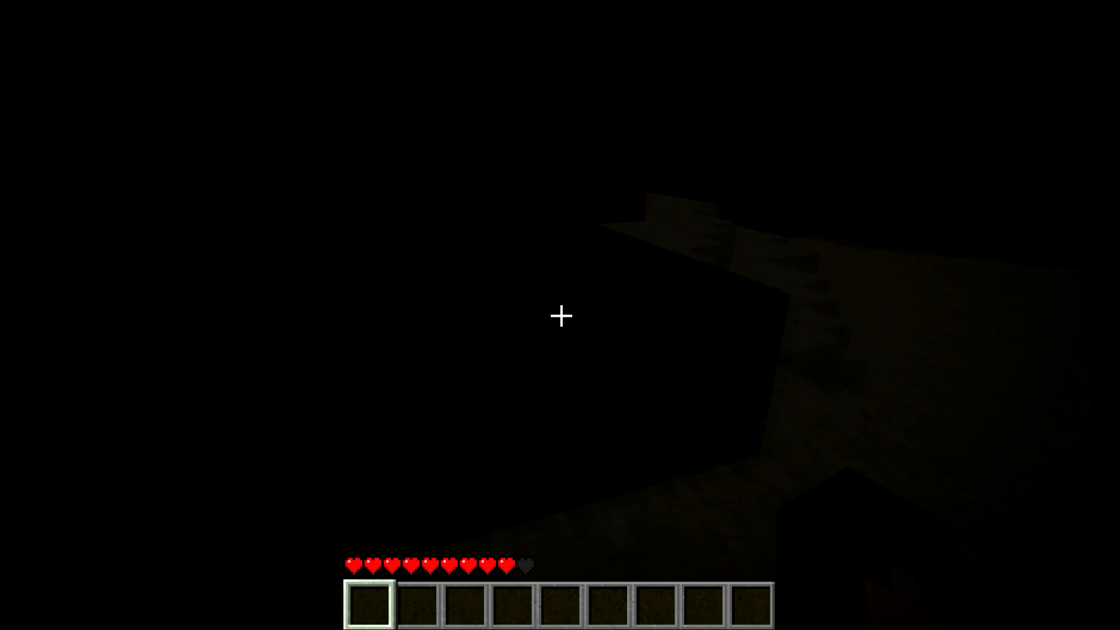
# Check the player's skin in the inventory, then leave the game and scroll the ragezone guide to its setup method.
pyautogui.press('e')
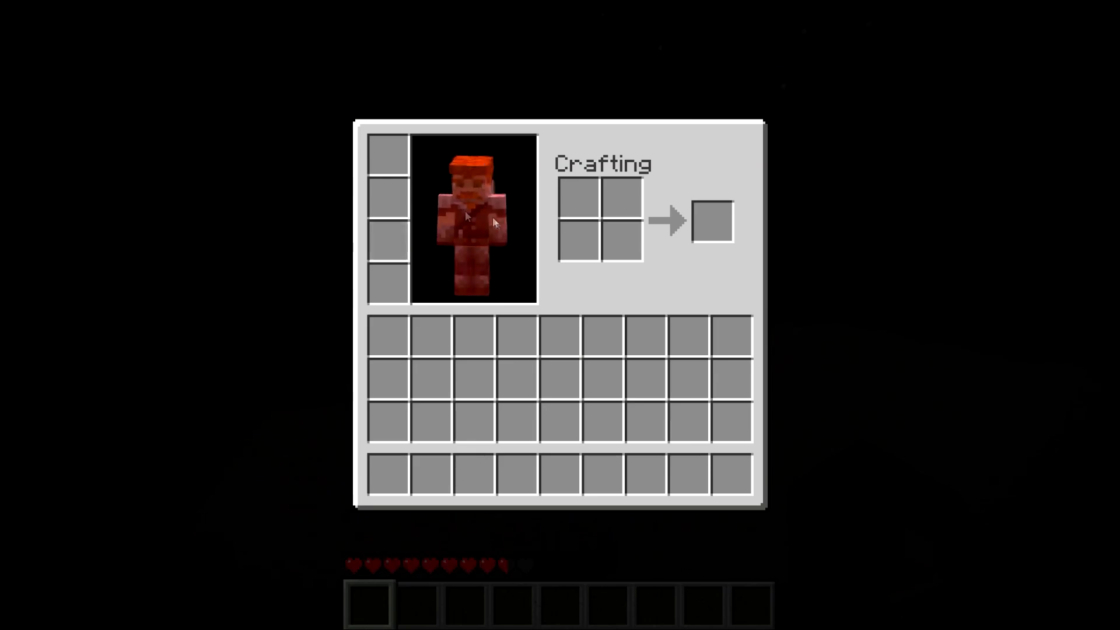
pyautogui.press('Escape')
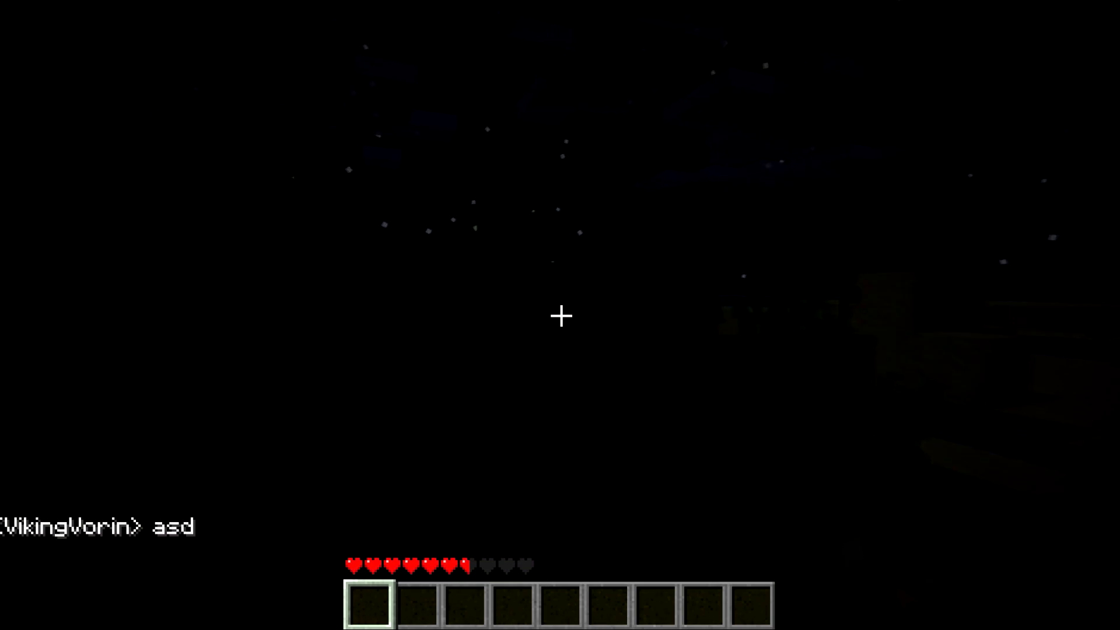
pyautogui.moveTo(560, 316)
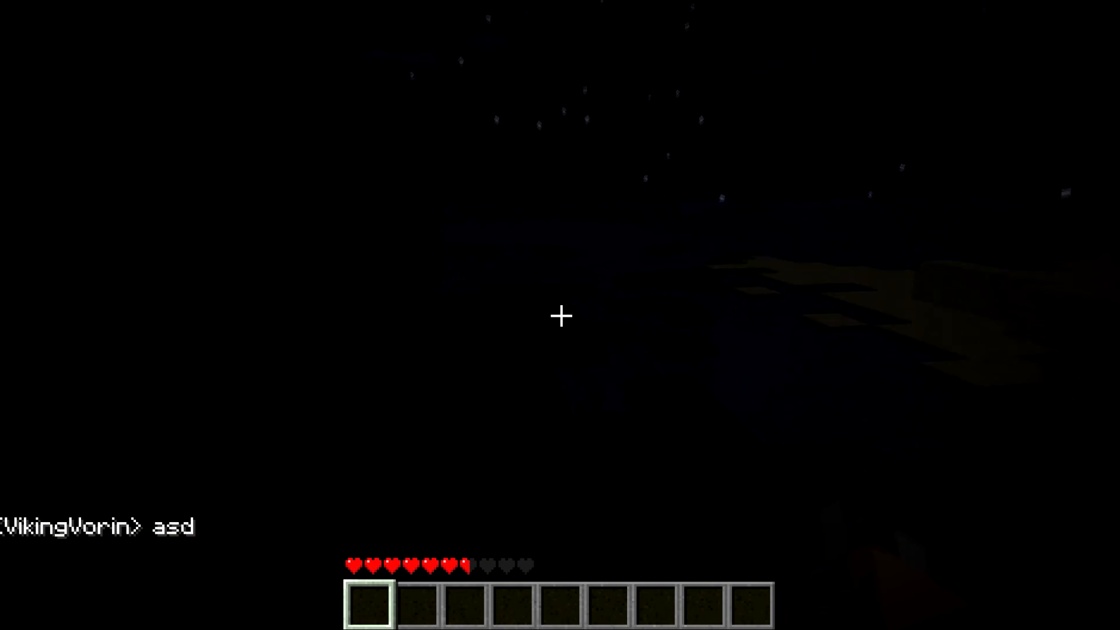
pyautogui.moveTo(560, 316)
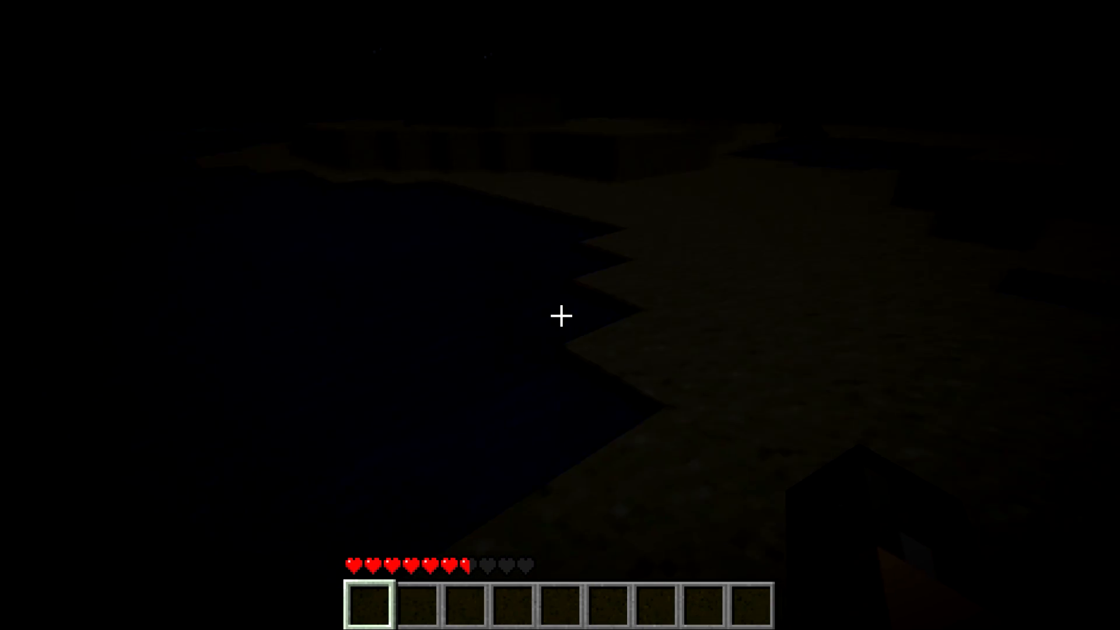
pyautogui.moveTo(561, 317)
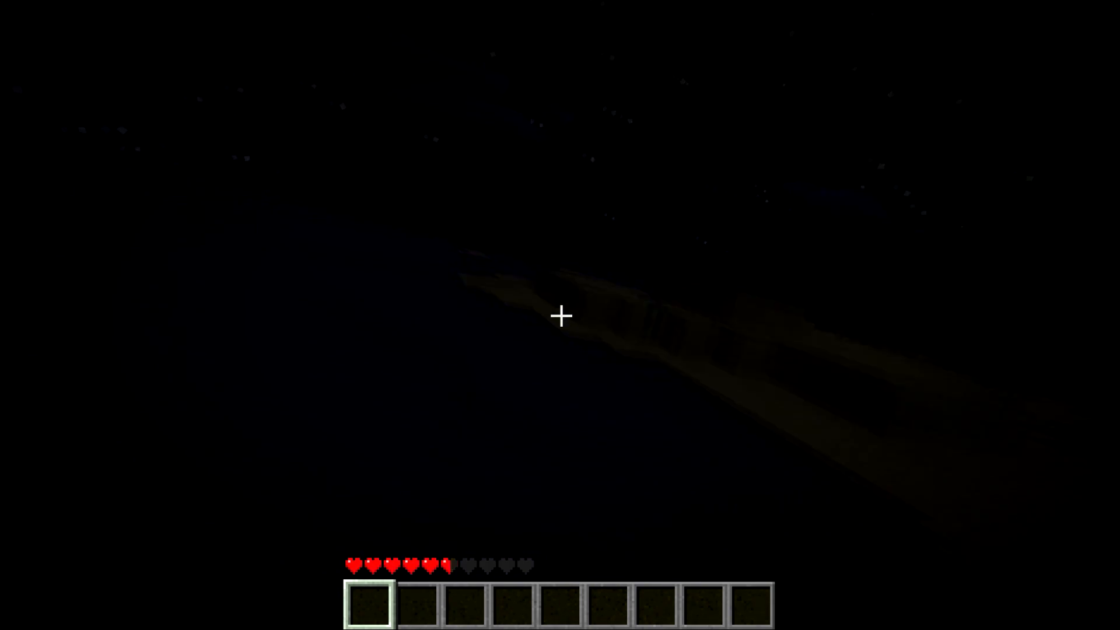
pyautogui.press('Escape')
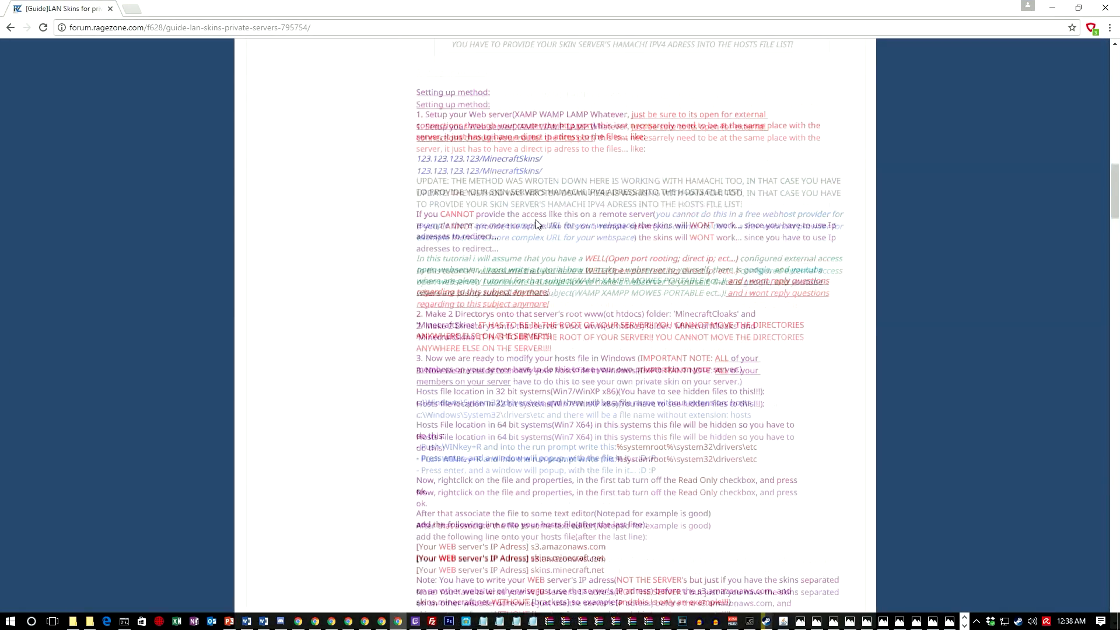
pyautogui.scroll(3)
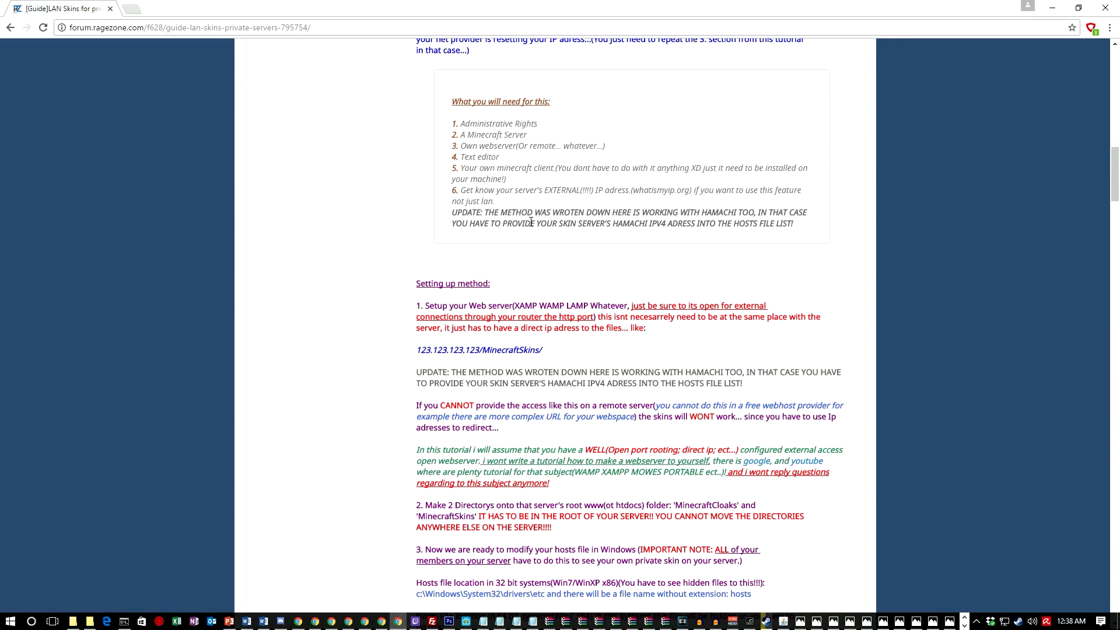
pyautogui.moveTo(531, 253)
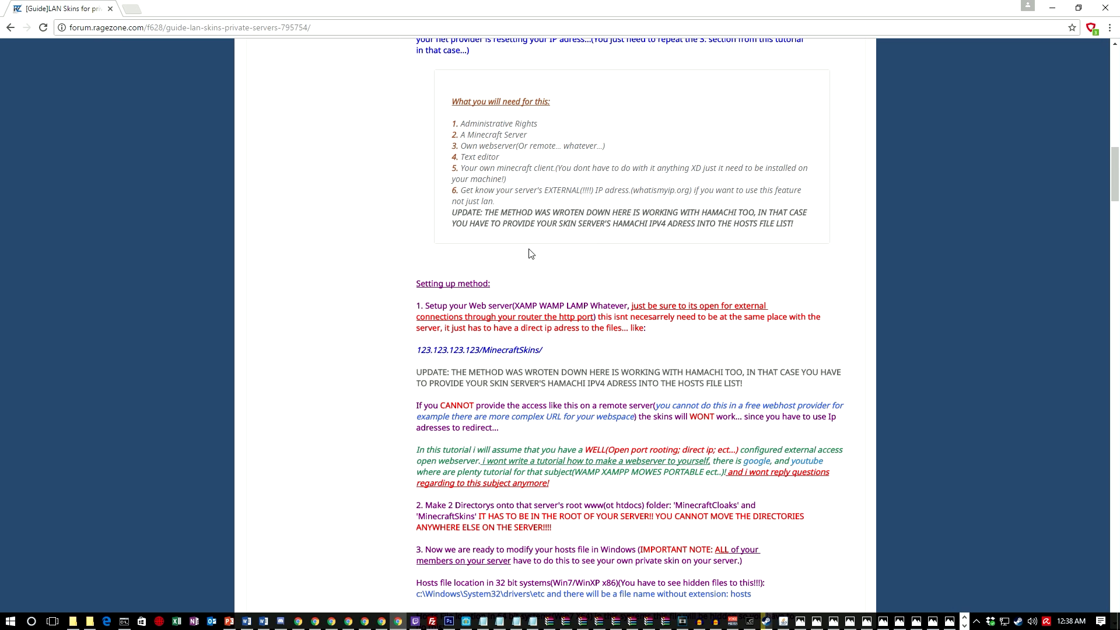
pyautogui.scroll(-3)
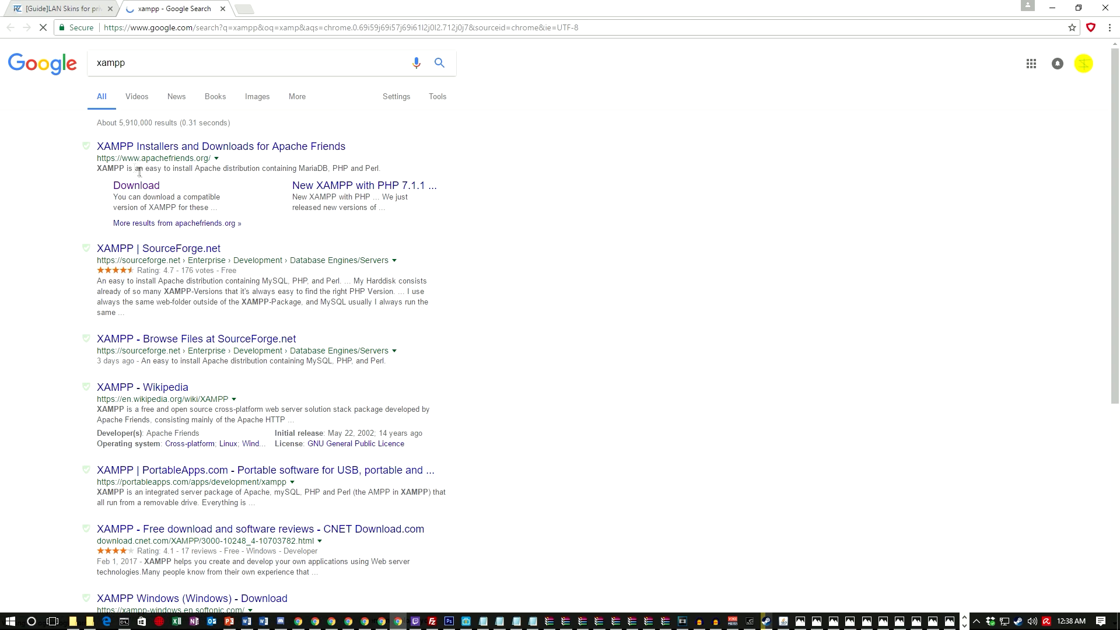
# Visit the Apache Friends XAMPP download result, then return to the LAN skins guide.
pyautogui.click(135, 186)
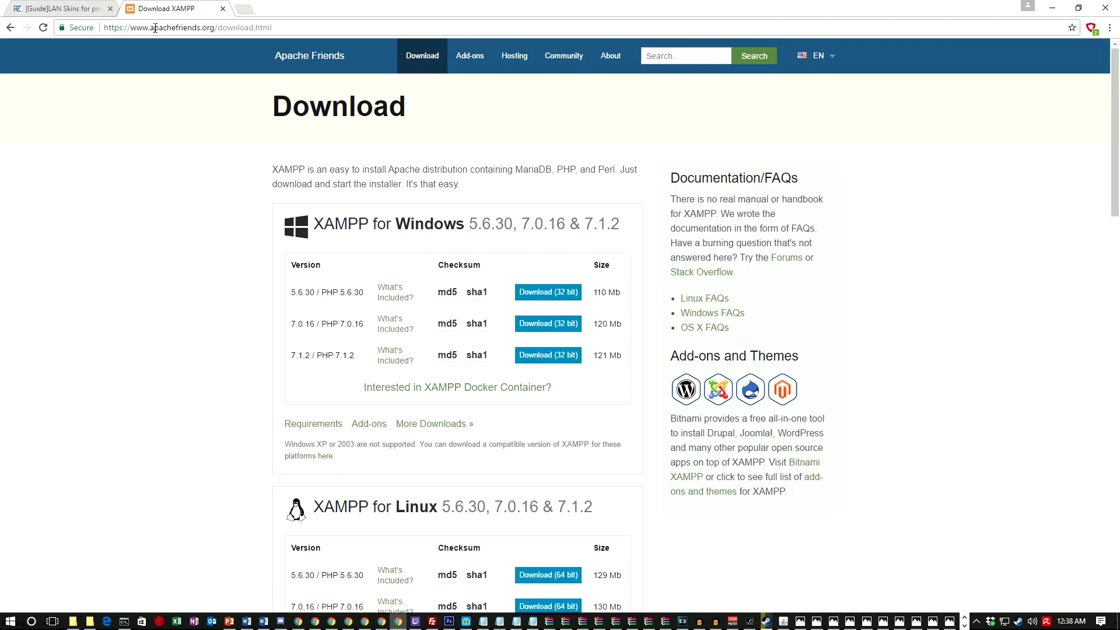
pyautogui.click(57, 8)
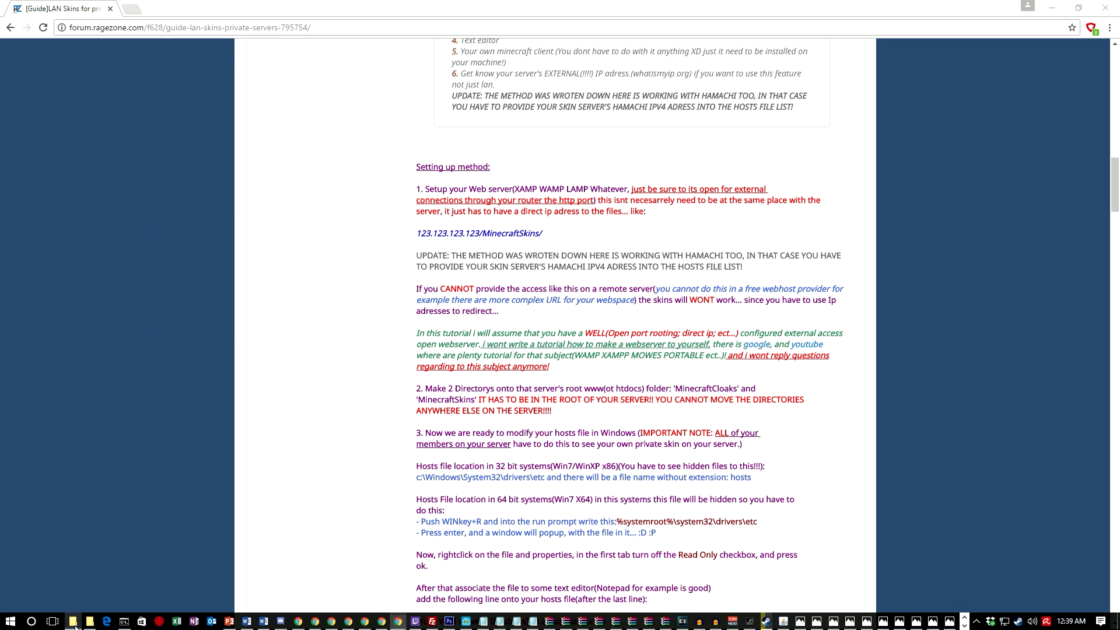
# Browse from the C: drive into C:\xampp, glance at its apache folder and select htdocs.
pyautogui.click(53, 621)
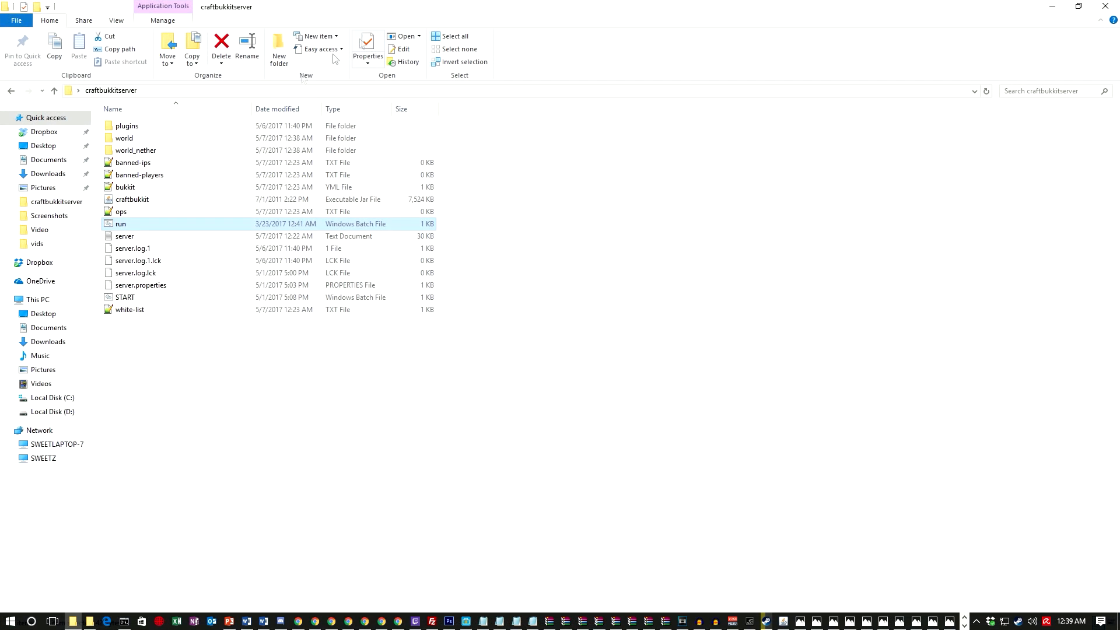
pyautogui.click(53, 398)
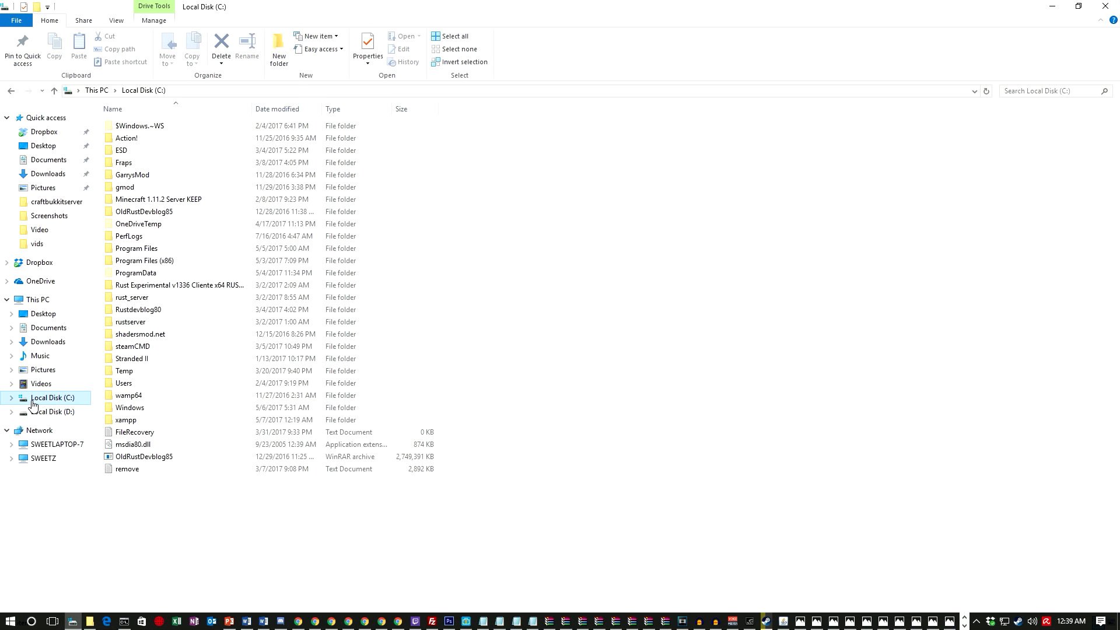
pyautogui.moveTo(143, 211)
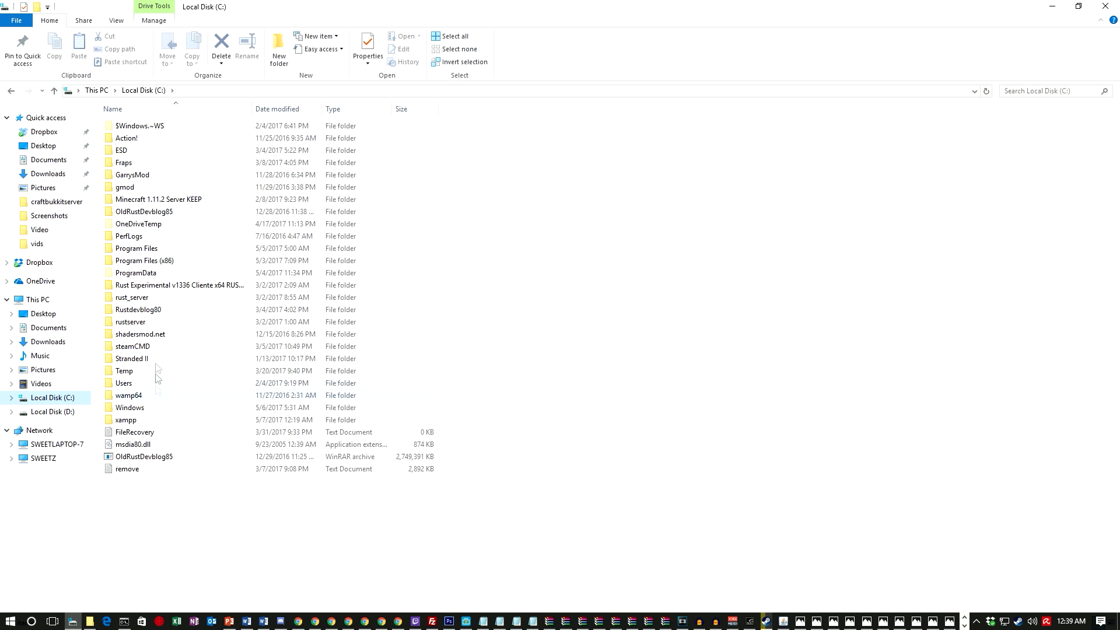
pyautogui.doubleClick(125, 420)
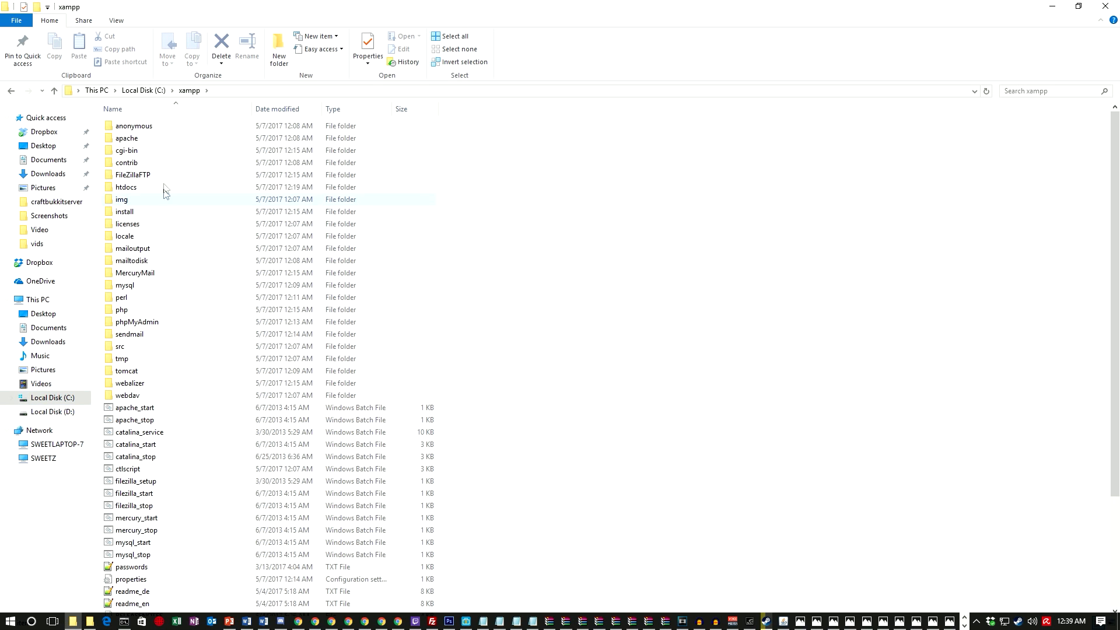
pyautogui.doubleClick(126, 137)
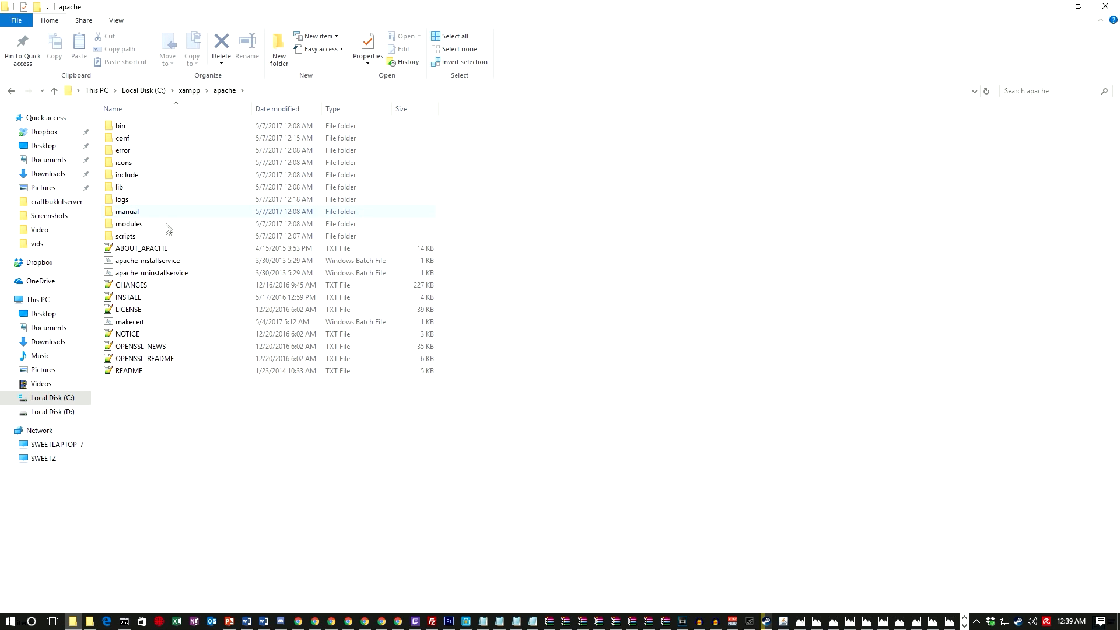
pyautogui.moveTo(180, 103)
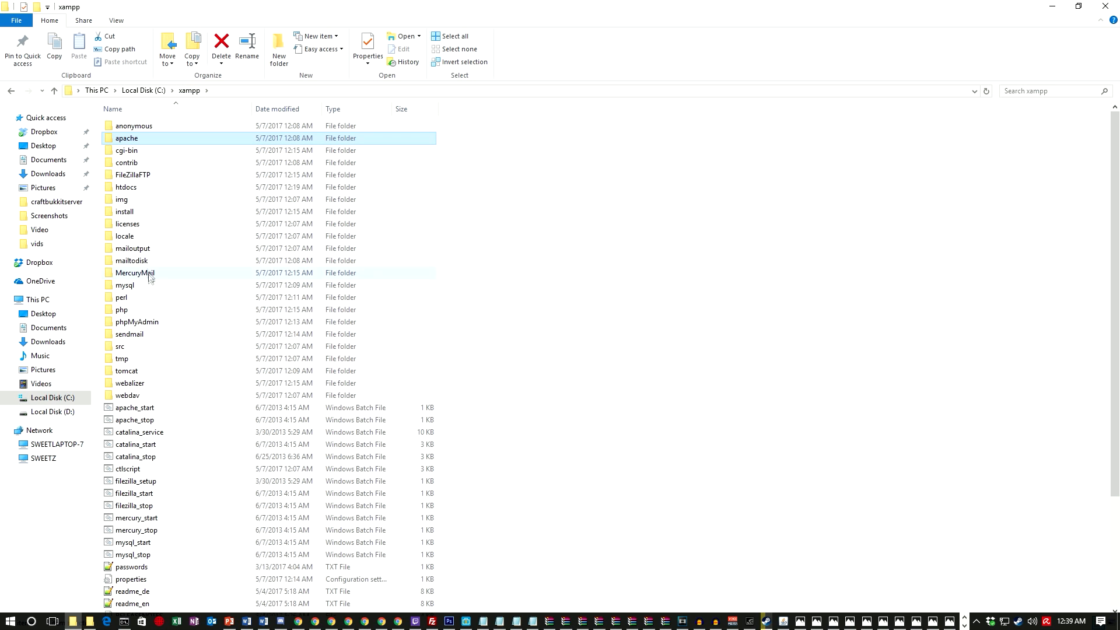
pyautogui.moveTo(179, 371)
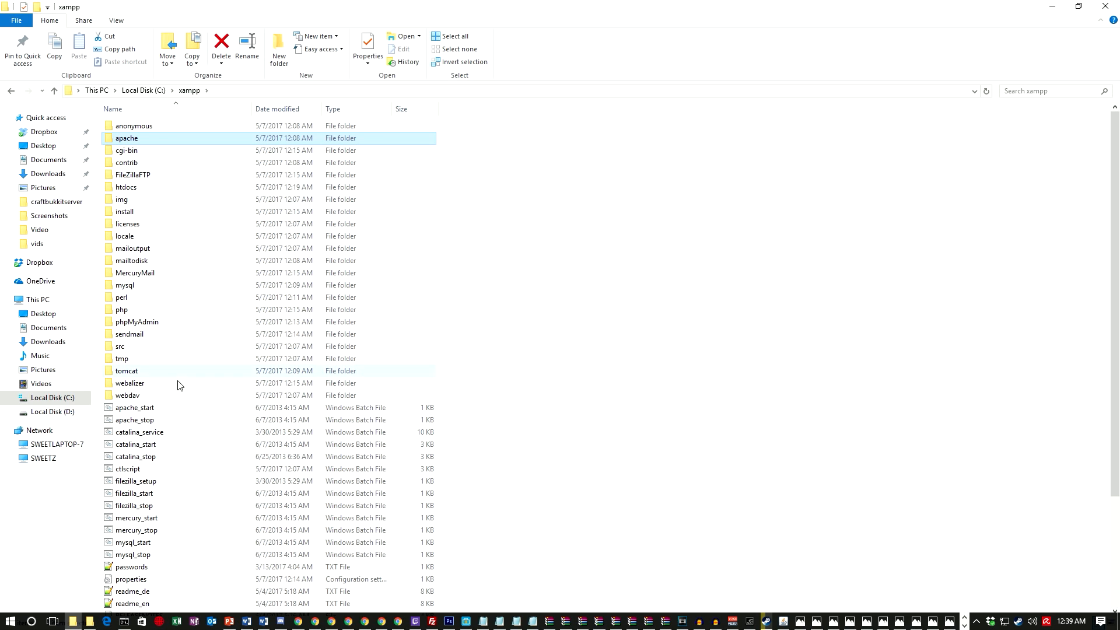
pyautogui.click(126, 186)
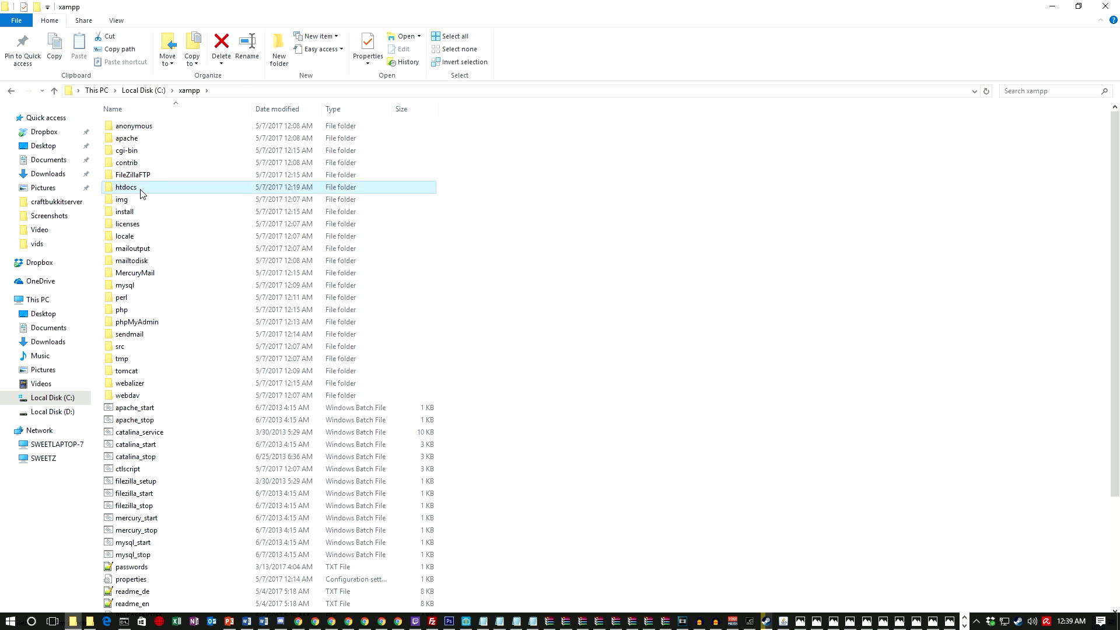
# Inspect the MinecraftSkins, MinecraftCloaks and xampp folders inside htdocs, then return to htdocs.
pyautogui.doubleClick(126, 187)
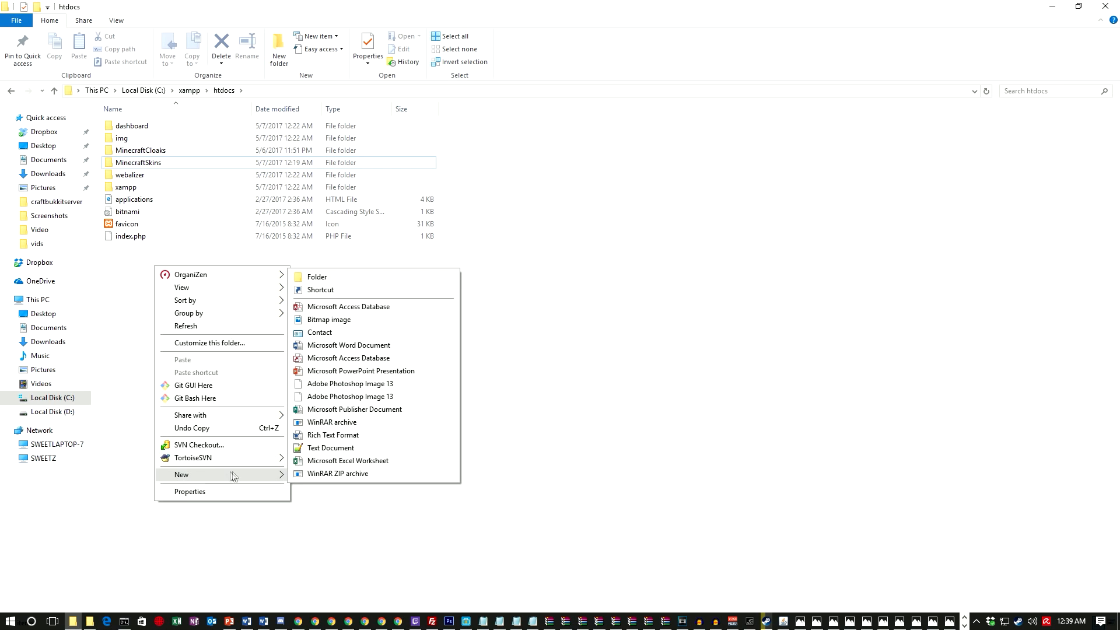
pyautogui.moveTo(285, 266)
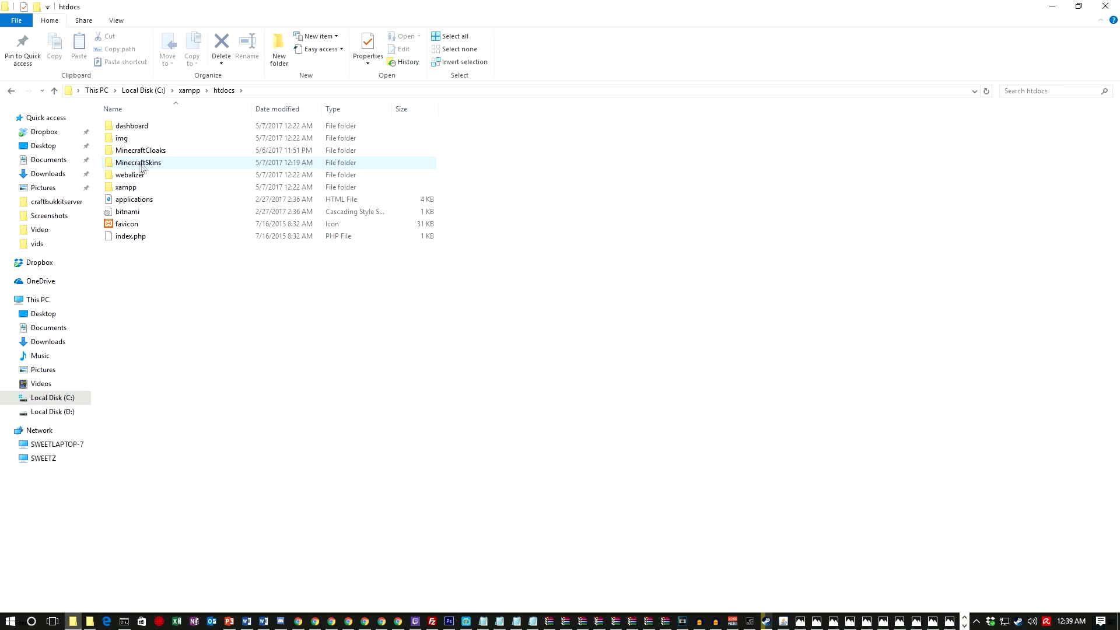
pyautogui.moveTo(138, 163)
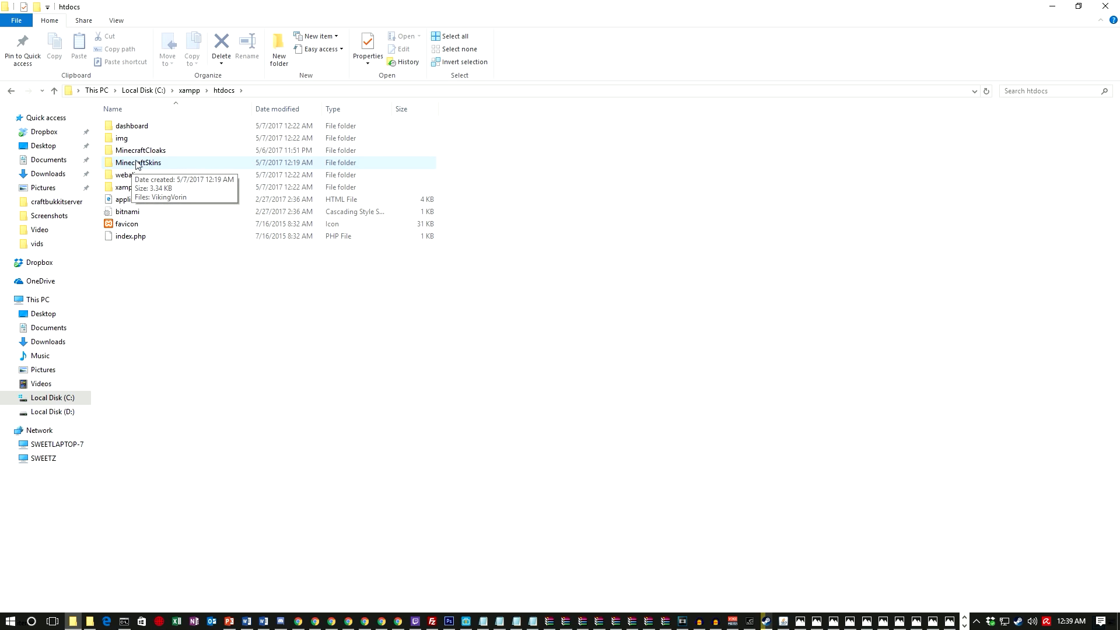
pyautogui.moveTo(118, 163)
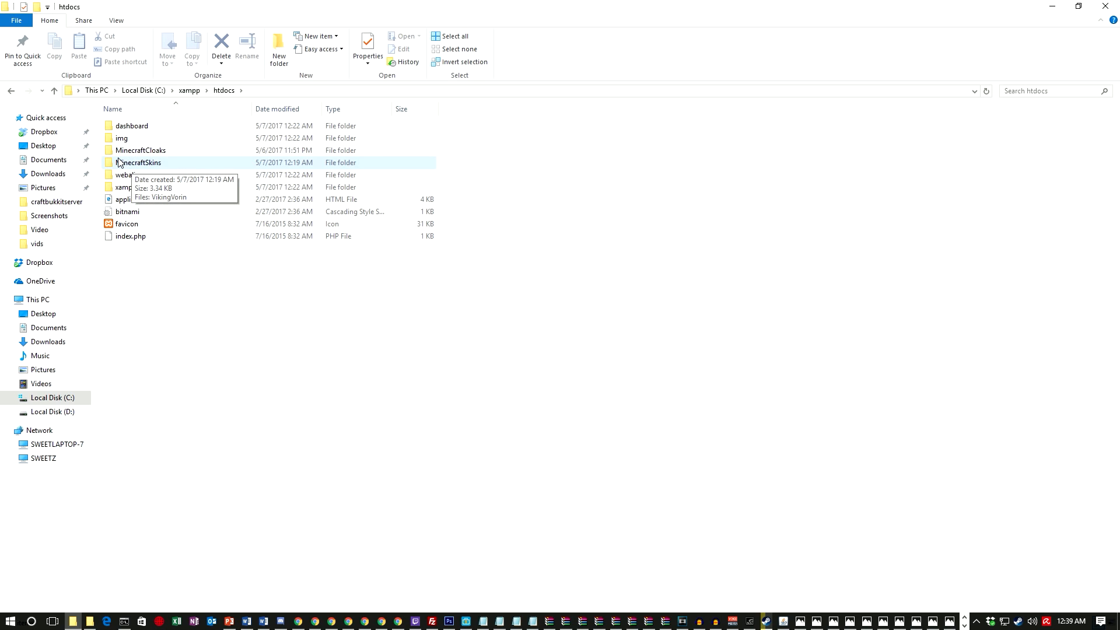
pyautogui.moveTo(162, 152)
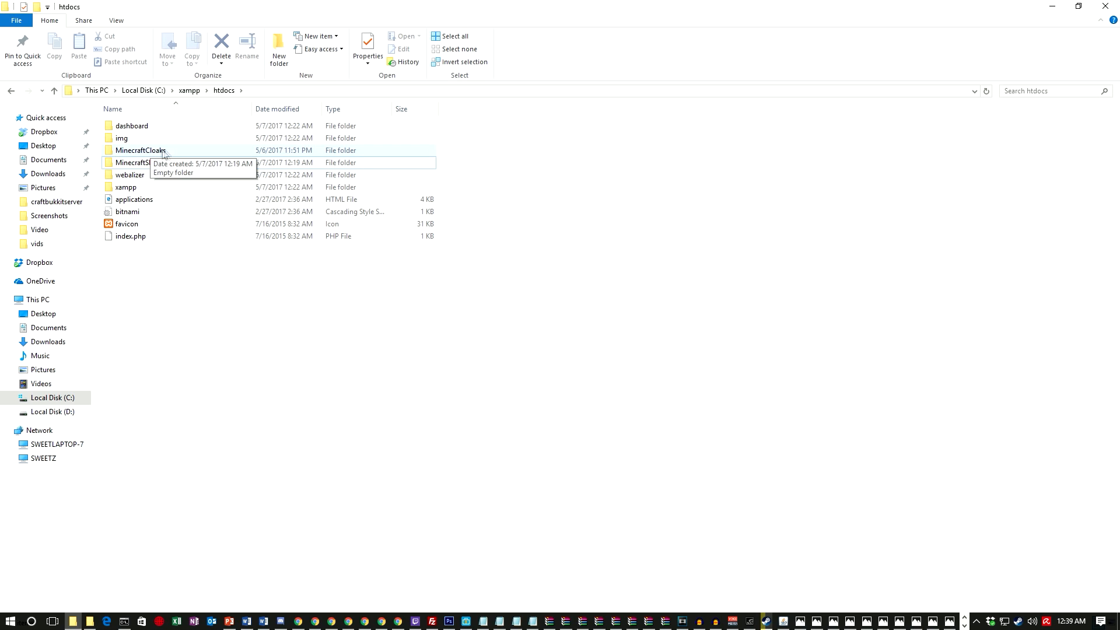
pyautogui.moveTo(137, 163)
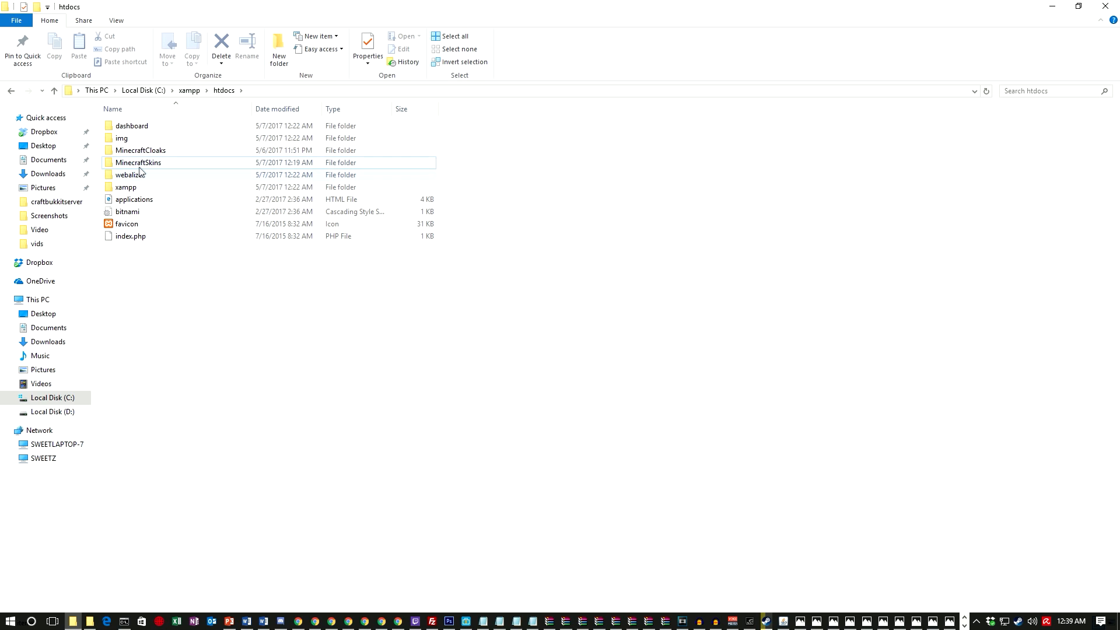
pyautogui.doubleClick(137, 162)
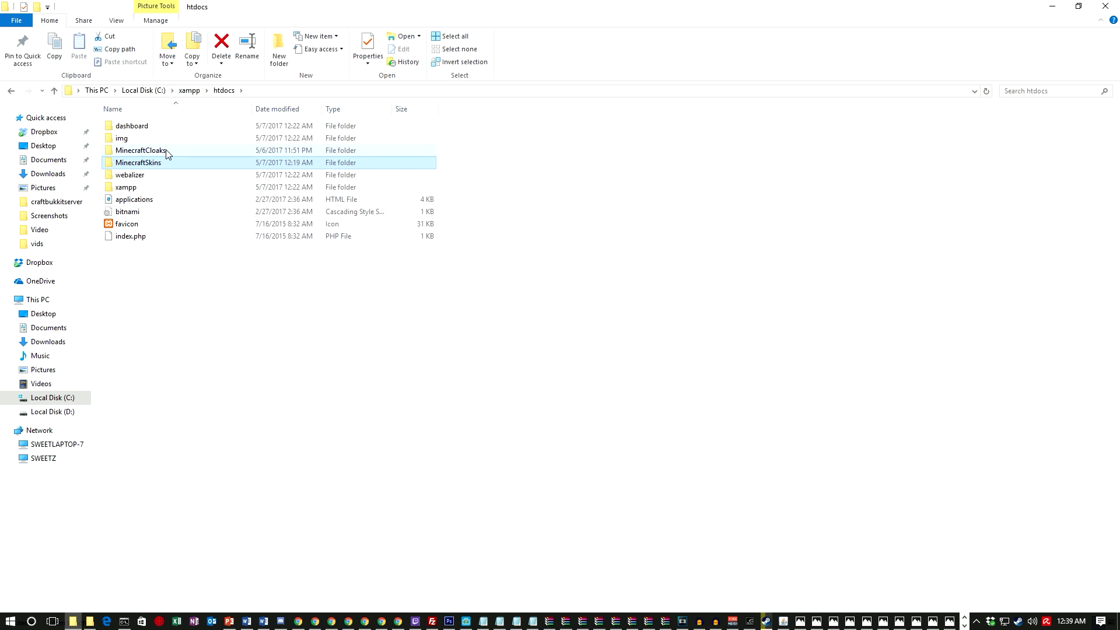
pyautogui.click(140, 151)
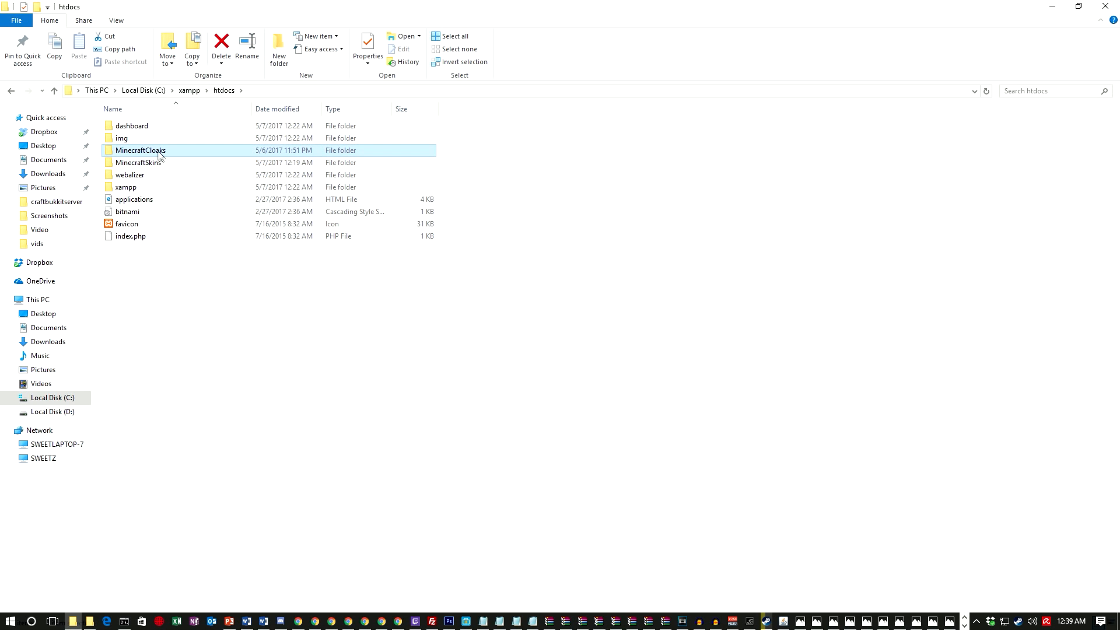
pyautogui.click(138, 162)
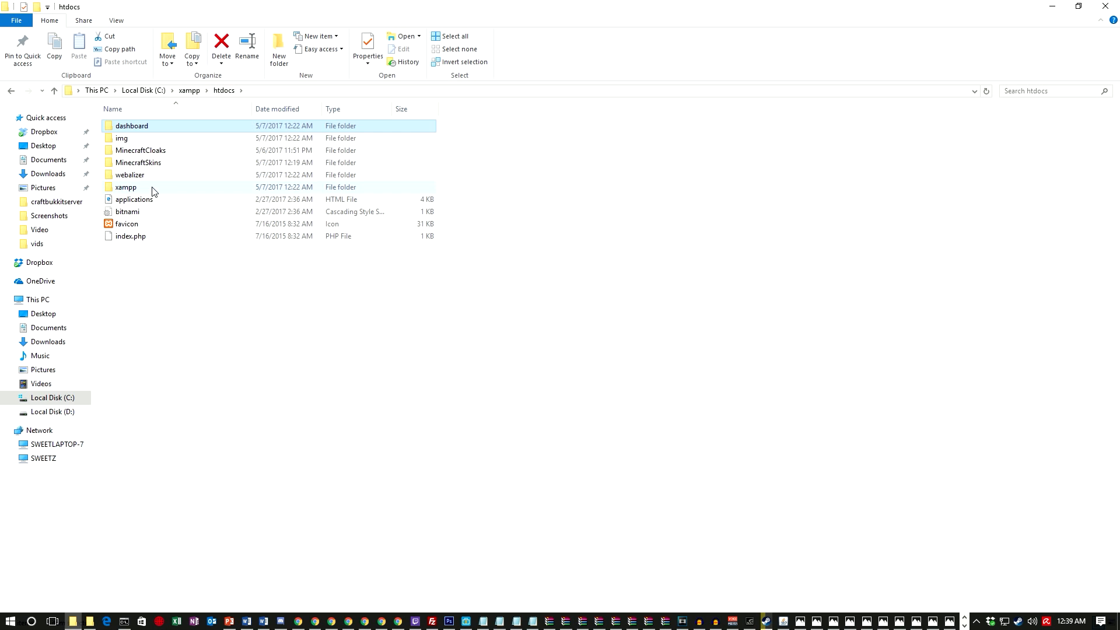
pyautogui.doubleClick(126, 186)
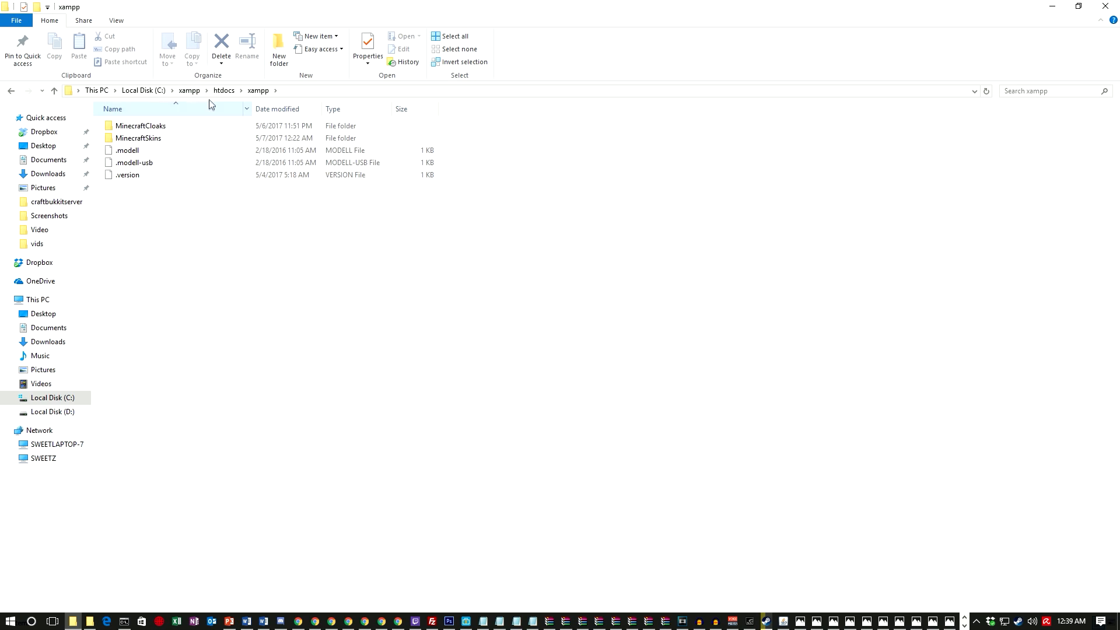
pyautogui.click(224, 90)
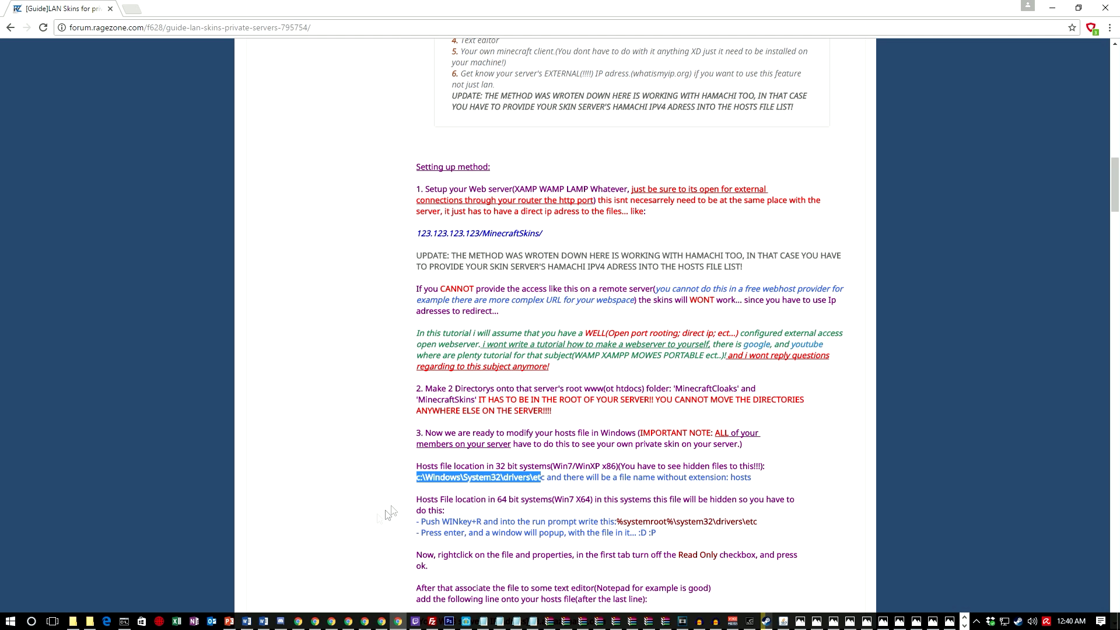
# Use the Run box to go to c:\Windows\System32\drivers\etc, the hosts file folder.
pyautogui.click(11, 620)
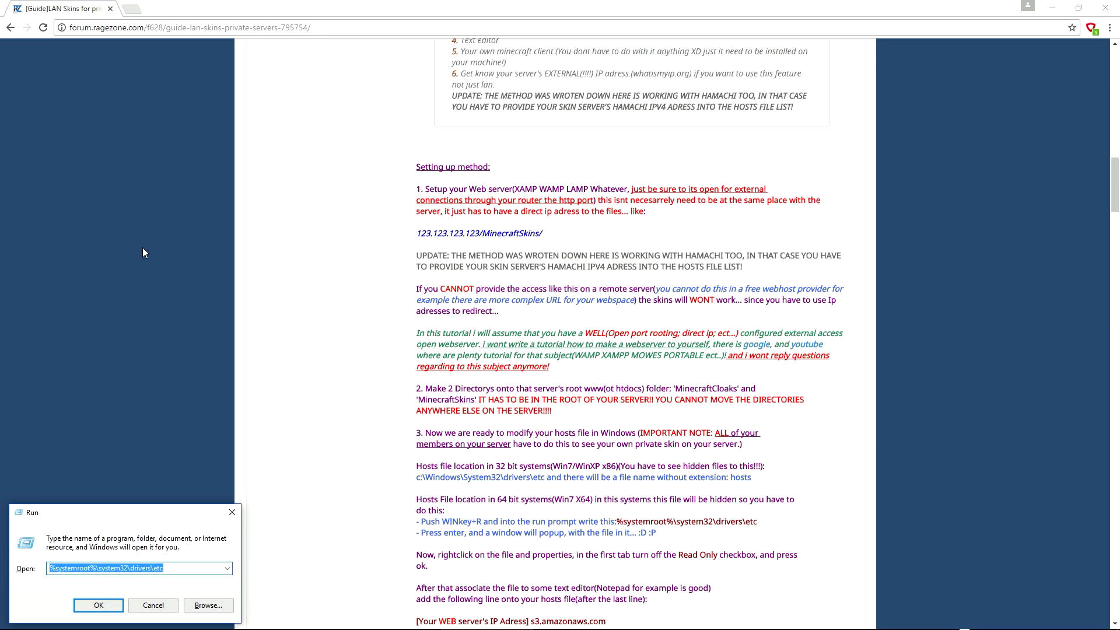
pyautogui.write('c:\\Windows\\System32\\drivers\\et')
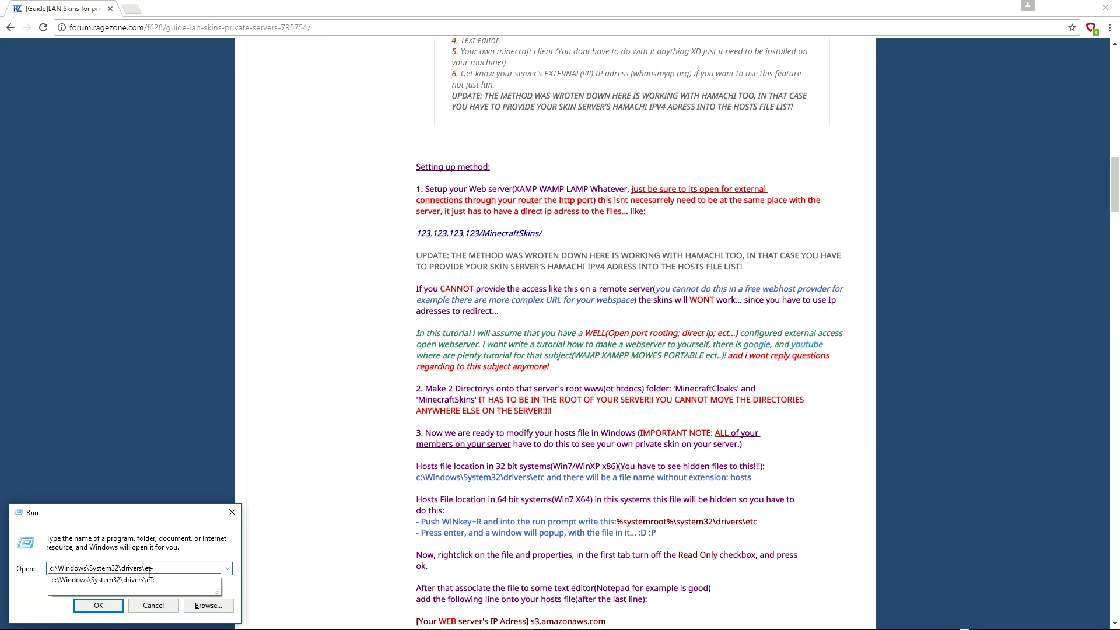
pyautogui.click(102, 580)
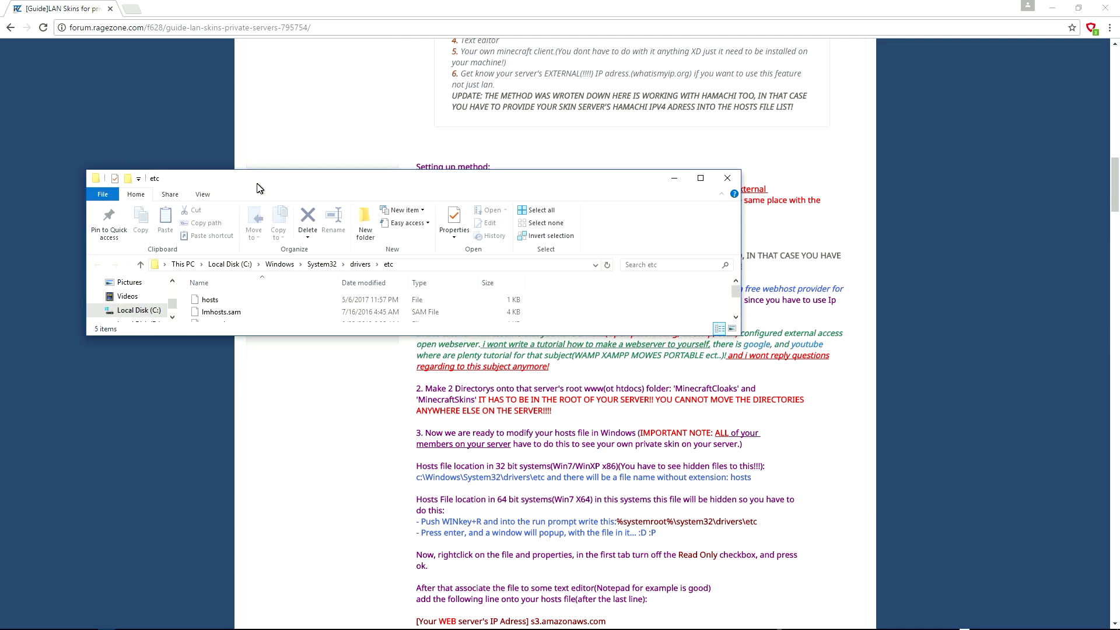
# Maximize the etc folder, check the hosts file's options and open it in Notepad++.
pyautogui.click(699, 177)
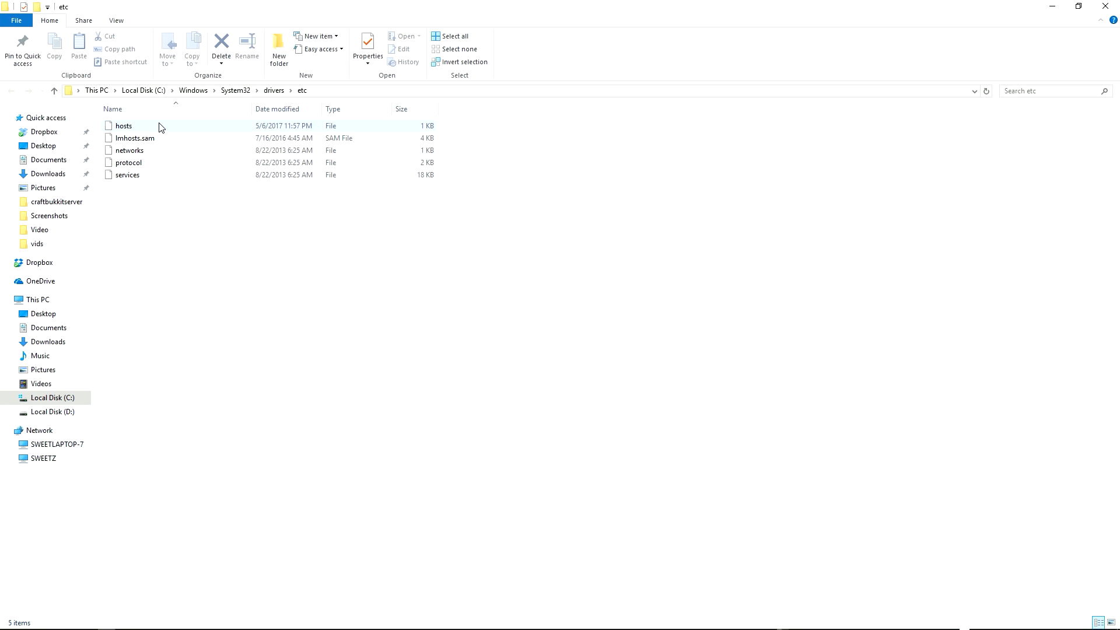
pyautogui.click(124, 126)
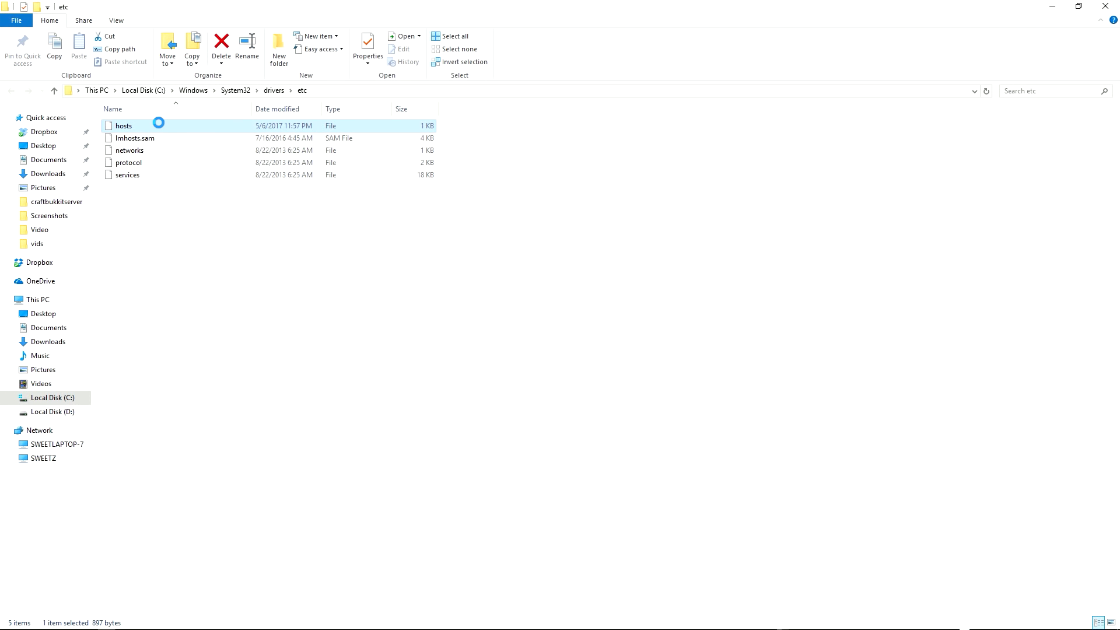
pyautogui.rightClick(122, 126)
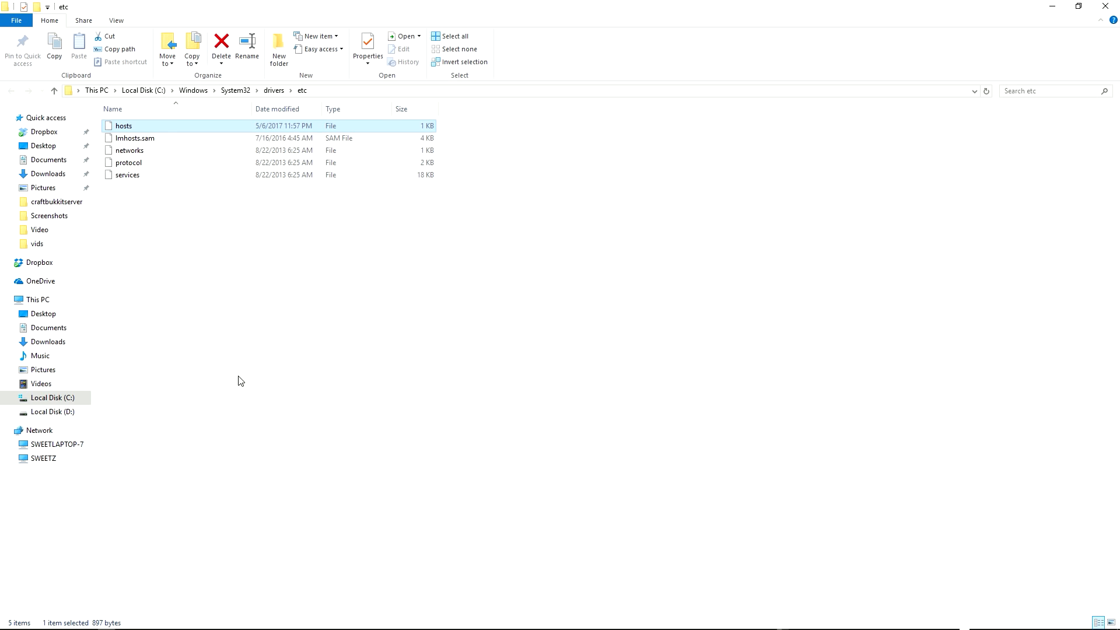
pyautogui.moveTo(245, 382)
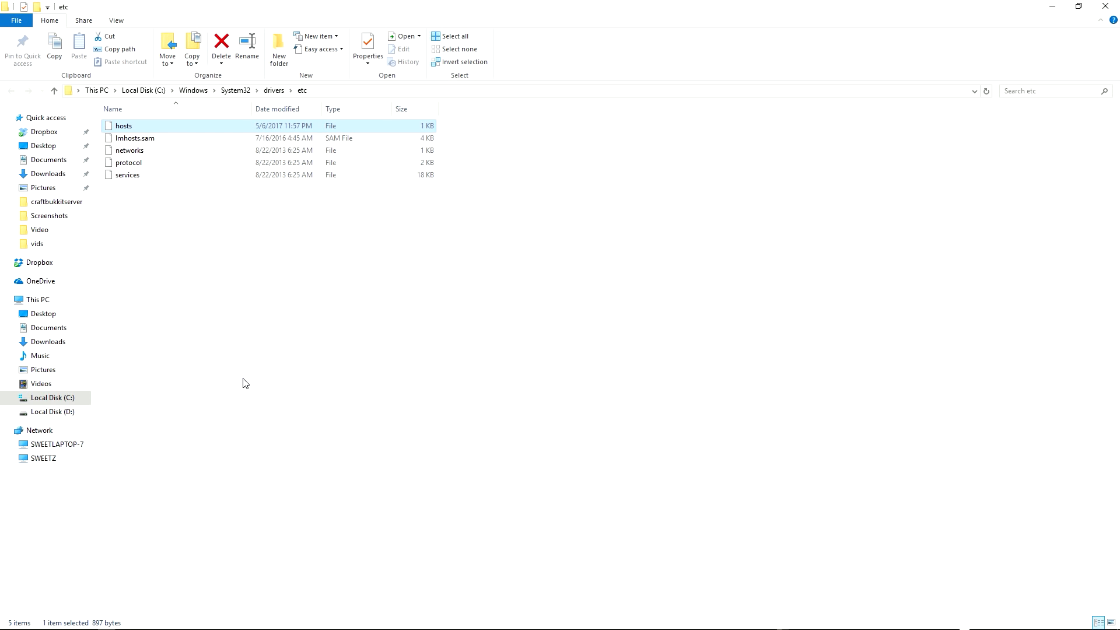
pyautogui.click(368, 47)
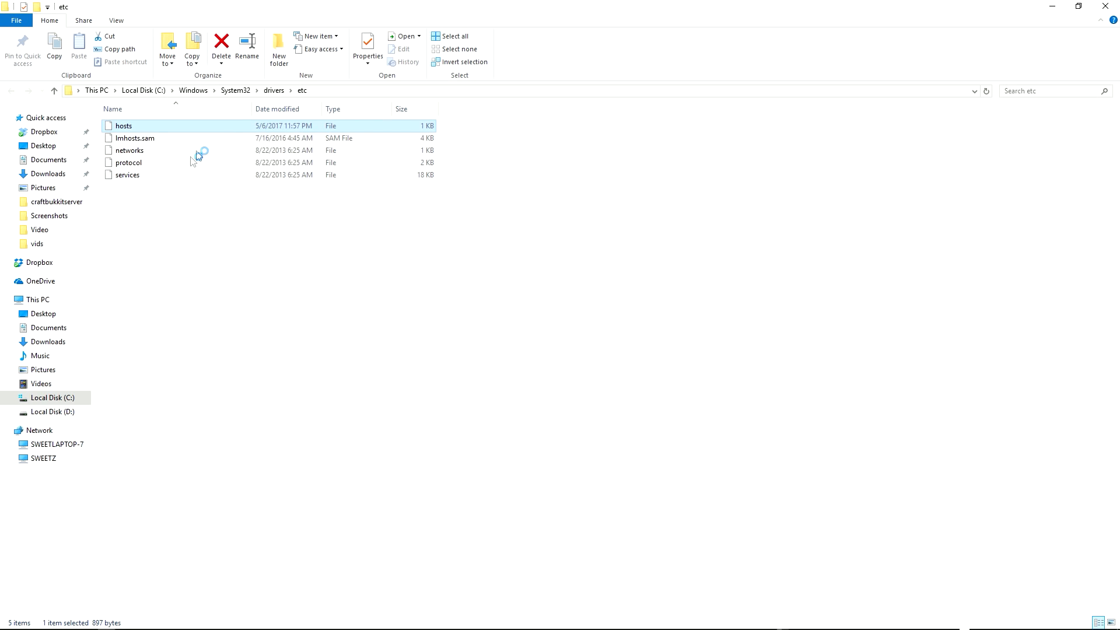
pyautogui.moveTo(237, 111)
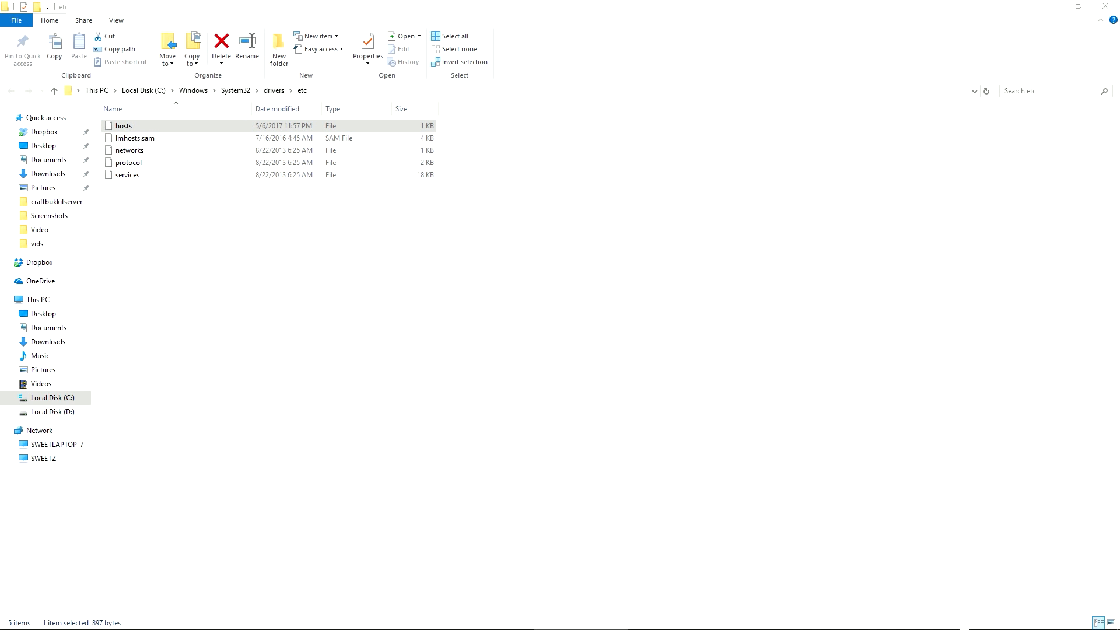
pyautogui.doubleClick(124, 126)
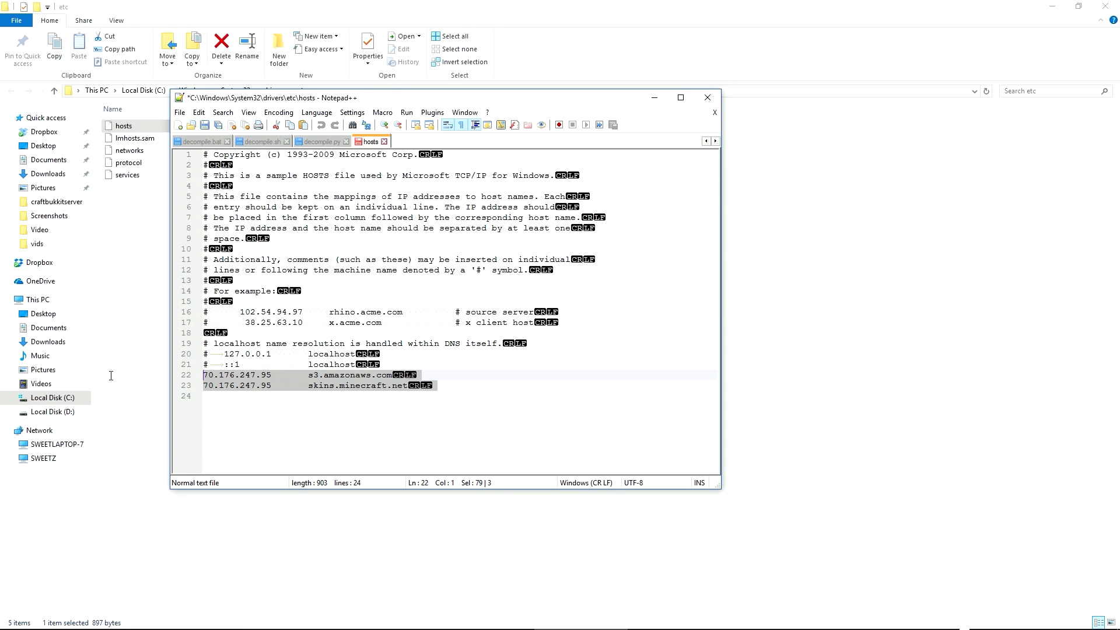
# Review the hosts entries and place the cursor on the 70.176.247.95 skins.minecraft.net line.
pyautogui.press('ctrl+a')
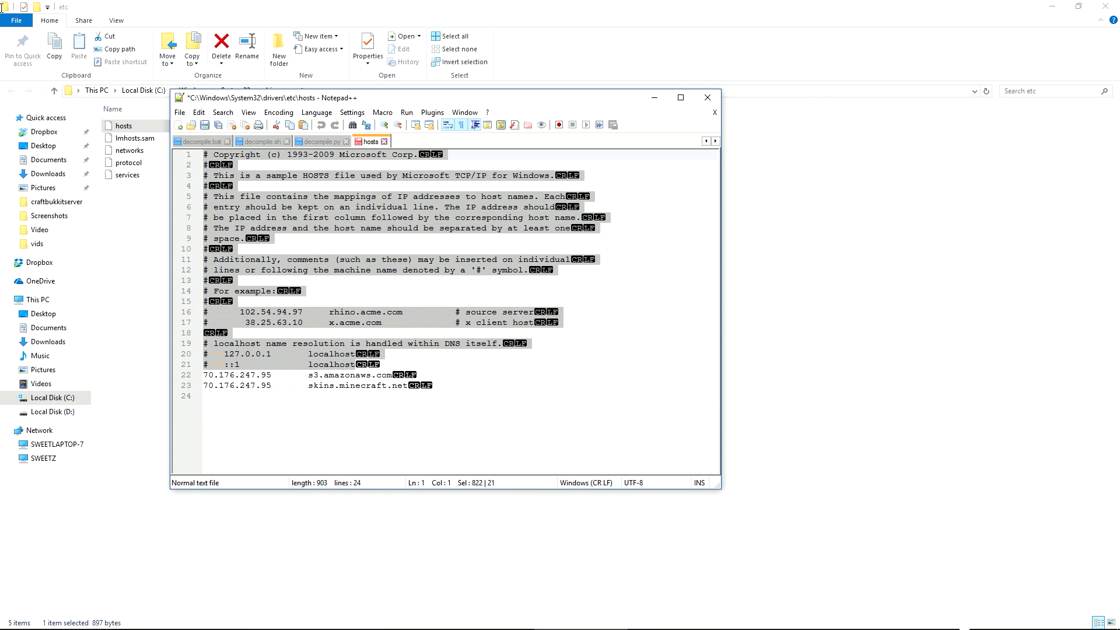
pyautogui.click(444, 387)
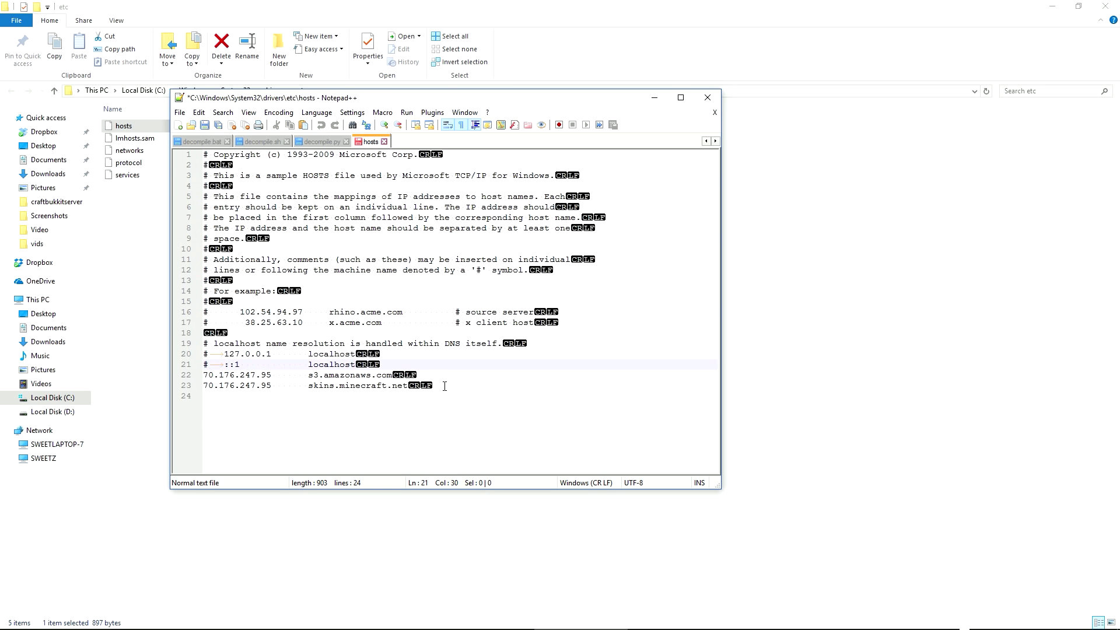
pyautogui.click(273, 385)
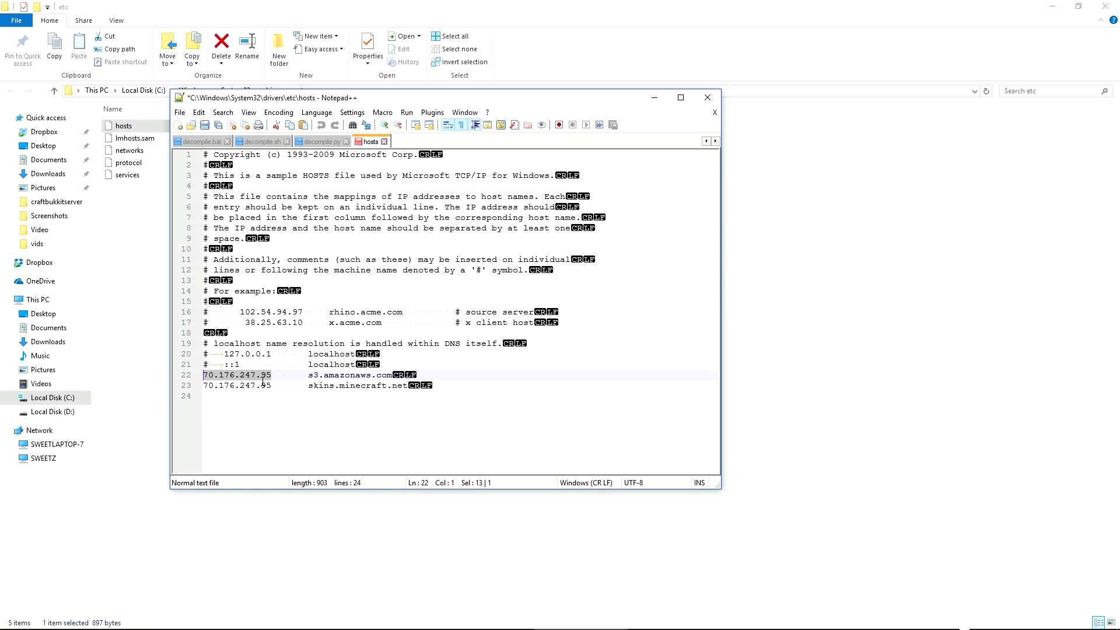
pyautogui.click(279, 385)
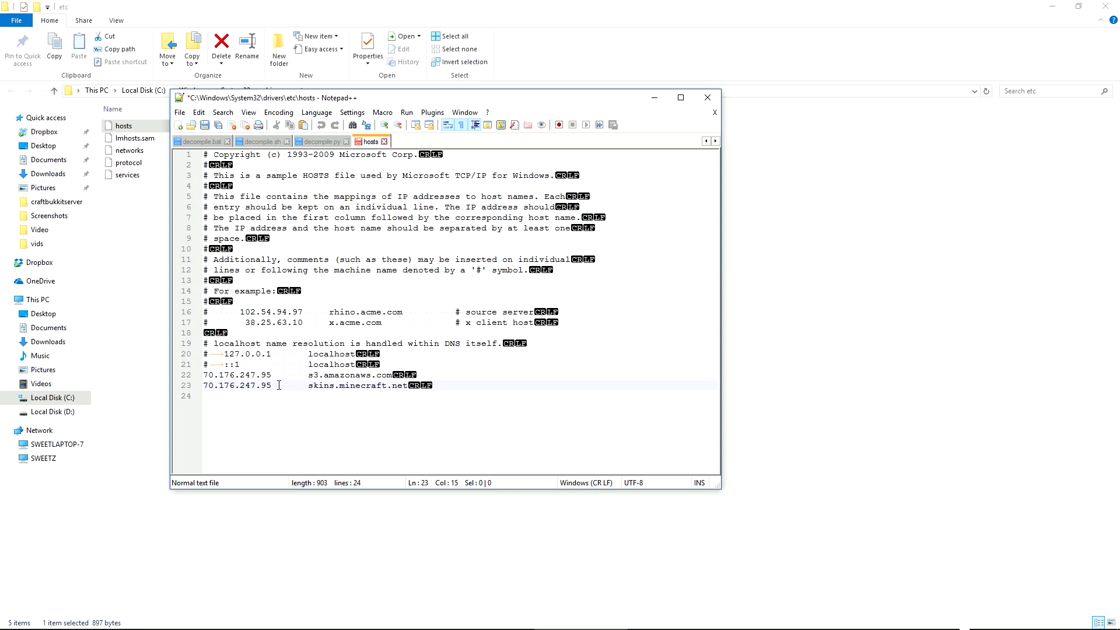
pyautogui.click(273, 385)
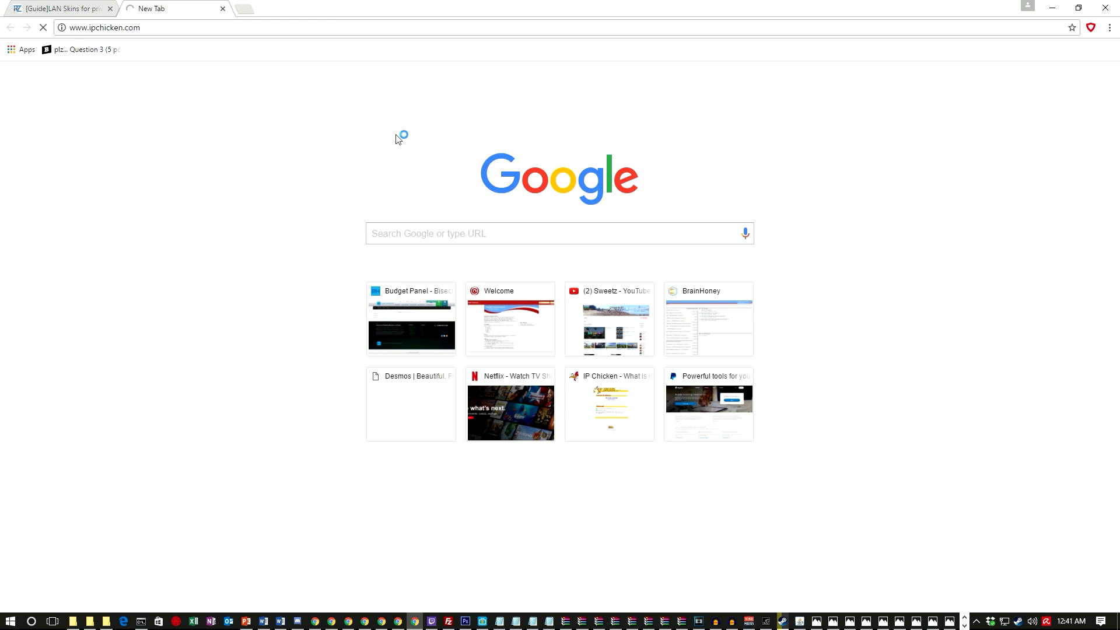
pyautogui.click(609, 404)
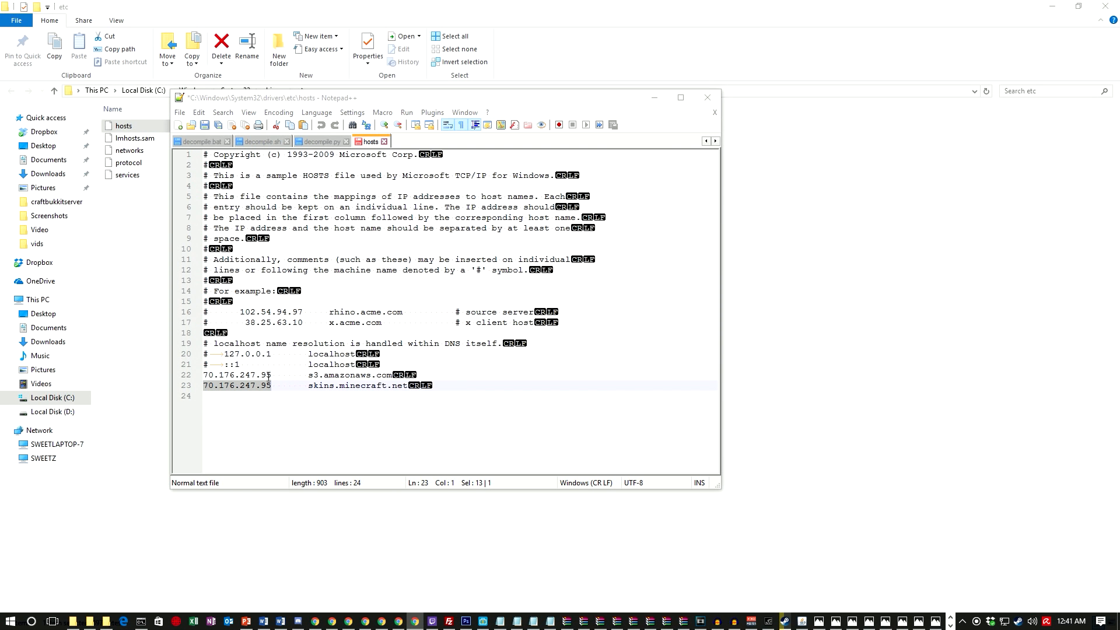
pyautogui.click(261, 375)
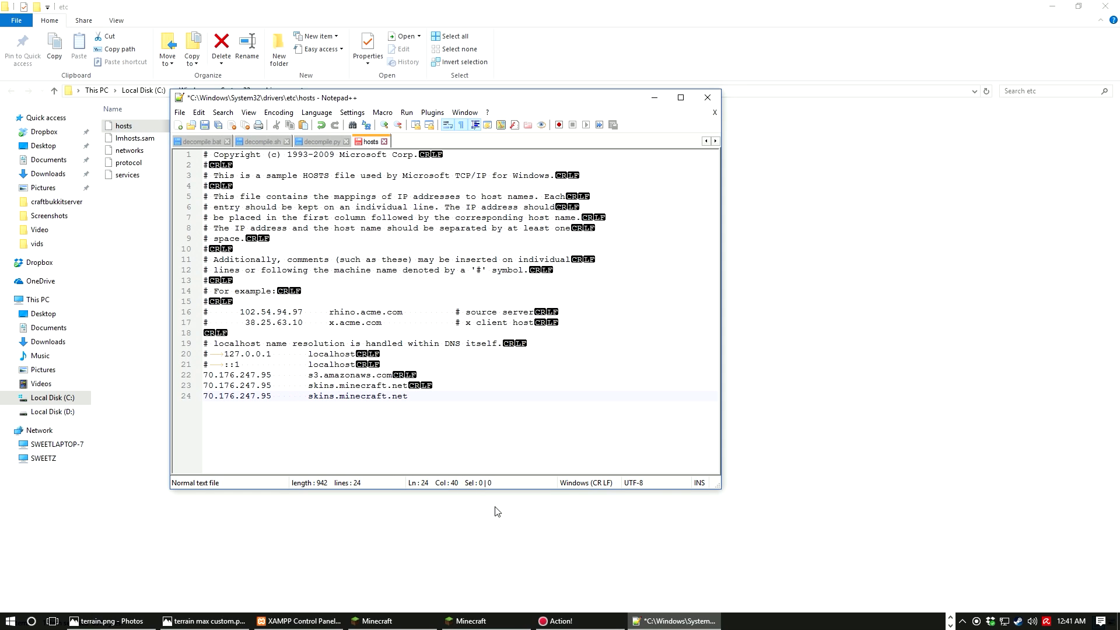
# Duplicate that line and make the copy point s3.amazonaws.com to 70.176.247.95.
pyautogui.press('Enter')
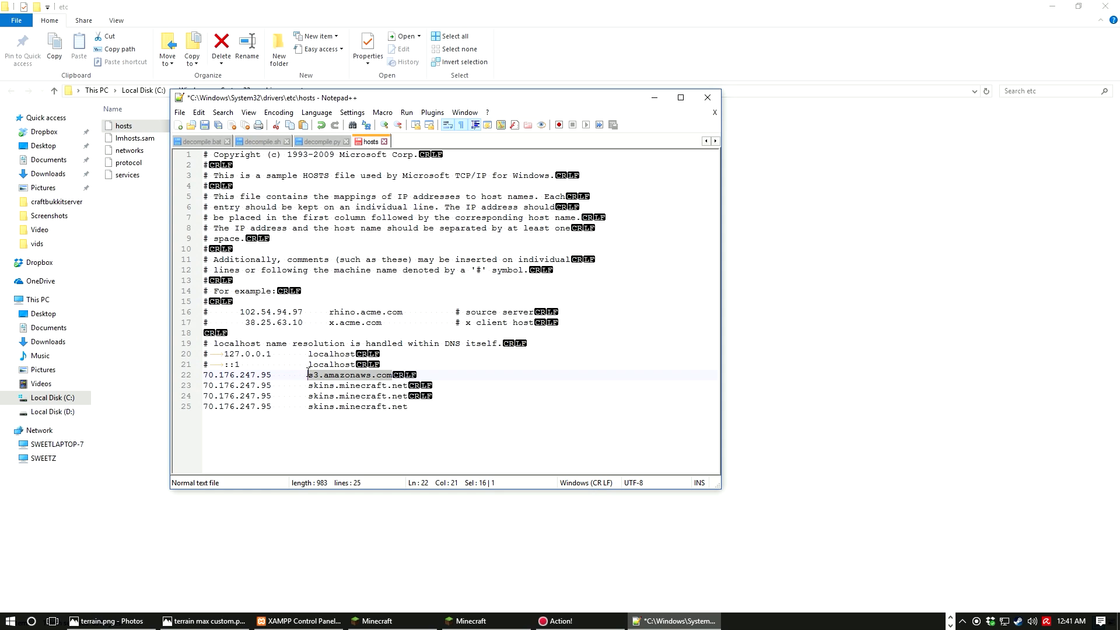
pyautogui.click(407, 406)
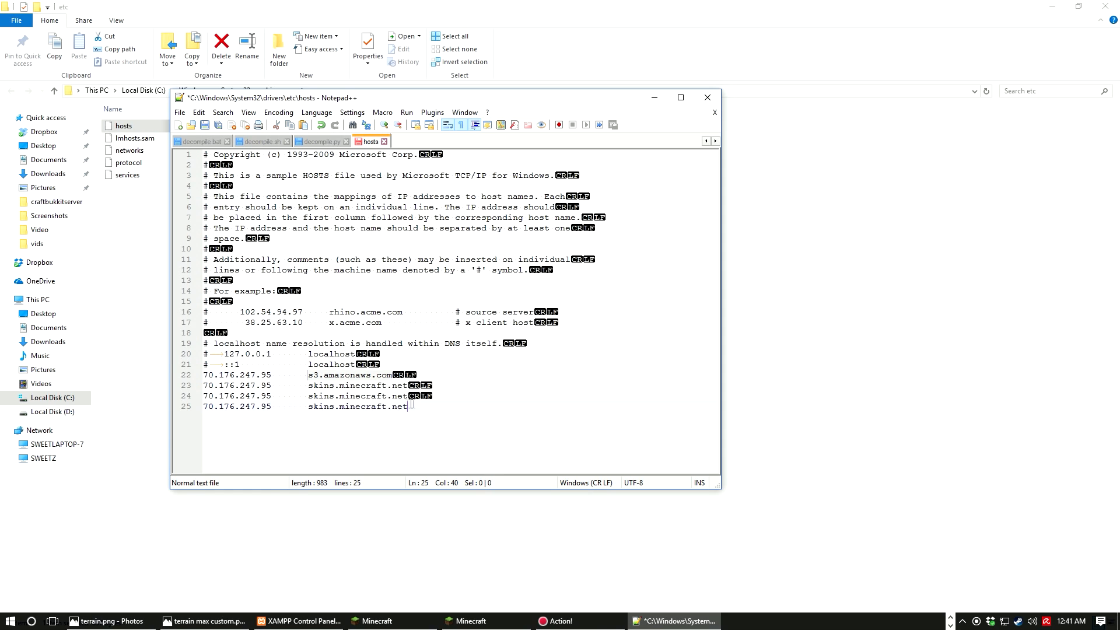
pyautogui.write('s3.amazonaws.com')
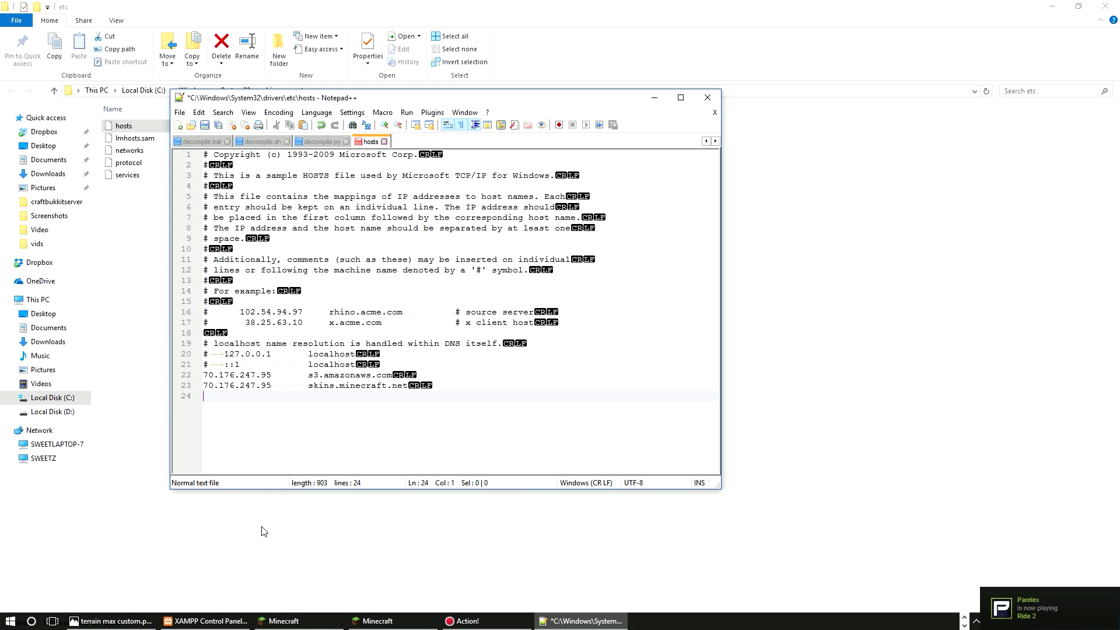
pyautogui.moveTo(255, 532)
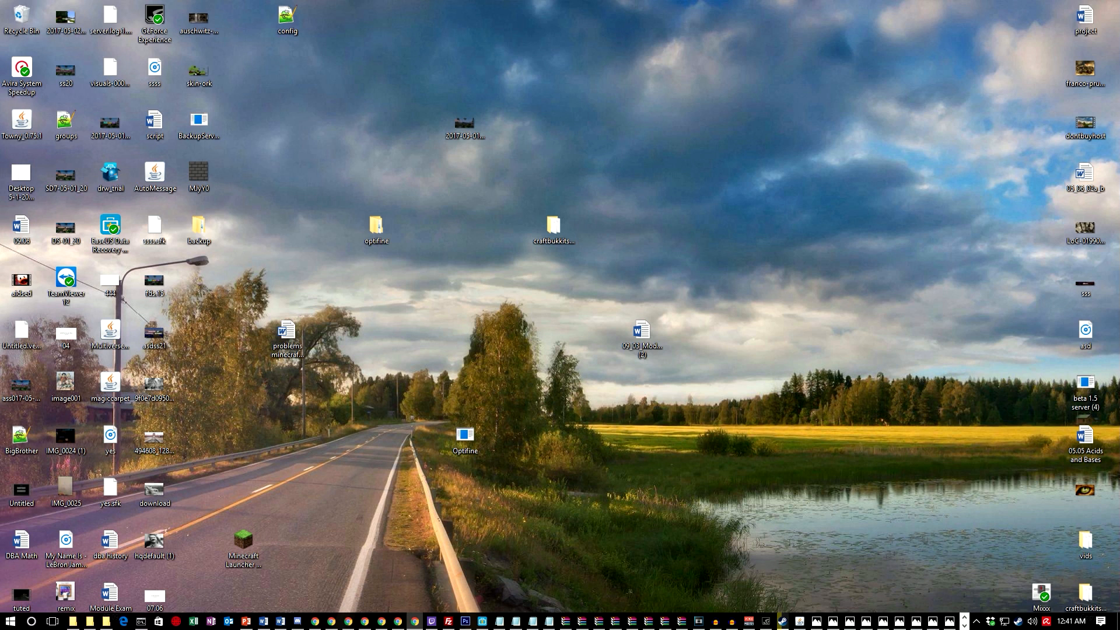
# Search Google for dwarf skins and open The Skindex result.
pyautogui.click(292, 621)
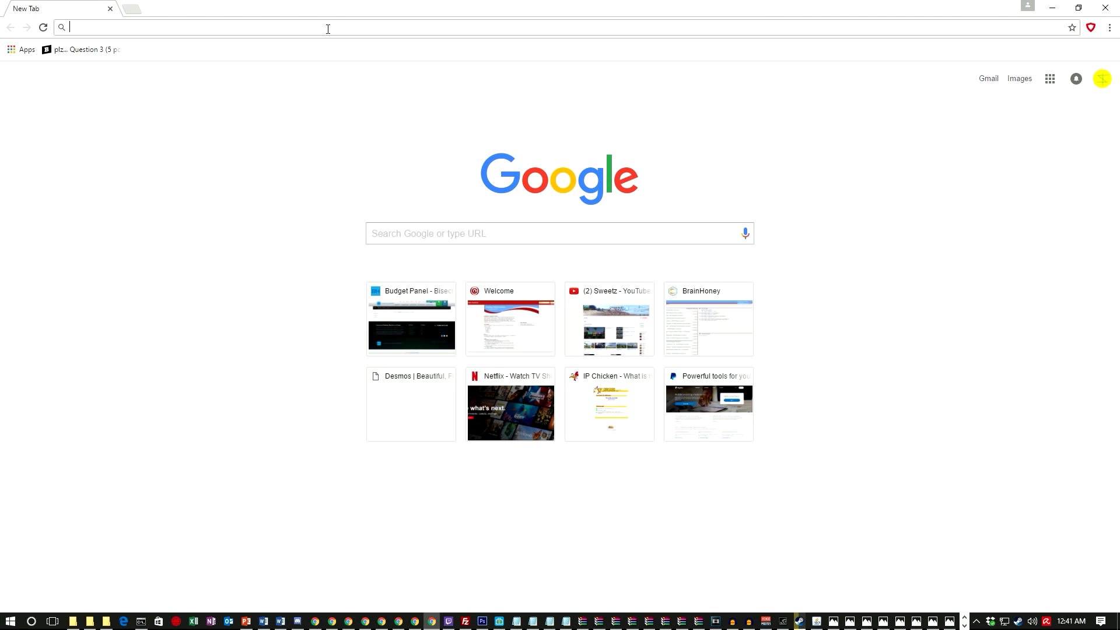
pyautogui.write('dwarf')
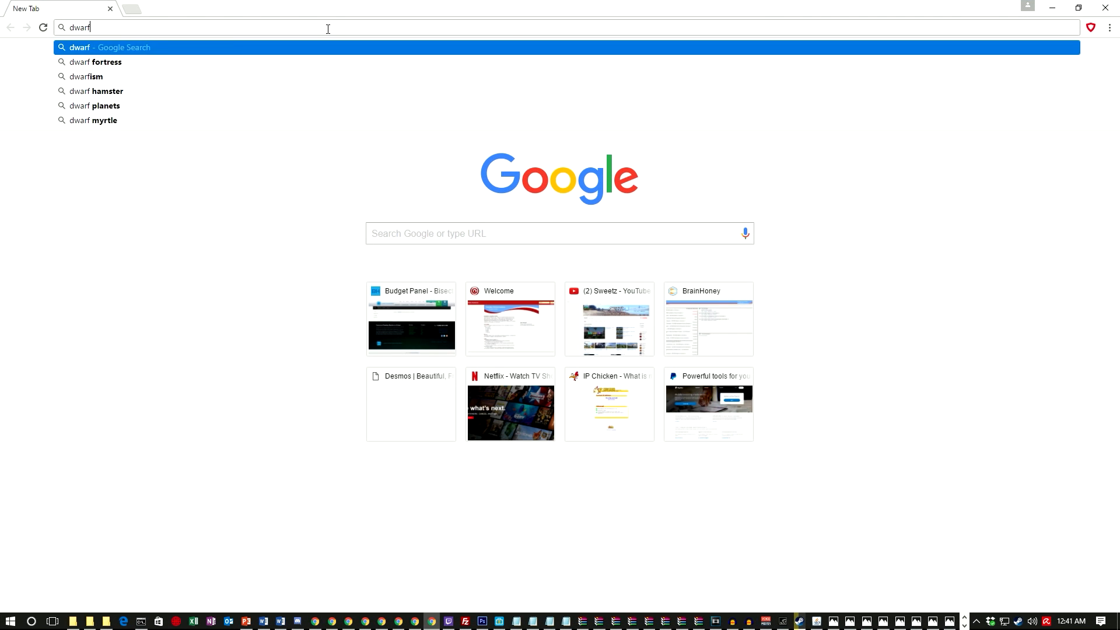
pyautogui.press('Return')
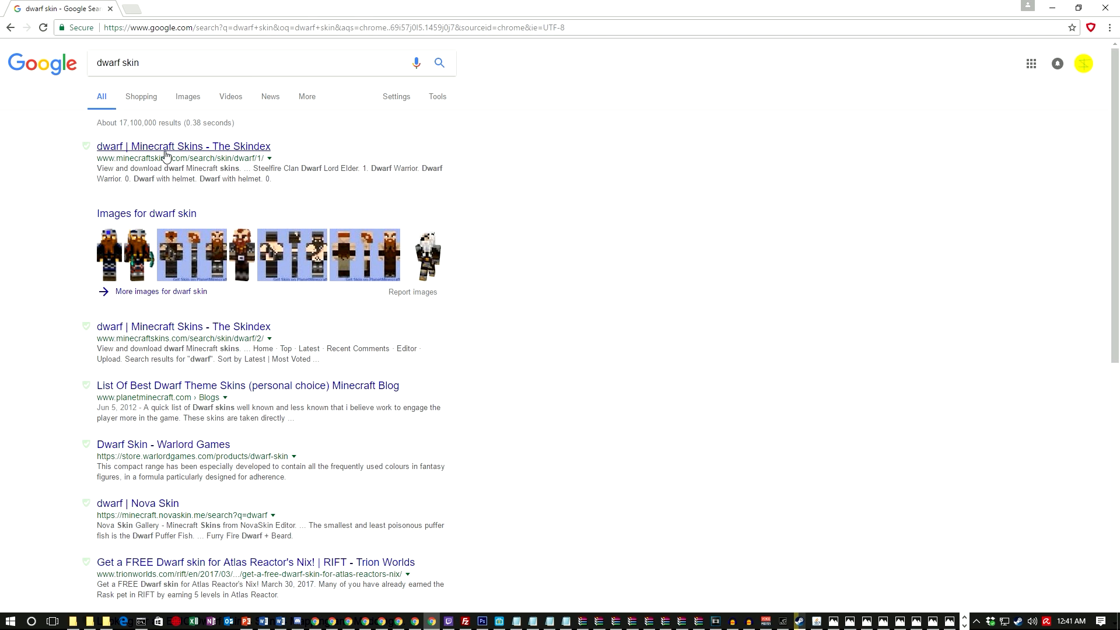
pyautogui.click(183, 146)
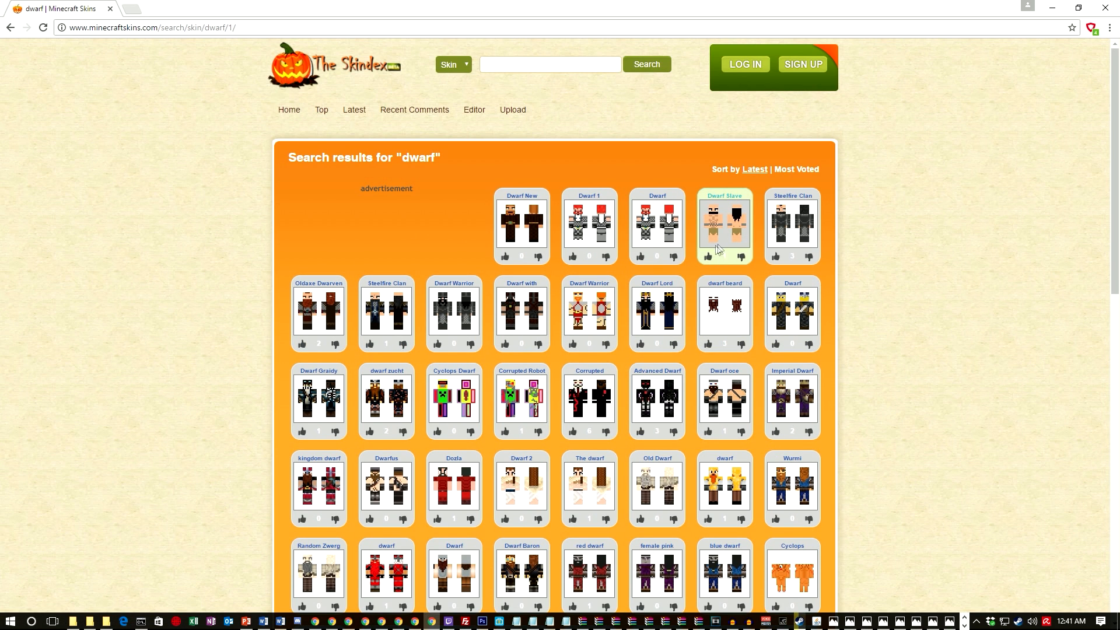
# Open the Dwarf Slave skin page and download the skin image.
pyautogui.click(723, 225)
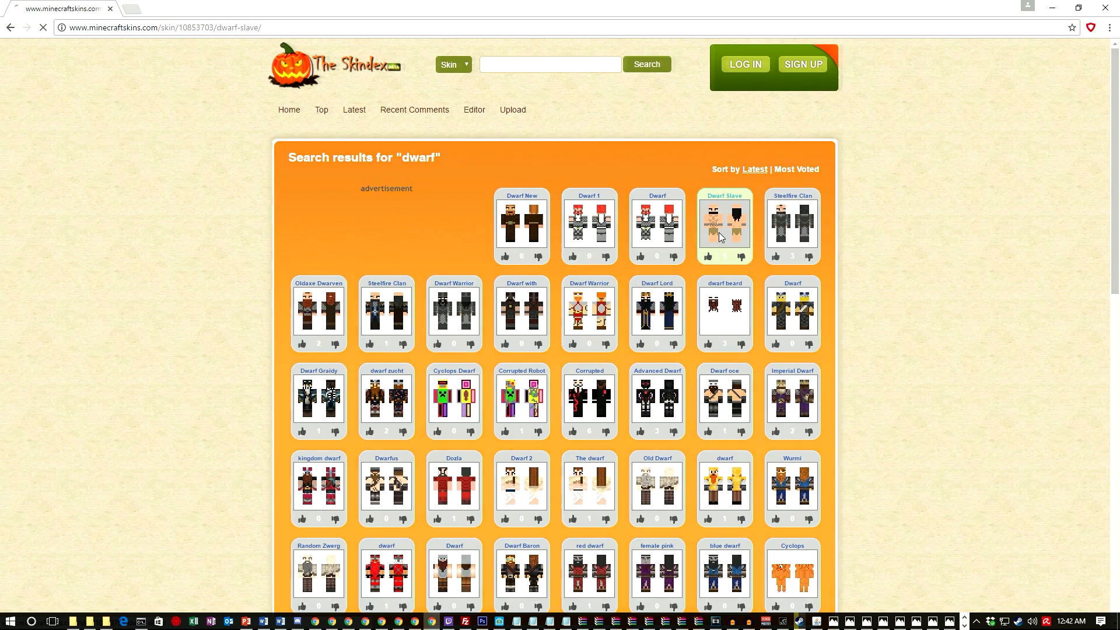
pyautogui.click(723, 225)
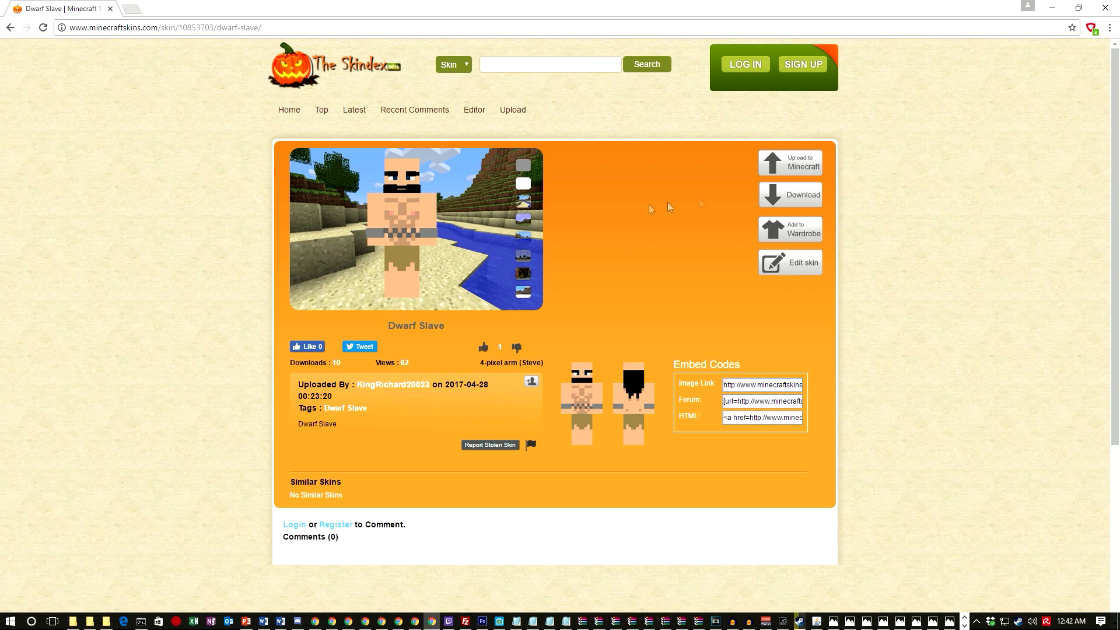
pyautogui.click(790, 195)
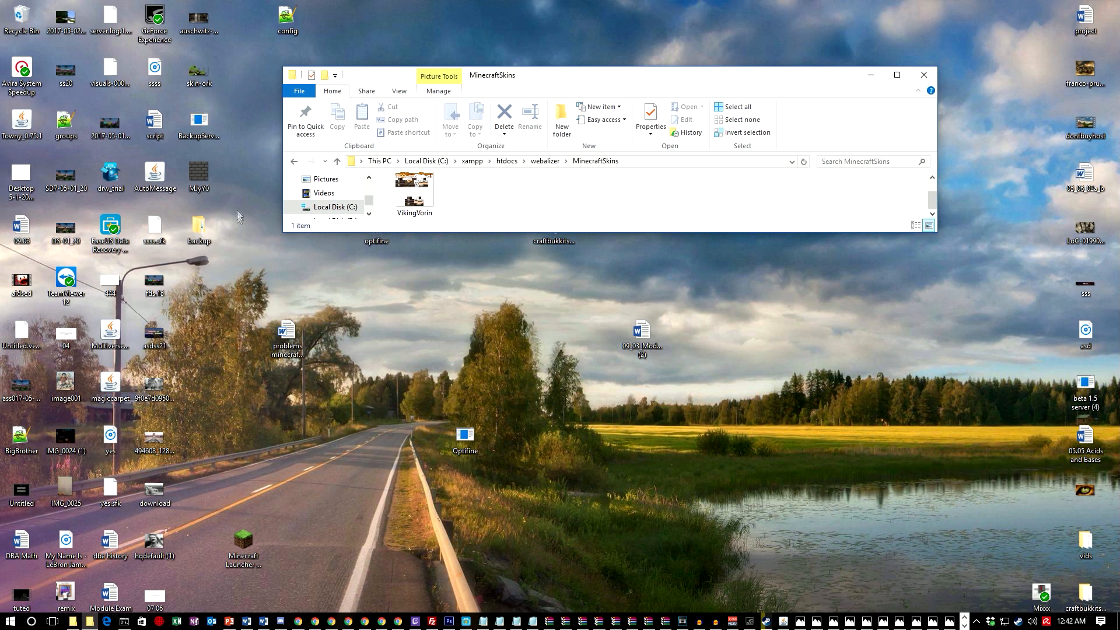
pyautogui.moveTo(238, 218)
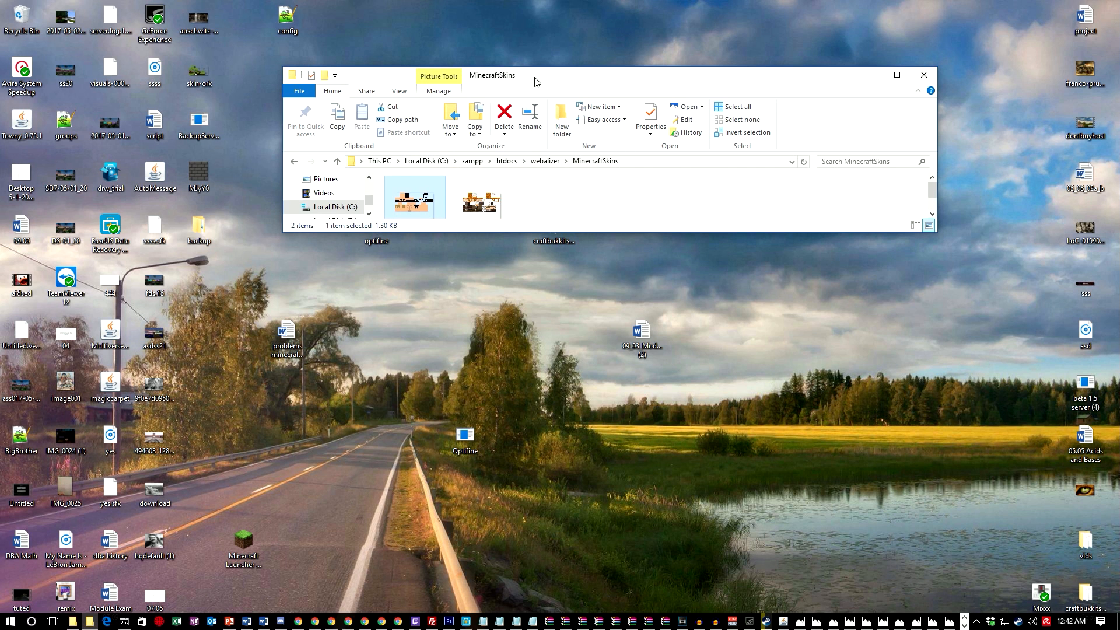
# Rename the downloaded skin image in MinecraftSkins to DwarfMike.
pyautogui.click(897, 75)
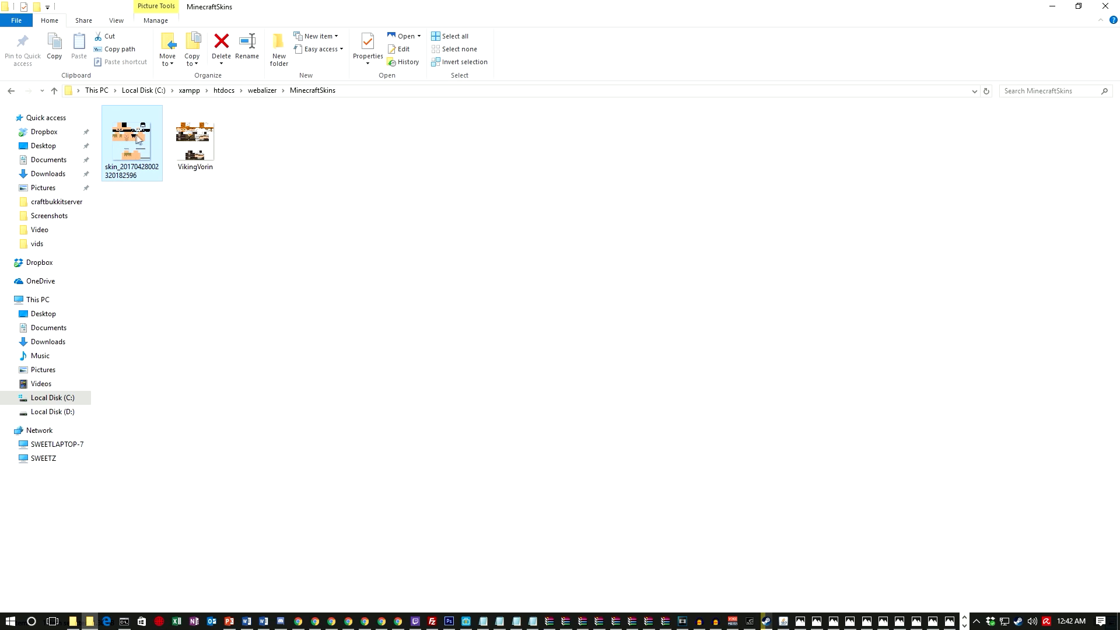
pyautogui.rightClick(132, 135)
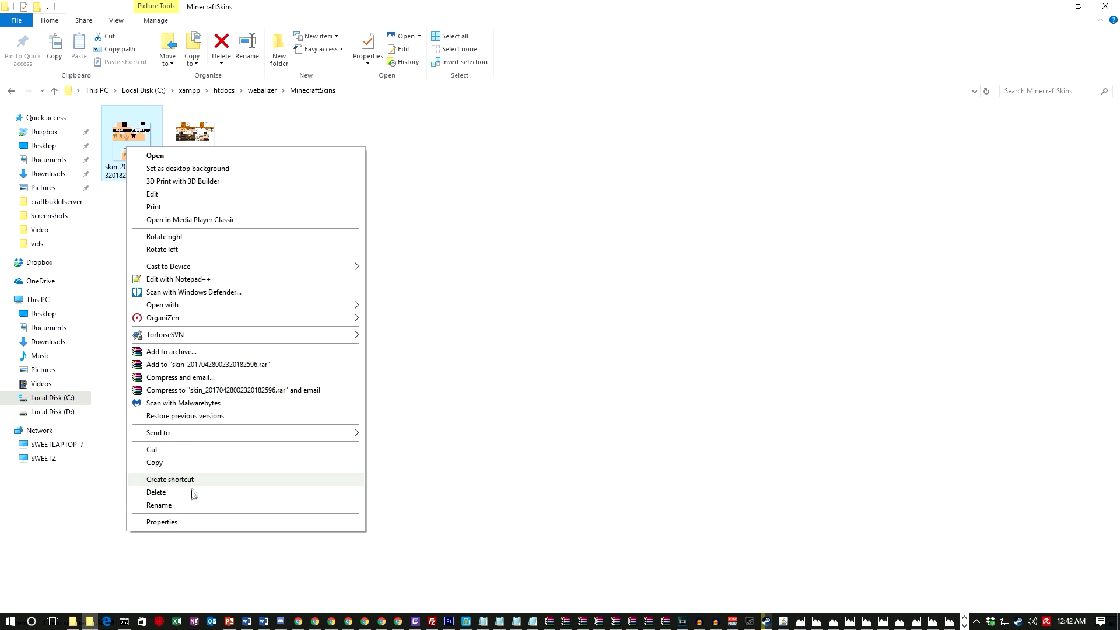
pyautogui.click(159, 505)
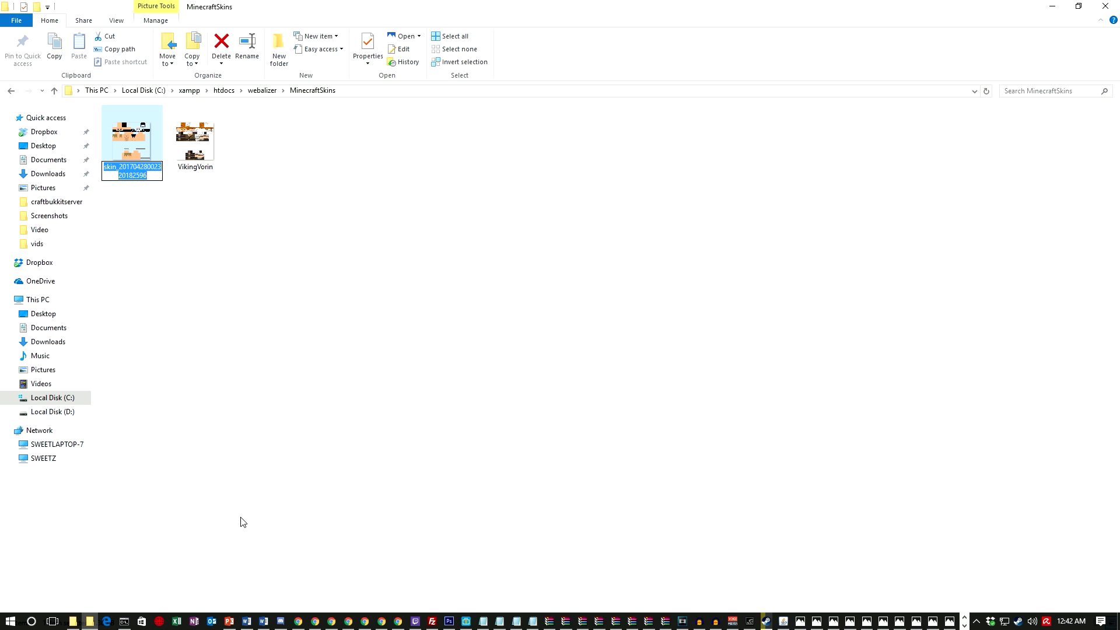
pyautogui.write('DwarfMik')
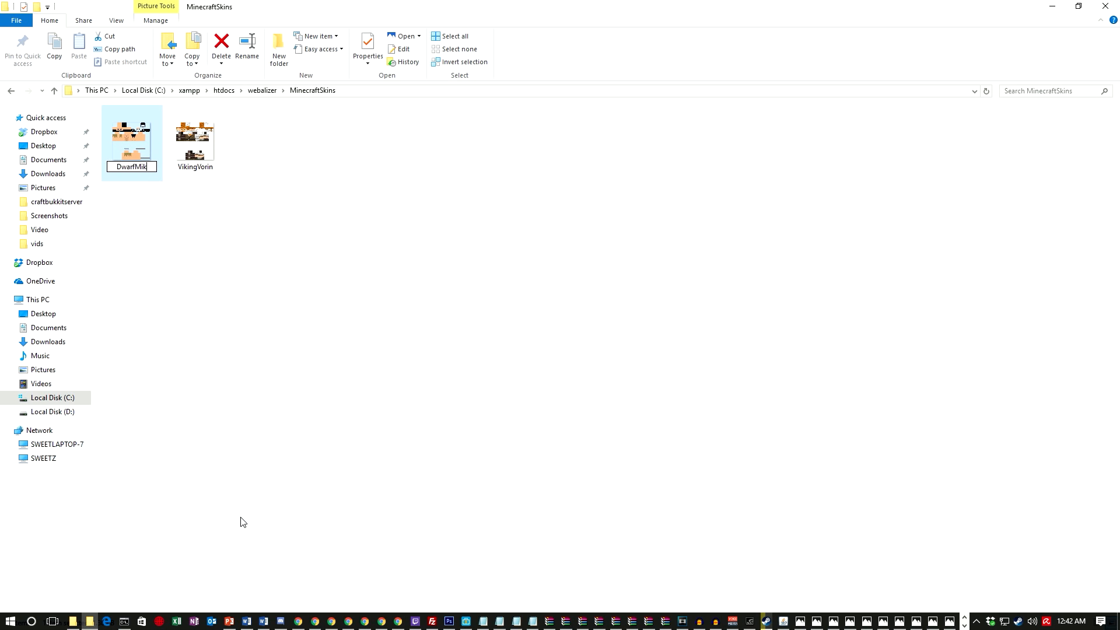
pyautogui.click(1078, 7)
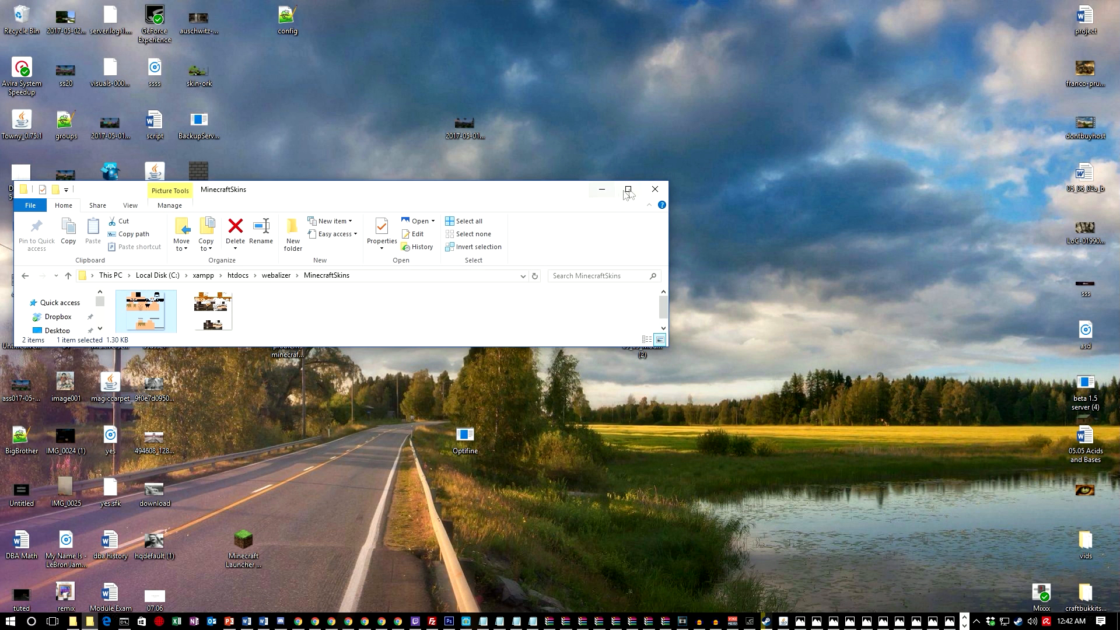
# Start the Minecraft Launcher, replace username ssss with DwarfMike and enter the game.
pyautogui.click(654, 189)
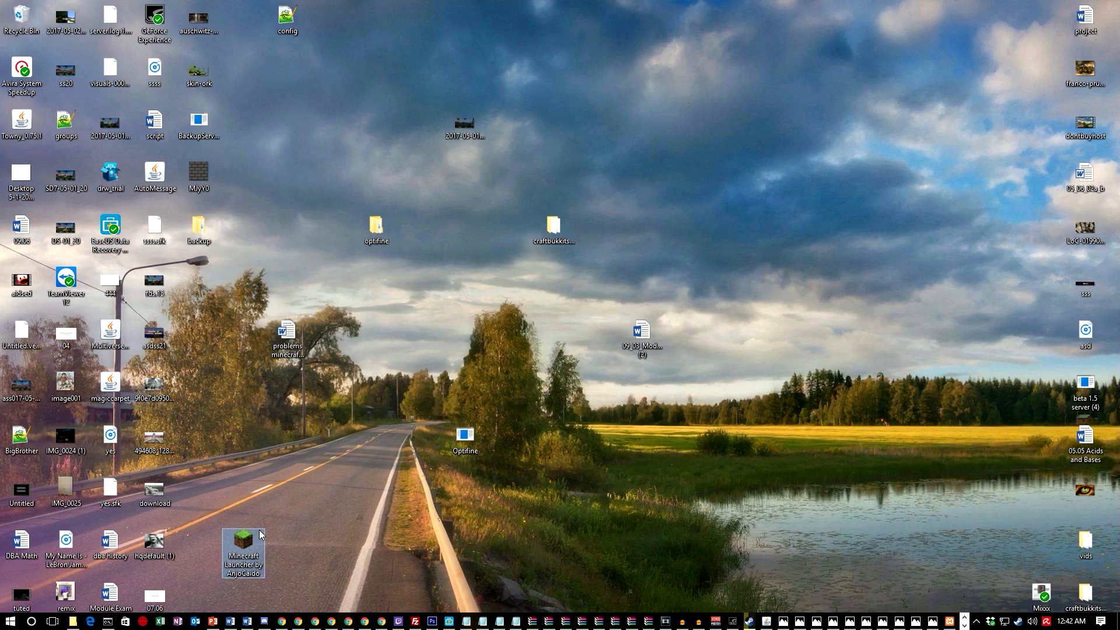
pyautogui.moveTo(231, 504)
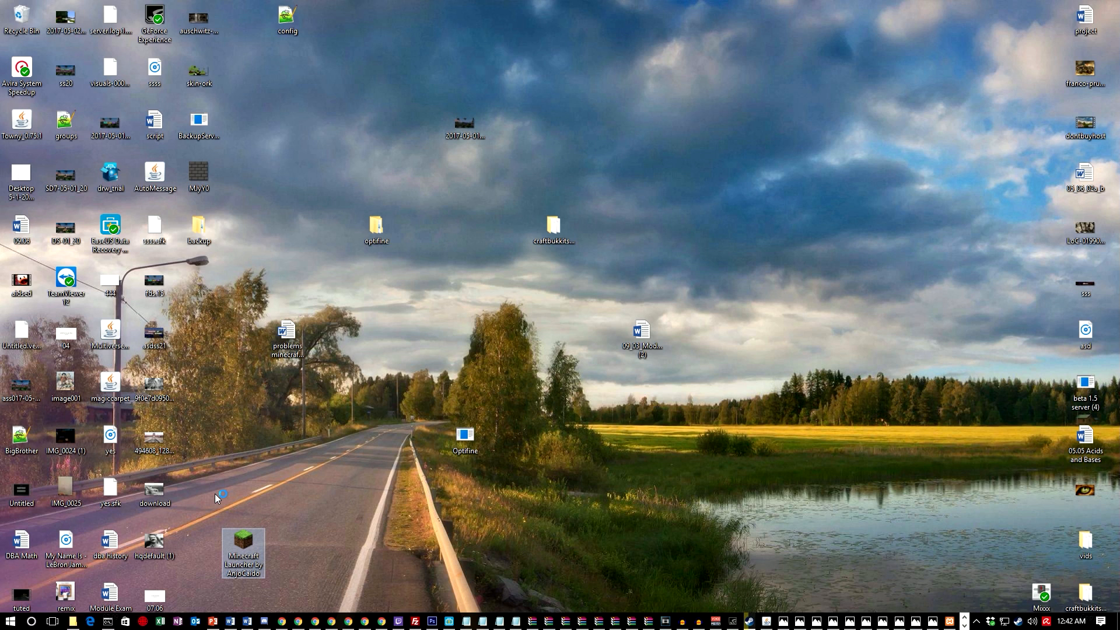
pyautogui.doubleClick(243, 553)
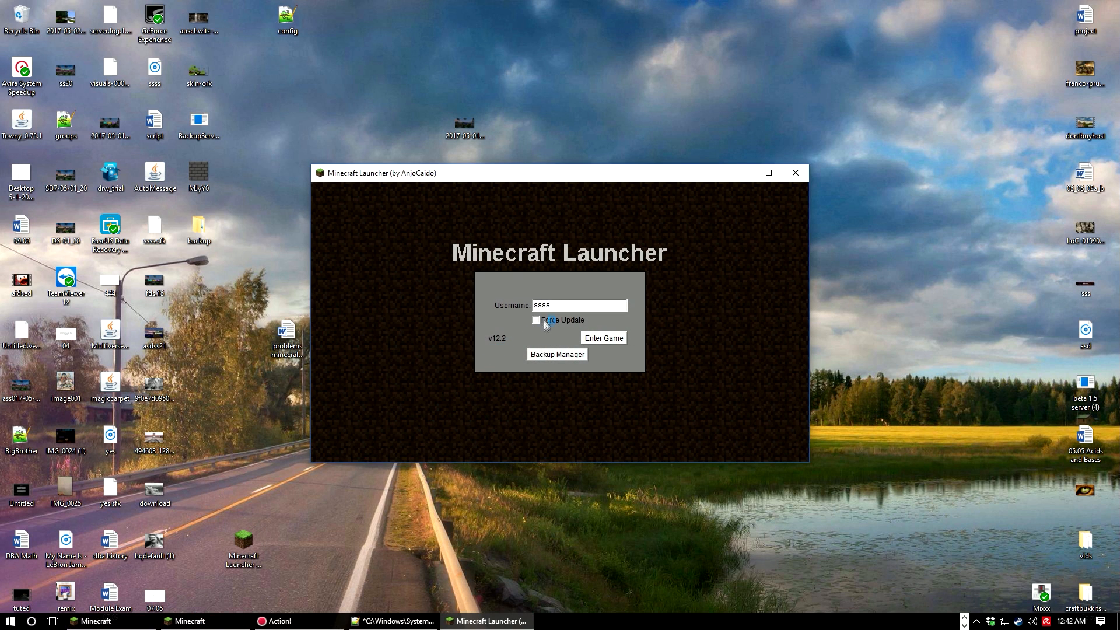
pyautogui.tripleClick(579, 305)
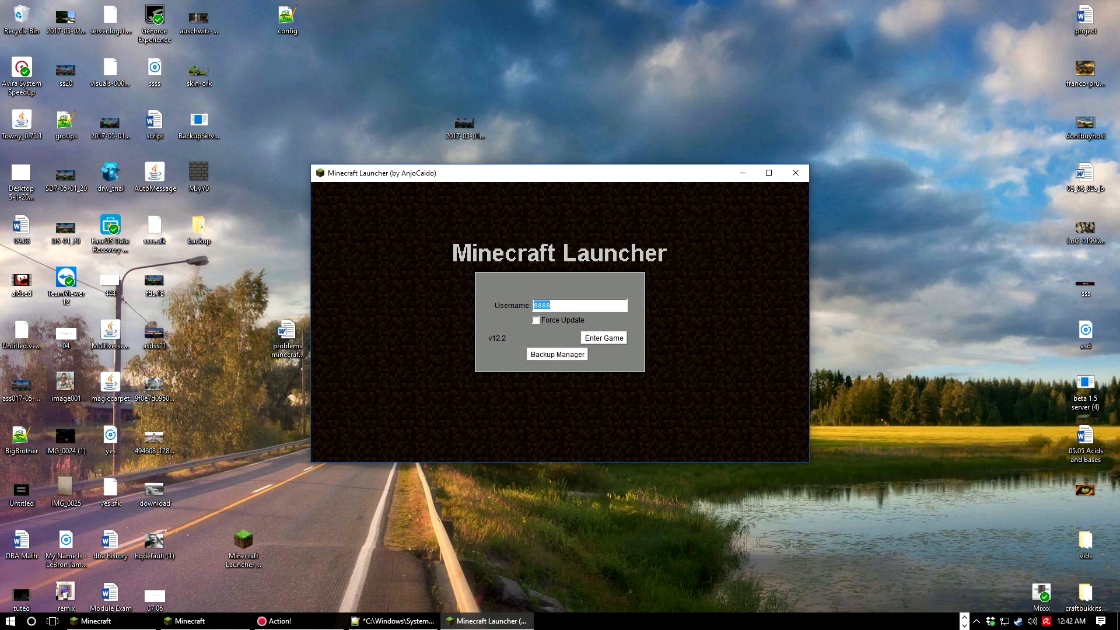
pyautogui.write('DwarfMike')
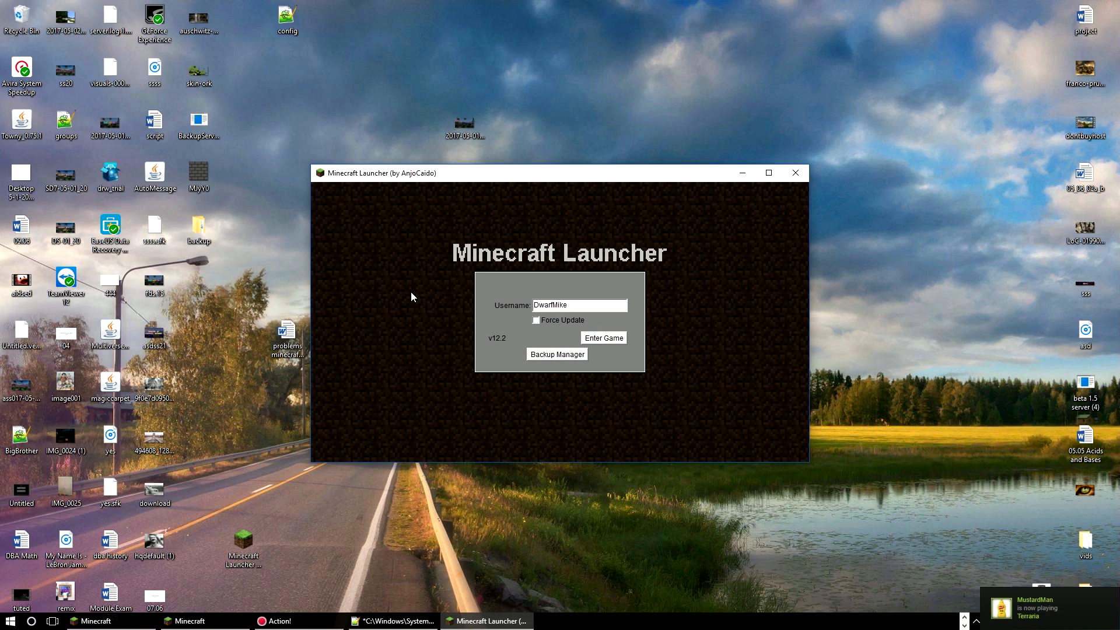
pyautogui.click(602, 338)
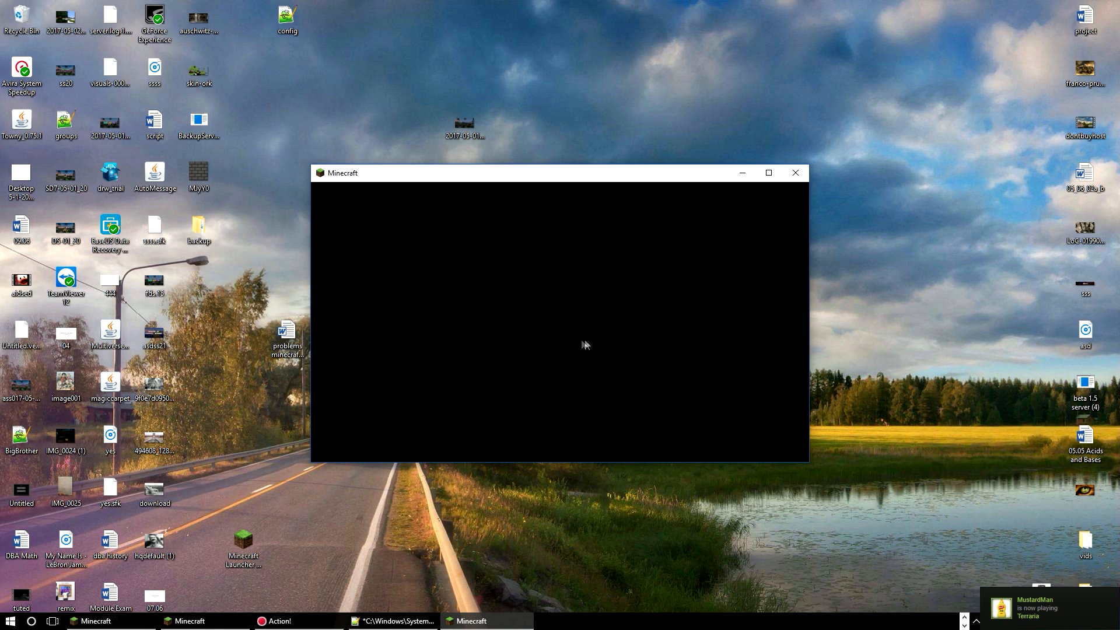
pyautogui.moveTo(536, 347)
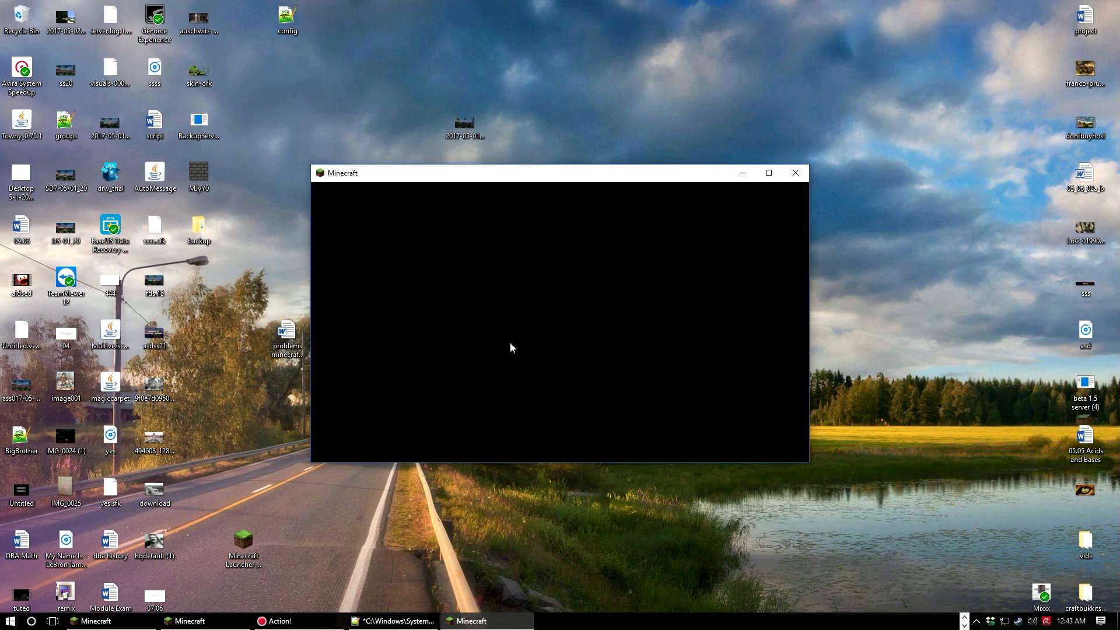
pyautogui.moveTo(425, 265)
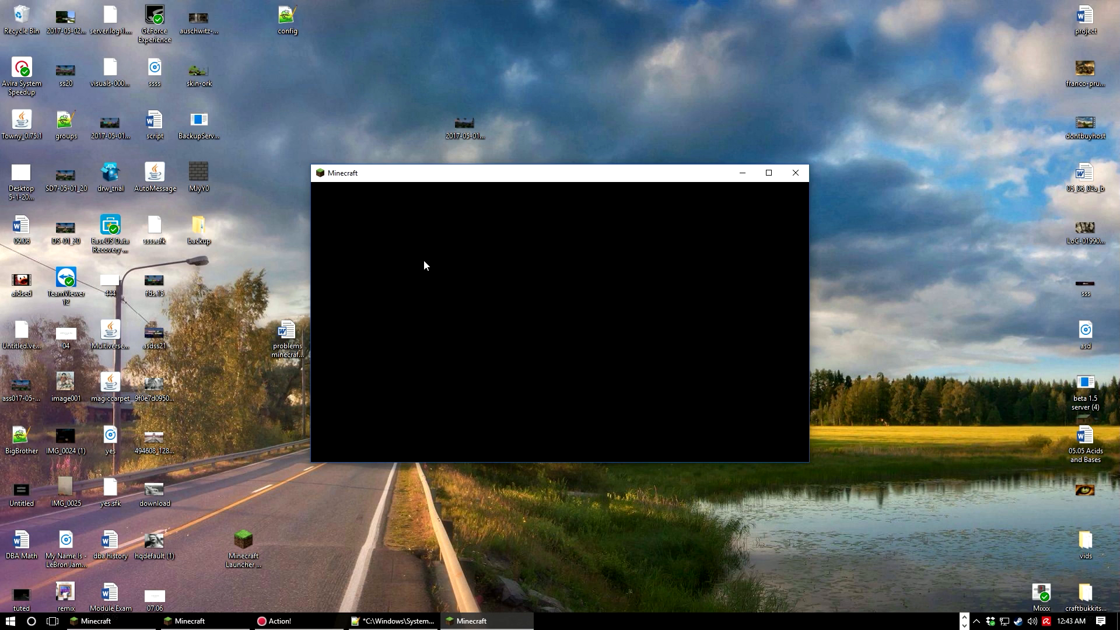
pyautogui.moveTo(428, 198)
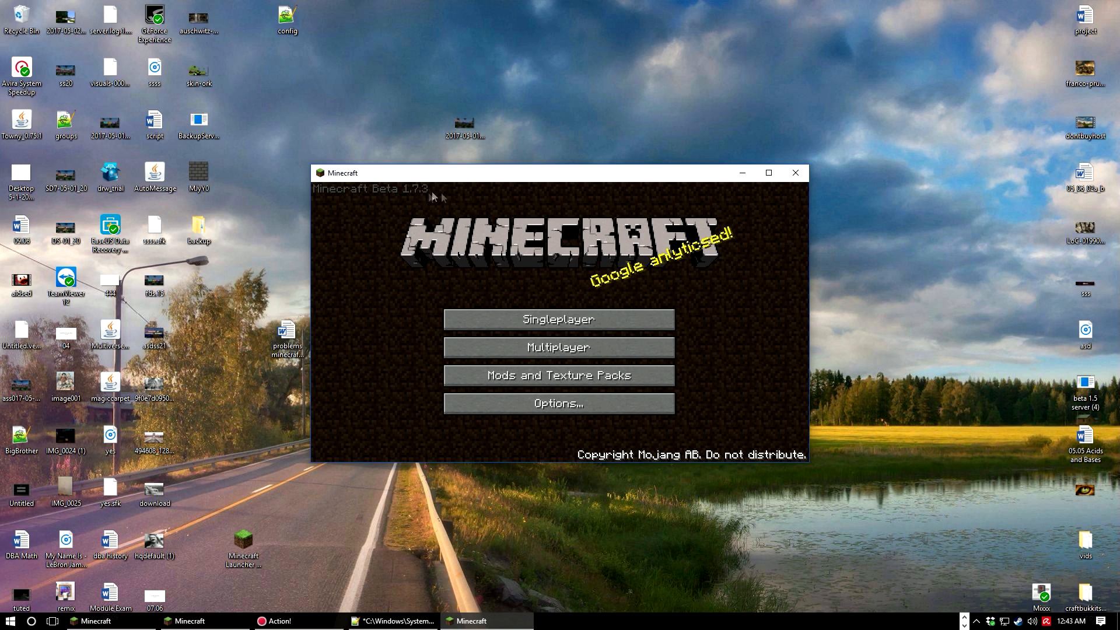
# Join the multiplayer server so DwarfMike spawns into the world.
pyautogui.click(557, 347)
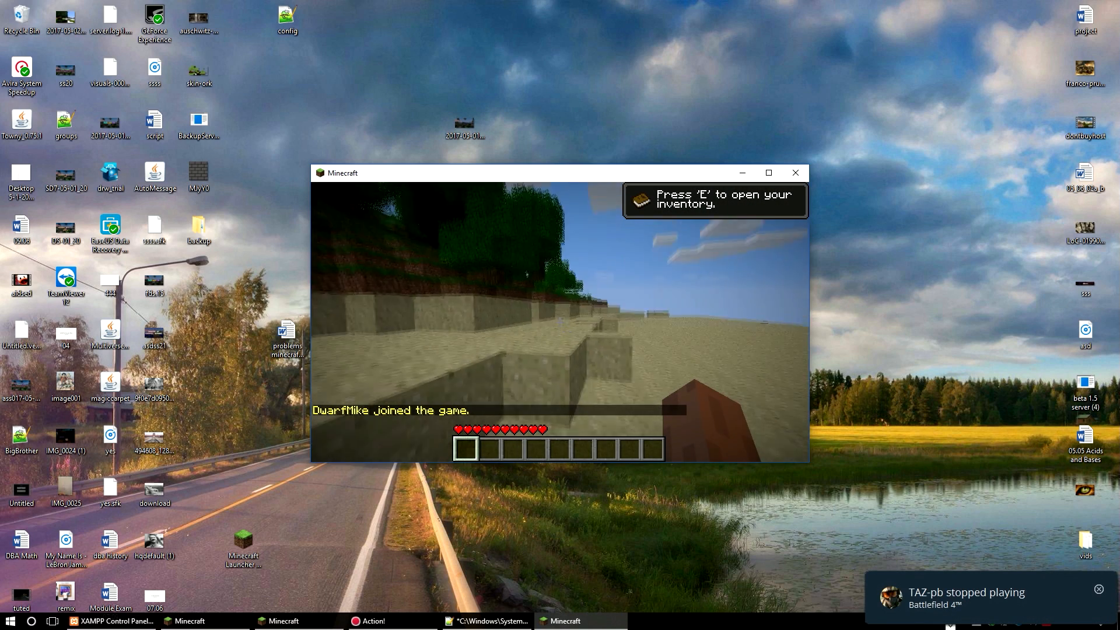
pyautogui.press('Escape')
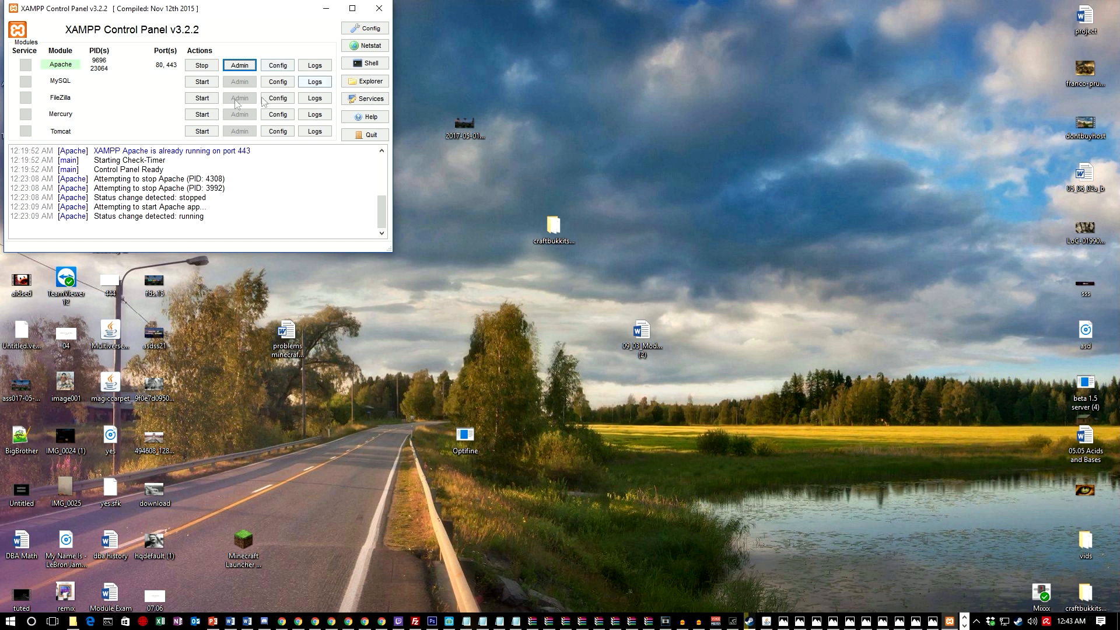
# Restart Apache in XAMPP and launch the Minecraft launcher with username DwarfMike.
pyautogui.click(201, 66)
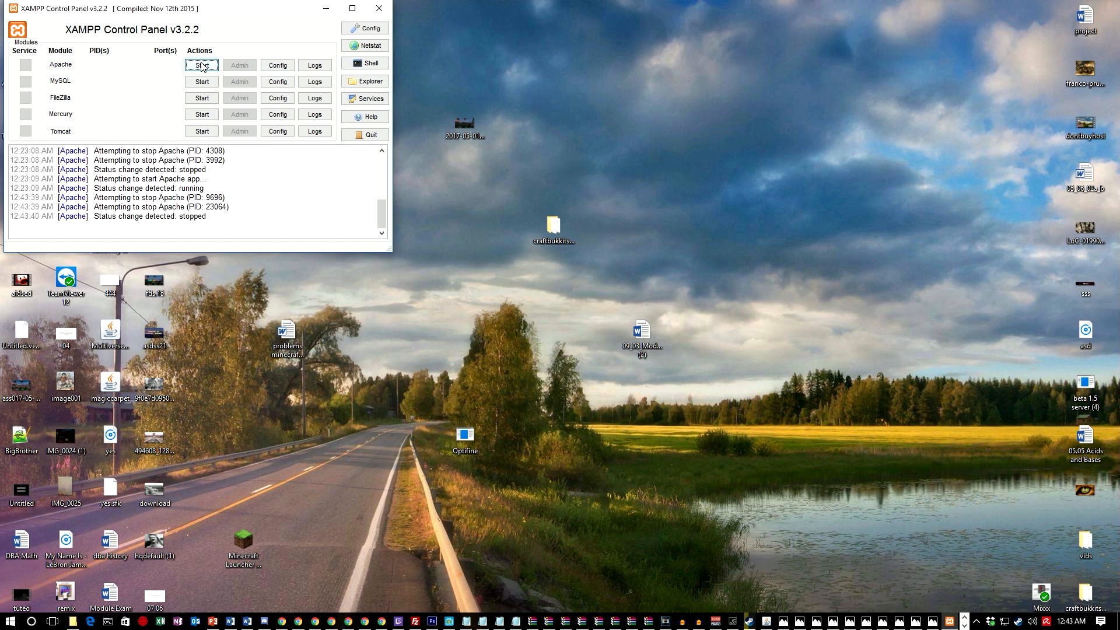
pyautogui.click(200, 66)
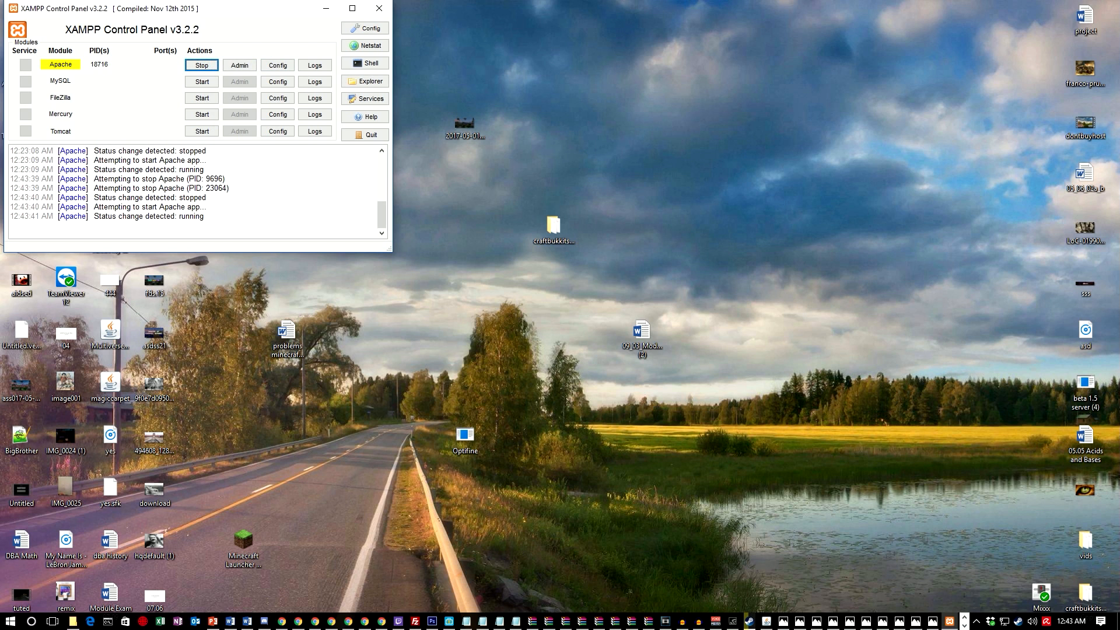
pyautogui.click(200, 66)
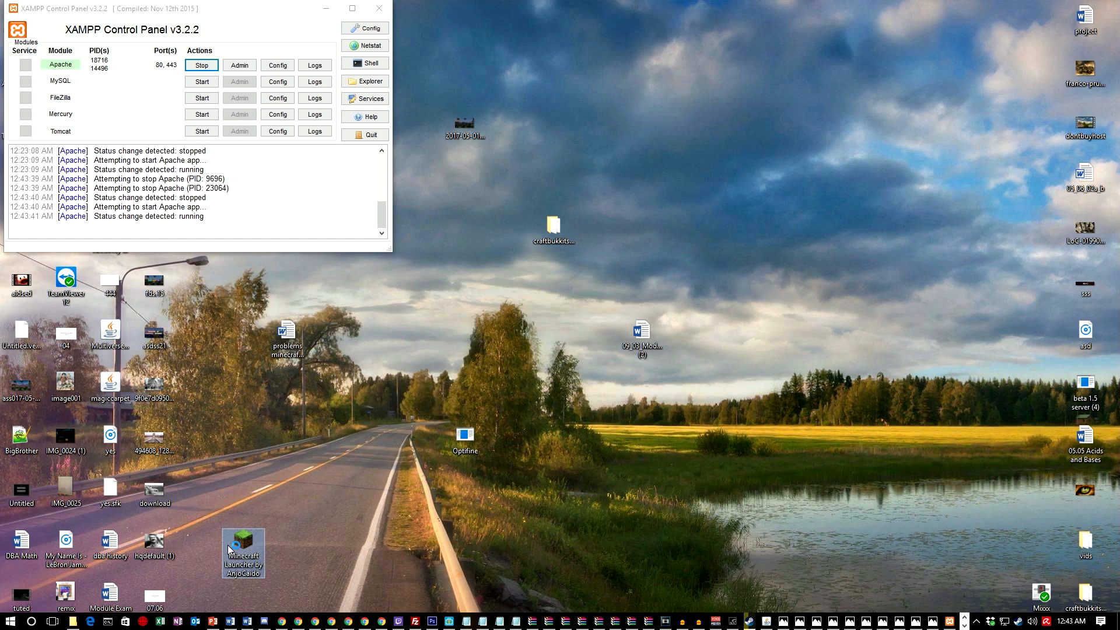
pyautogui.doubleClick(242, 553)
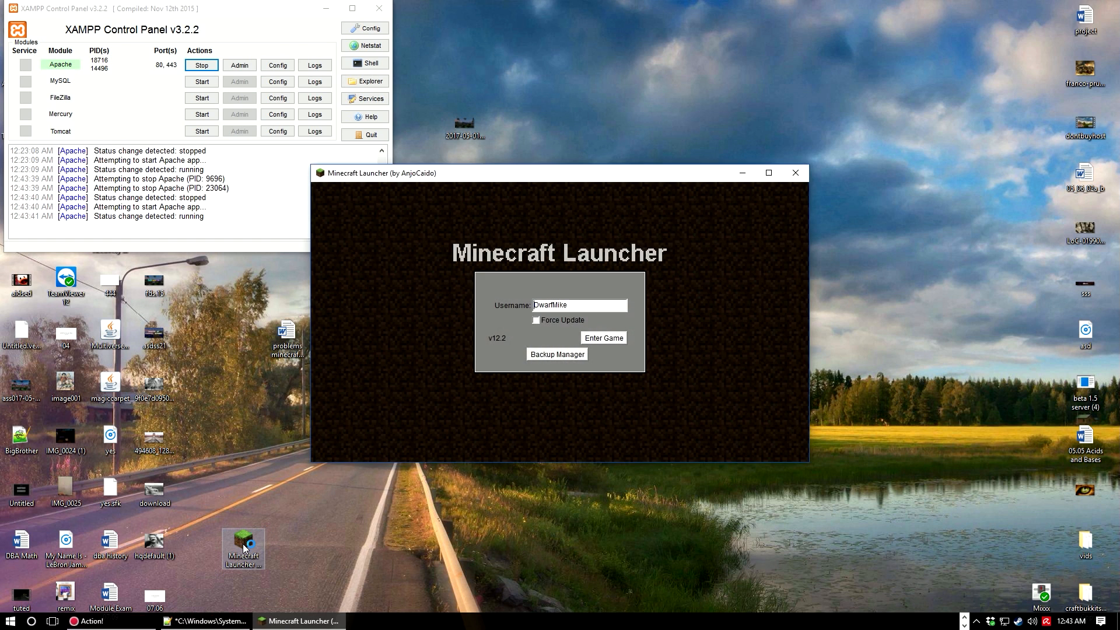
# Enter Minecraft Beta 1.7.3 as DwarfMike, cancelling auto-connect to reach the title menu.
pyautogui.click(603, 337)
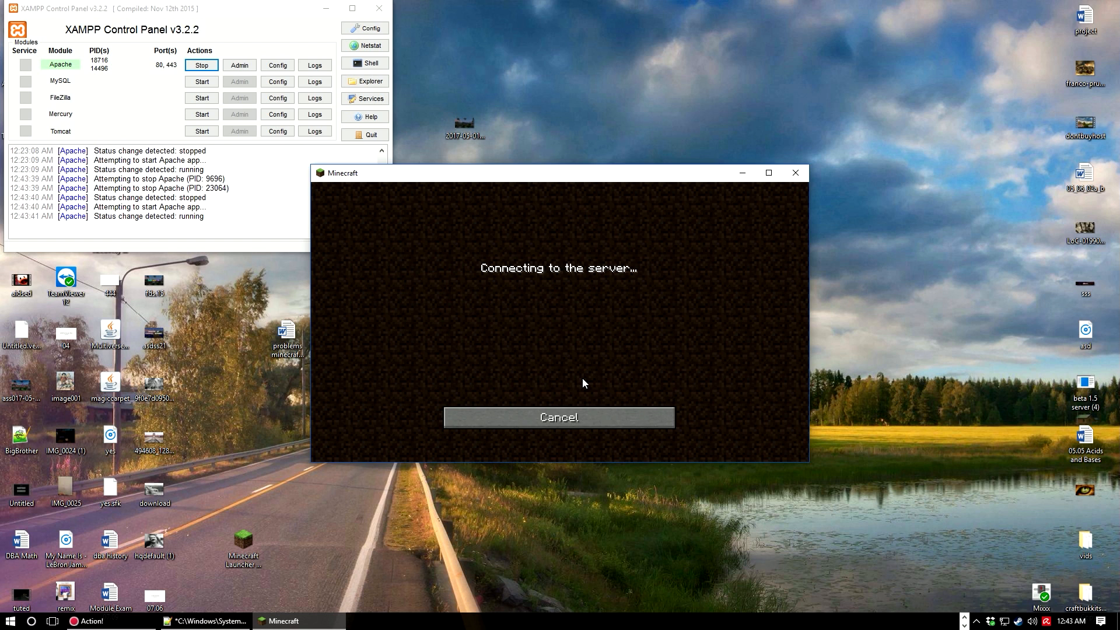
pyautogui.click(558, 418)
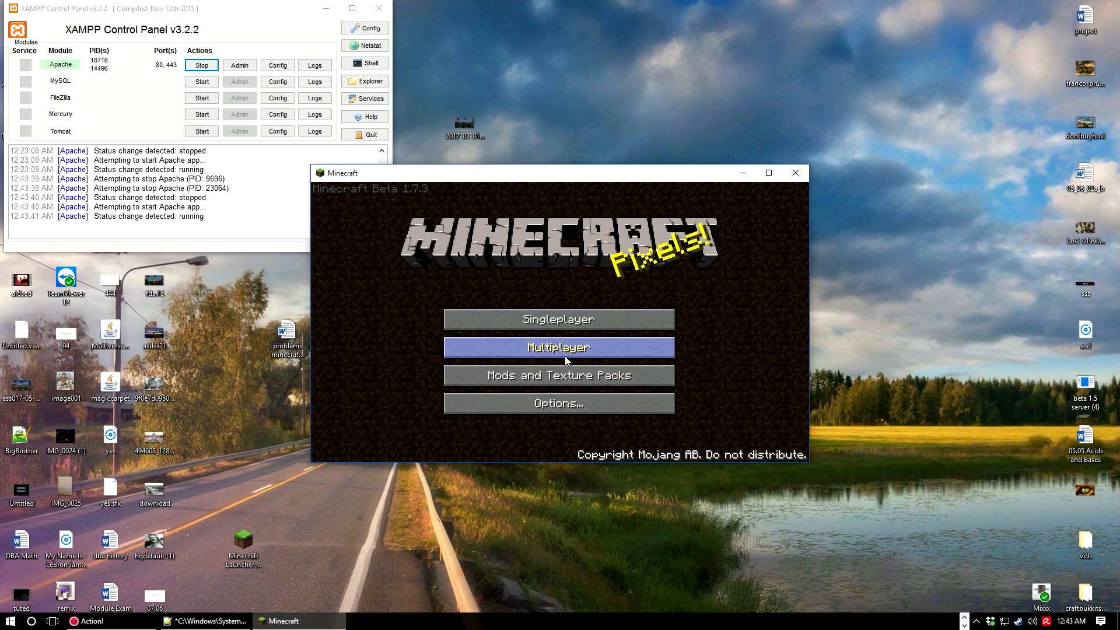
pyautogui.click(558, 347)
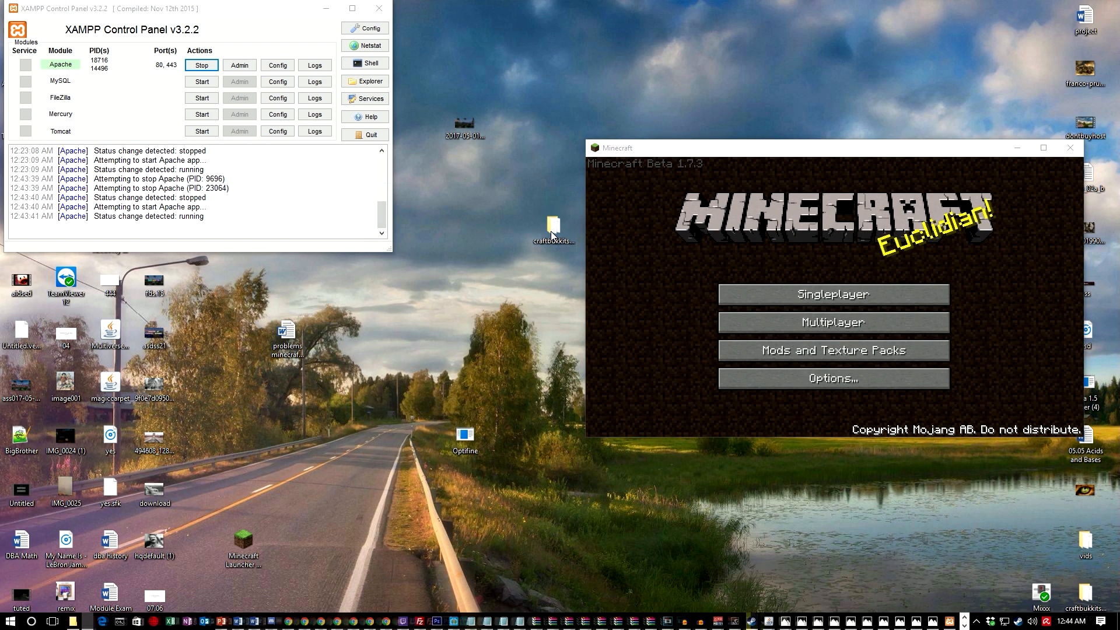
# Launch run.bat in craftbukkitserver, then connect to the server at the local IP from Multiplayer.
pyautogui.doubleClick(551, 230)
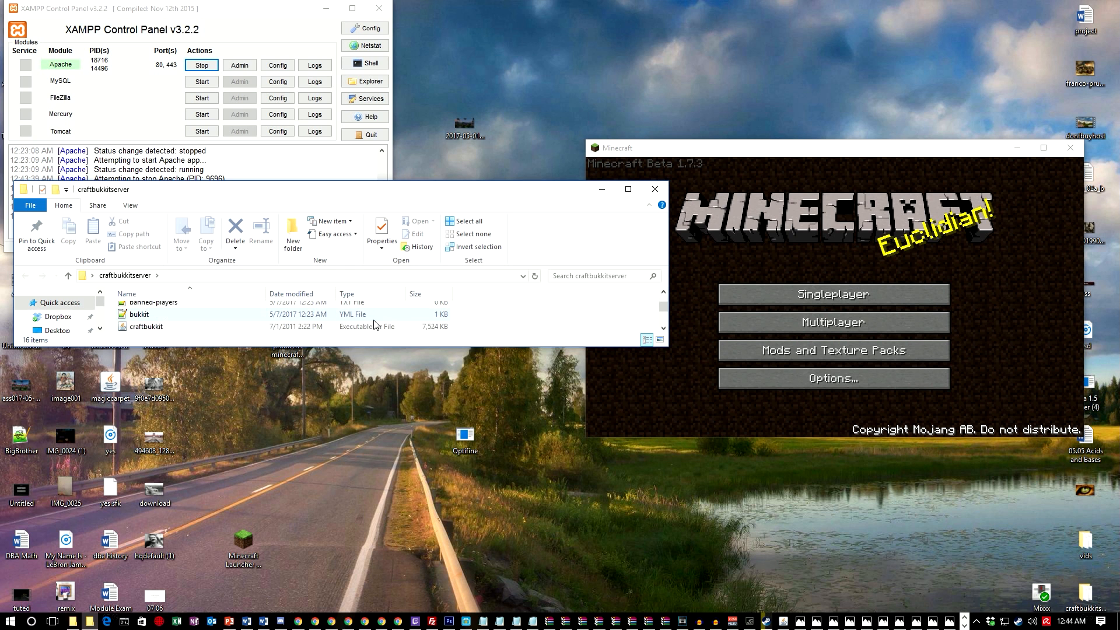
pyautogui.click(133, 314)
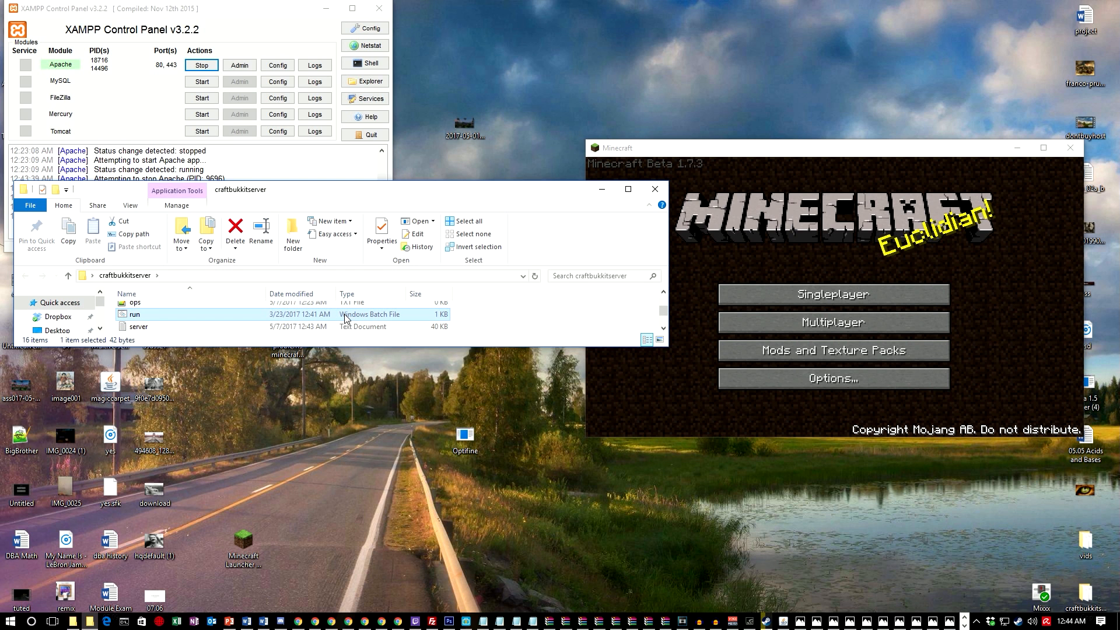
pyautogui.doubleClick(133, 313)
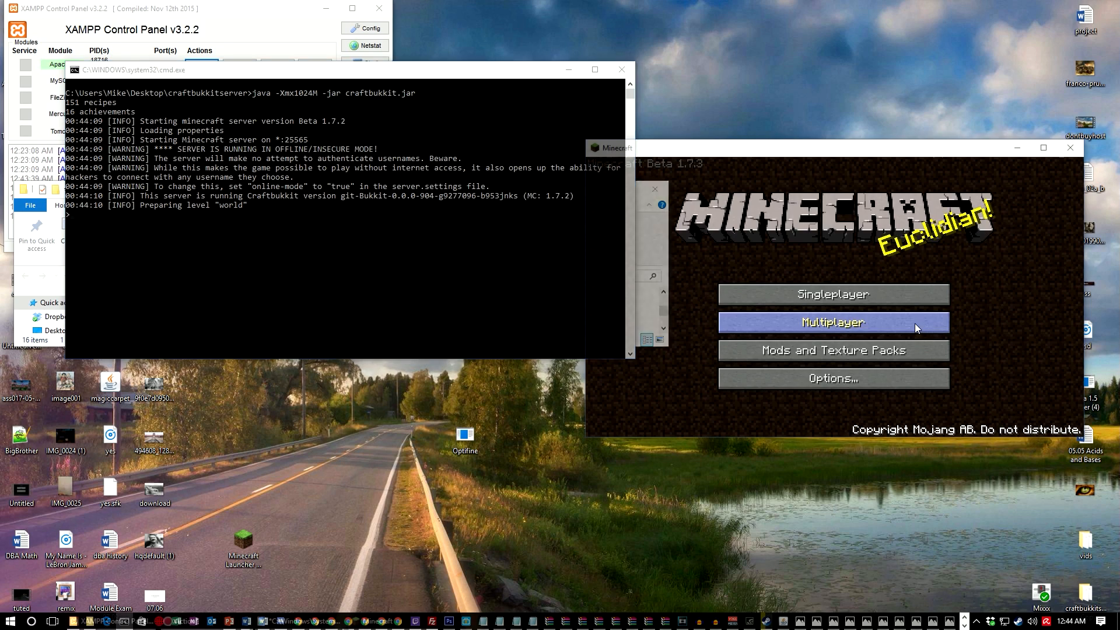
pyautogui.click(832, 322)
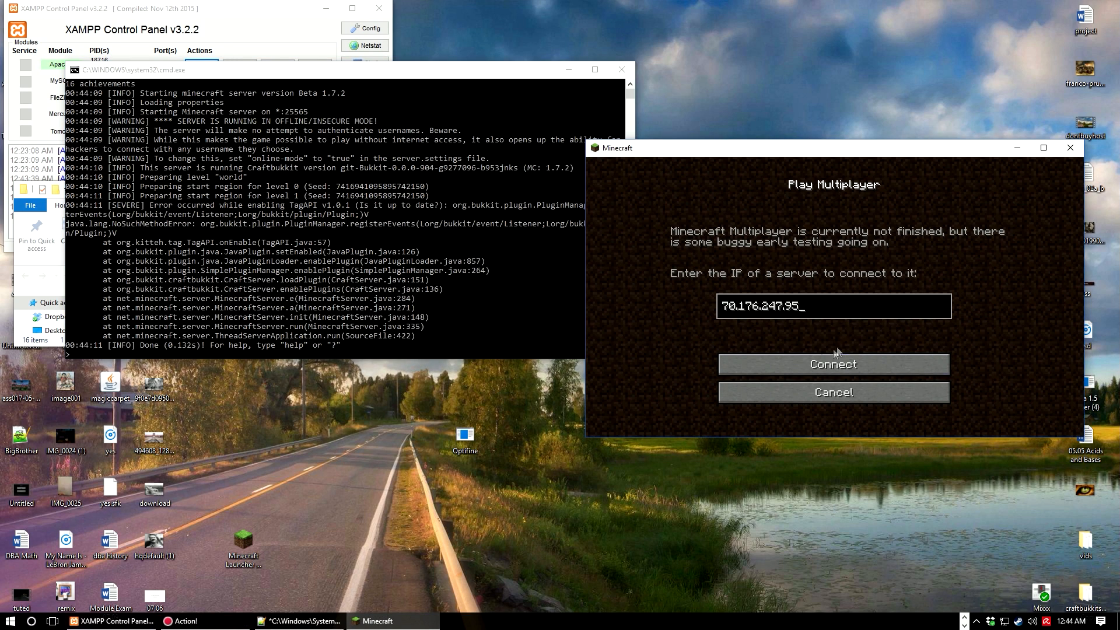
pyautogui.click(832, 364)
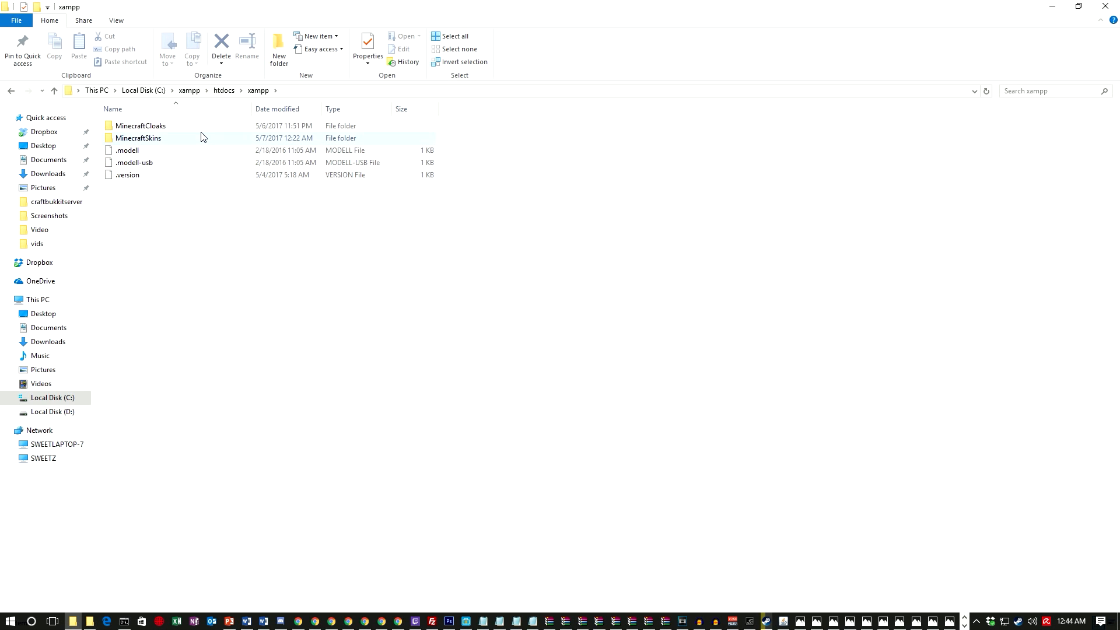
# Rename the new skin file in htdocs\xampp\MinecraftSkins to DwarfMike.
pyautogui.click(138, 138)
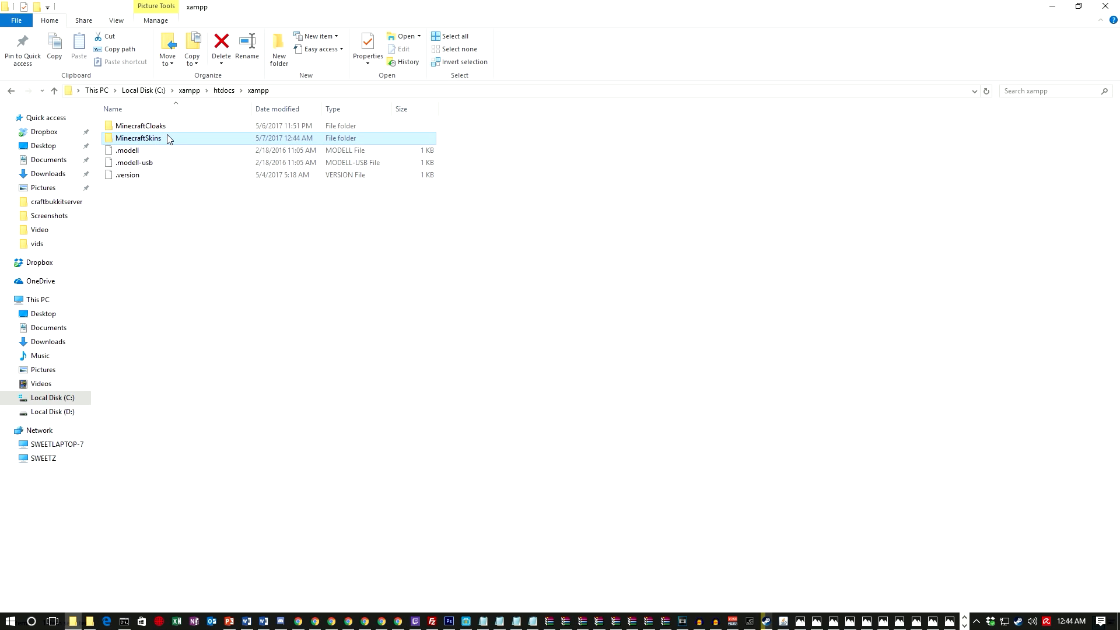
pyautogui.doubleClick(138, 137)
pyautogui.write('D')
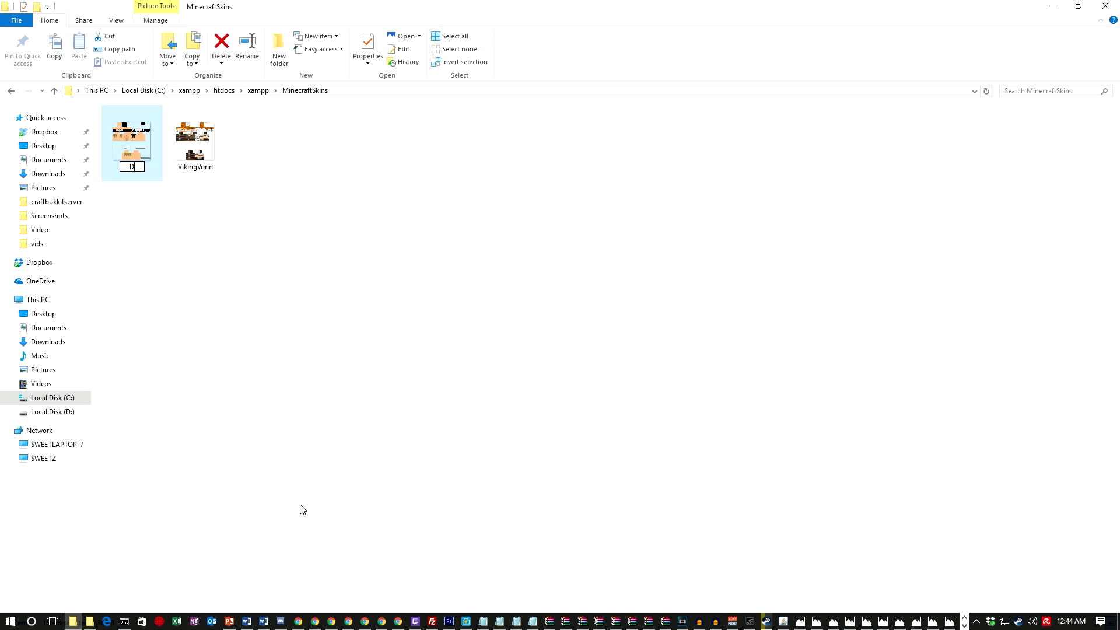
pyautogui.write('warfMi')
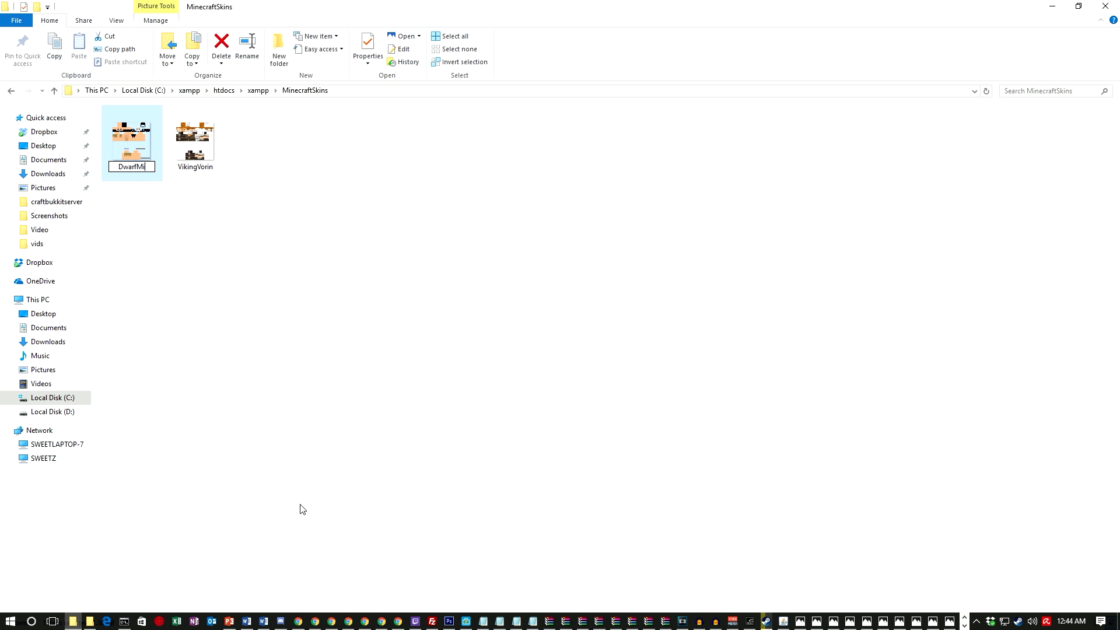
pyautogui.press('Return')
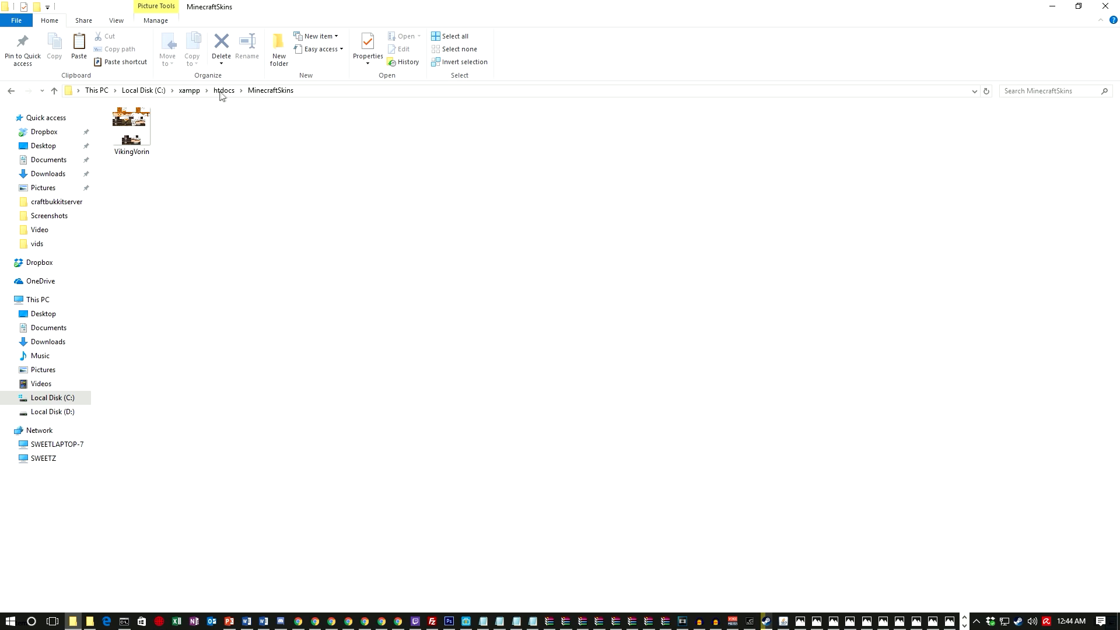
# Copy the DwarfMike skin into the MinecraftSkins folders under htdocs\img and dashboard.
pyautogui.click(224, 91)
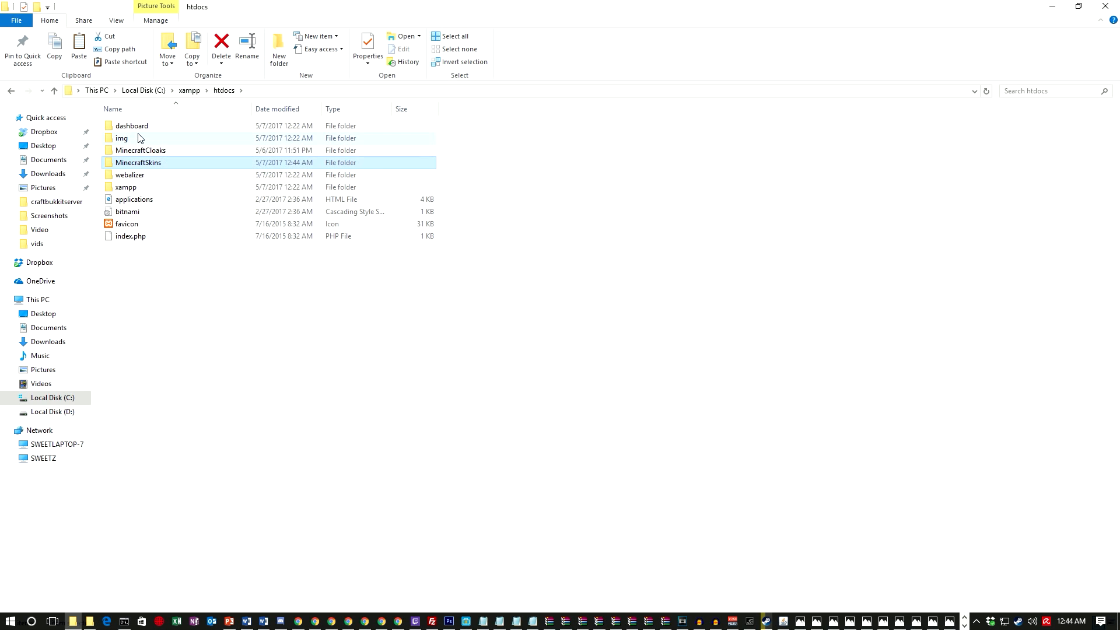
pyautogui.doubleClick(138, 163)
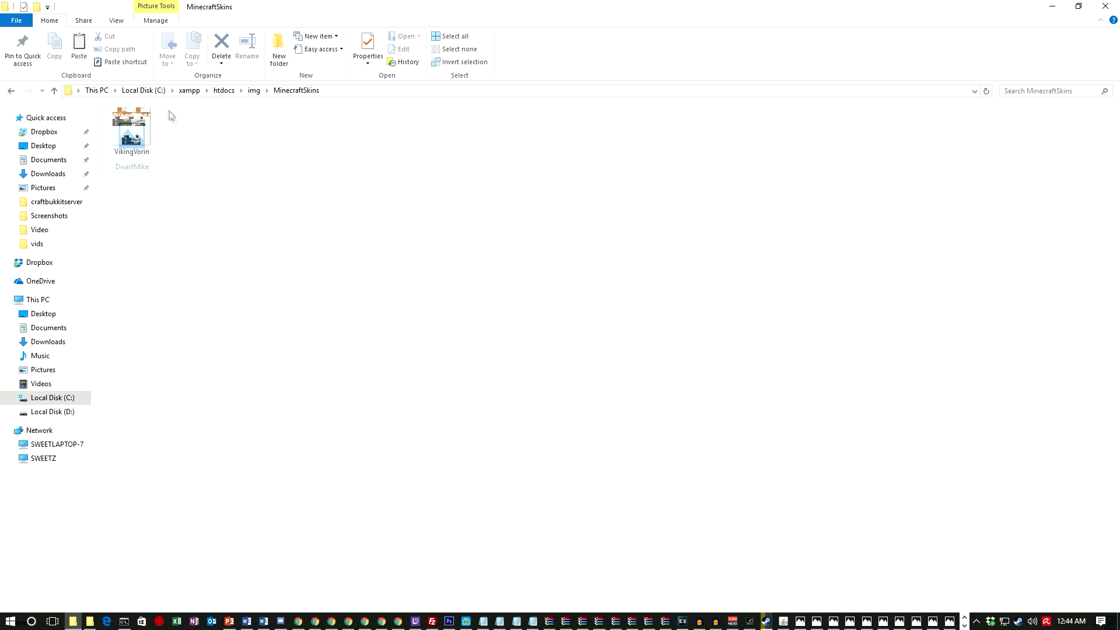
pyautogui.click(223, 90)
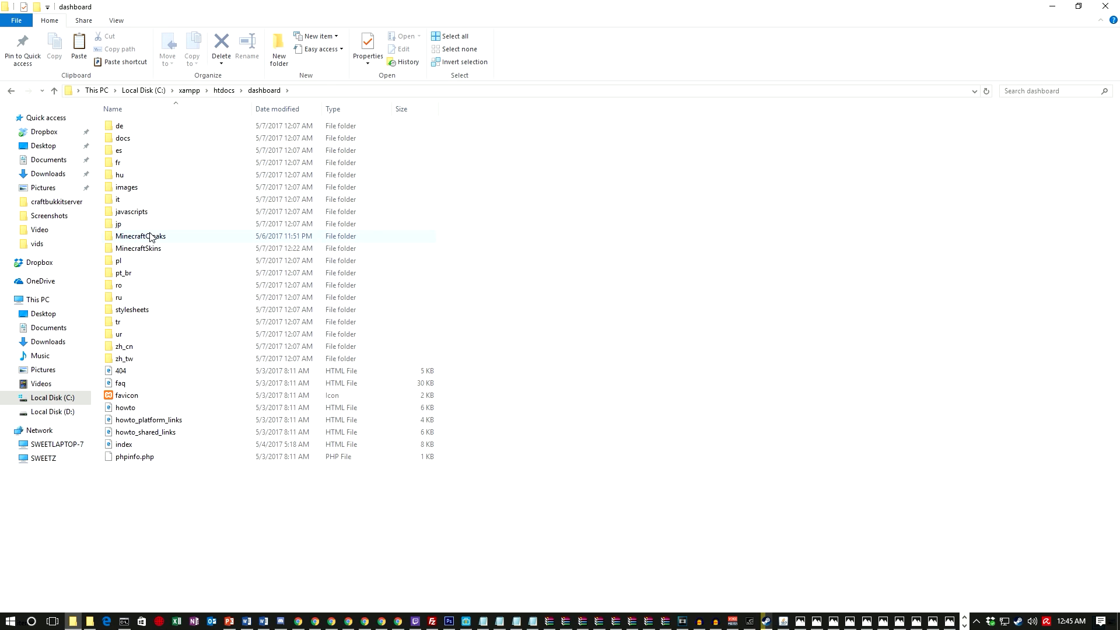
pyautogui.doubleClick(138, 247)
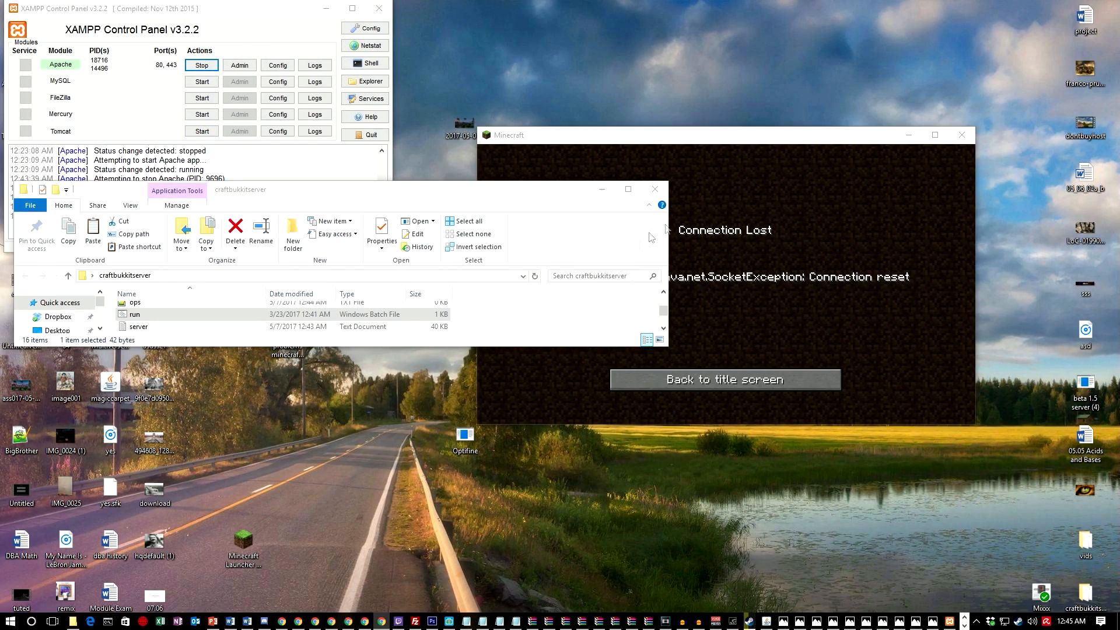
pyautogui.click(200, 66)
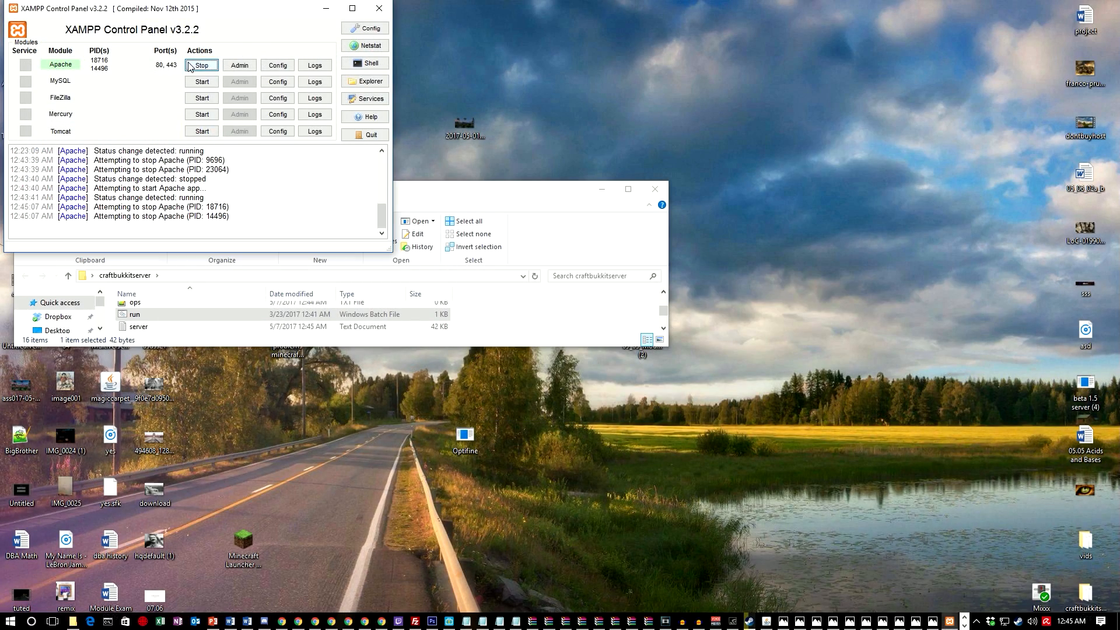
pyautogui.click(134, 313)
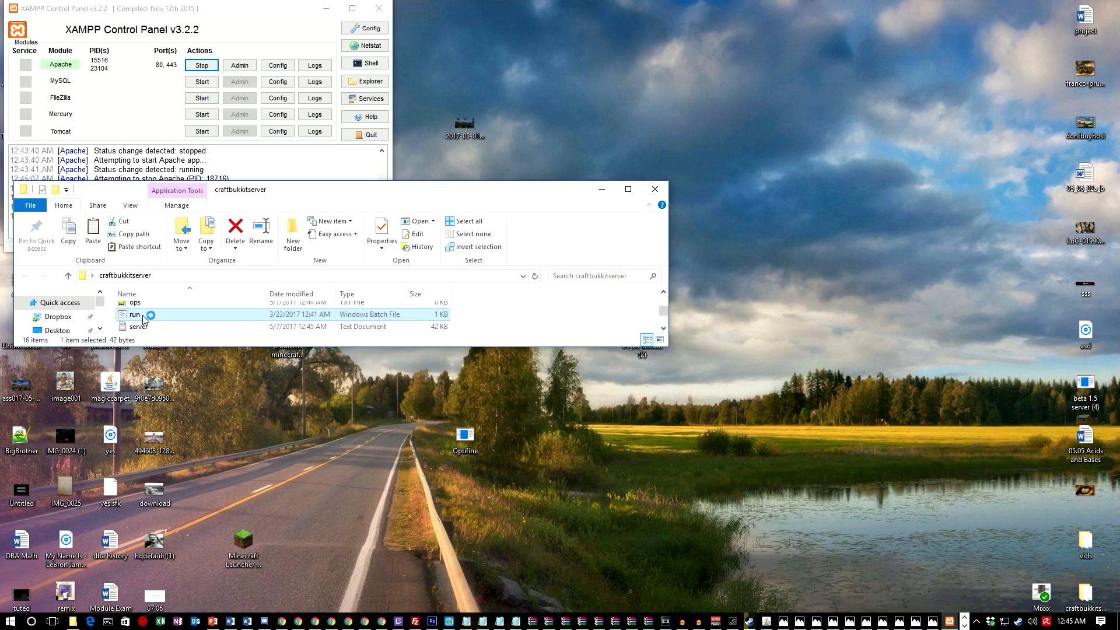
pyautogui.doubleClick(134, 314)
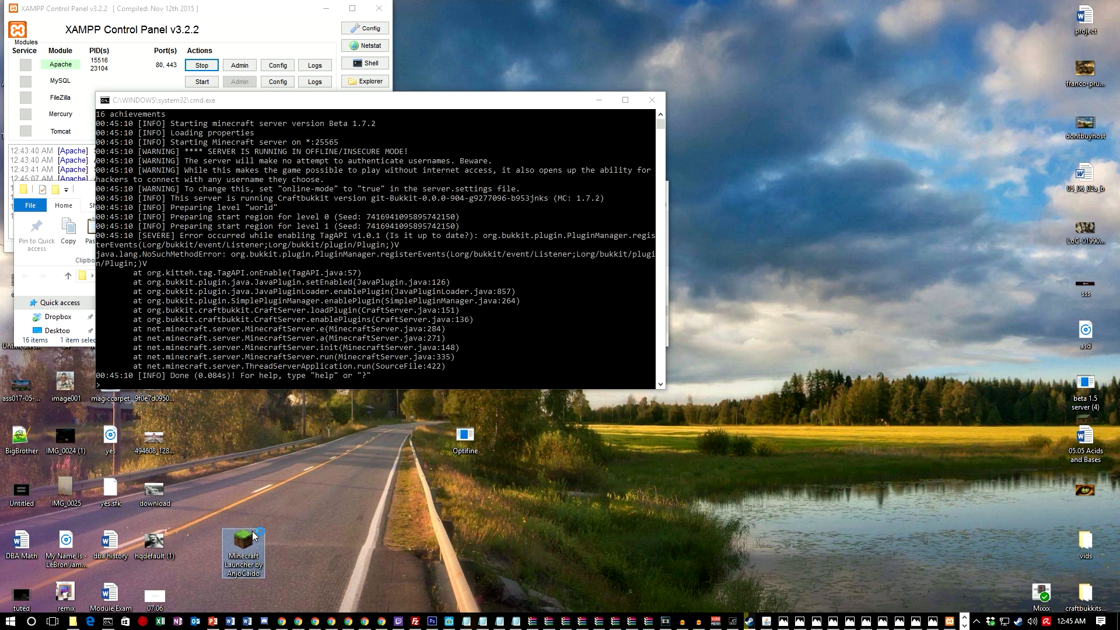
pyautogui.doubleClick(243, 546)
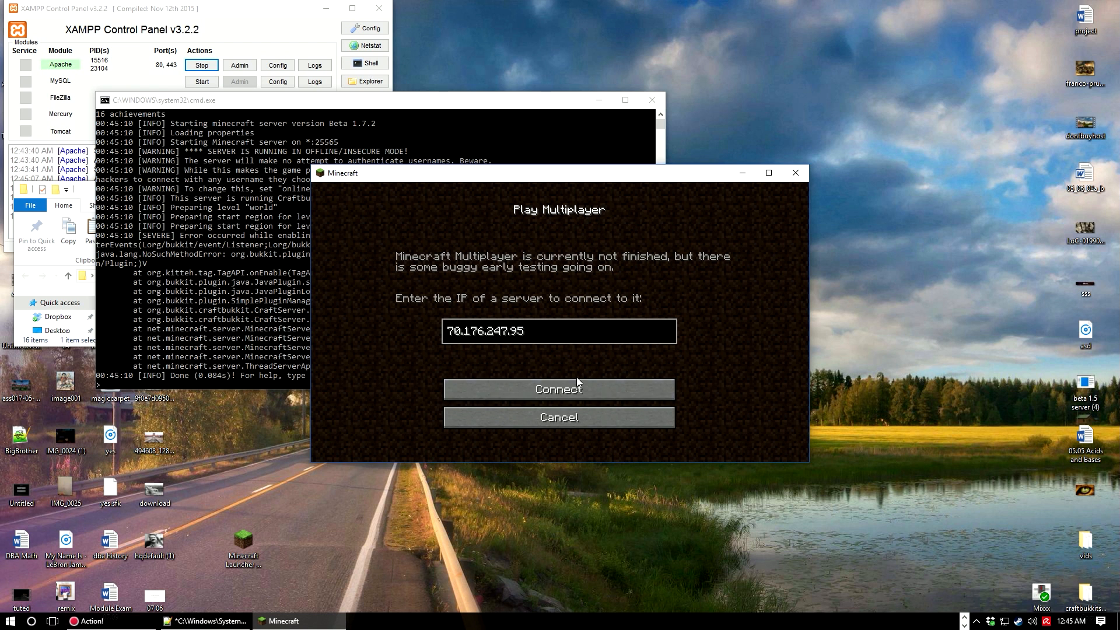
# Connect to the local server as DwarfMike and walk along the sandy beach.
pyautogui.click(557, 388)
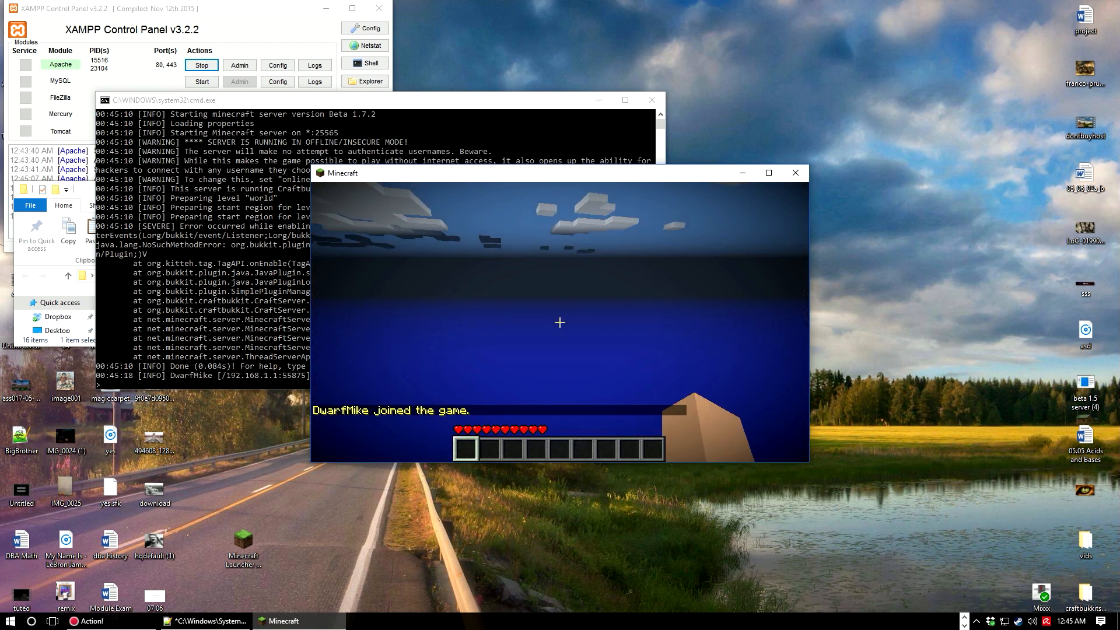
pyautogui.press('e')
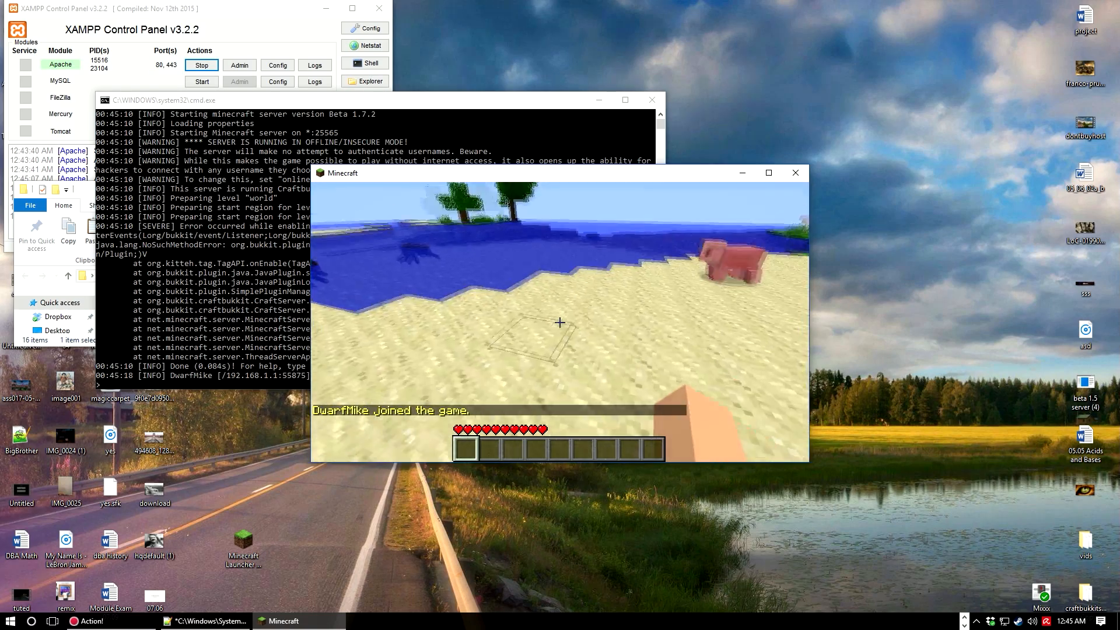
pyautogui.moveTo(559, 322)
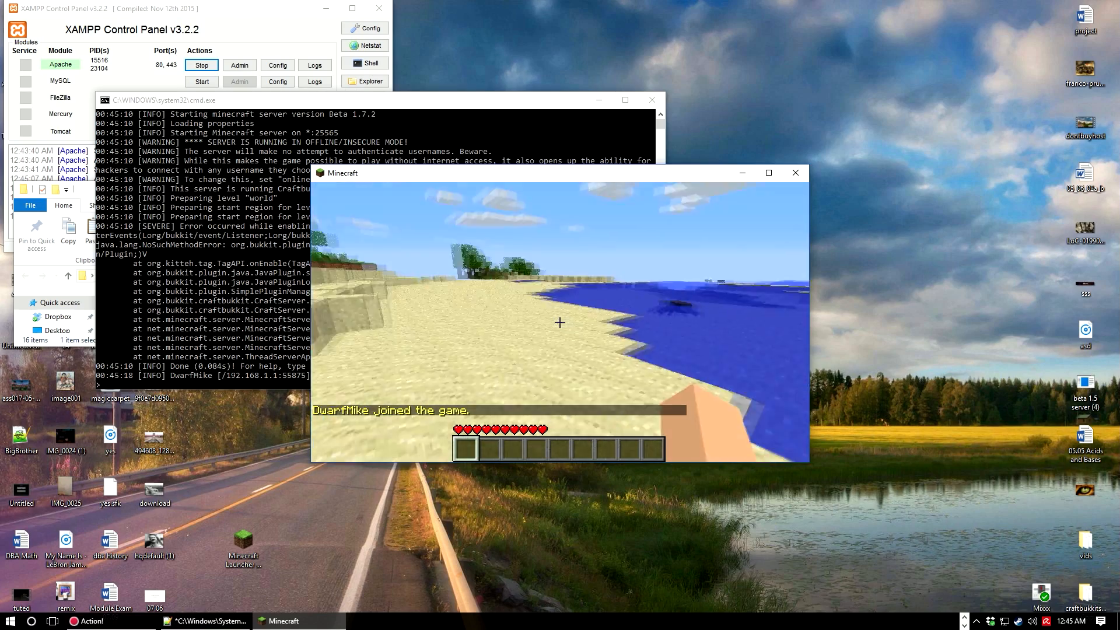
pyautogui.moveTo(559, 322)
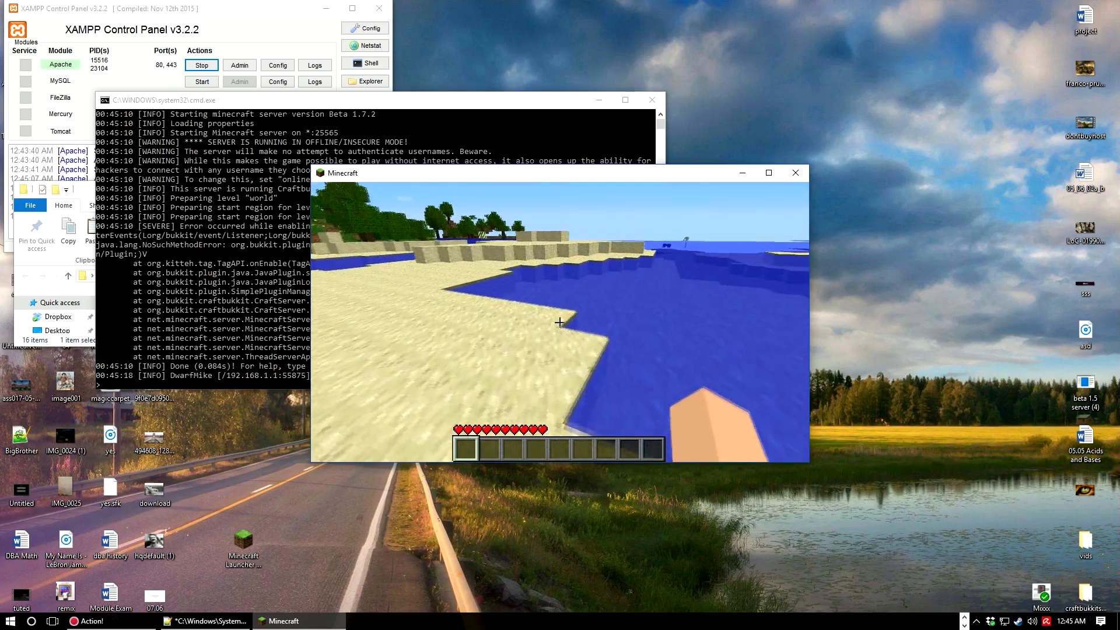
pyautogui.moveTo(559, 322)
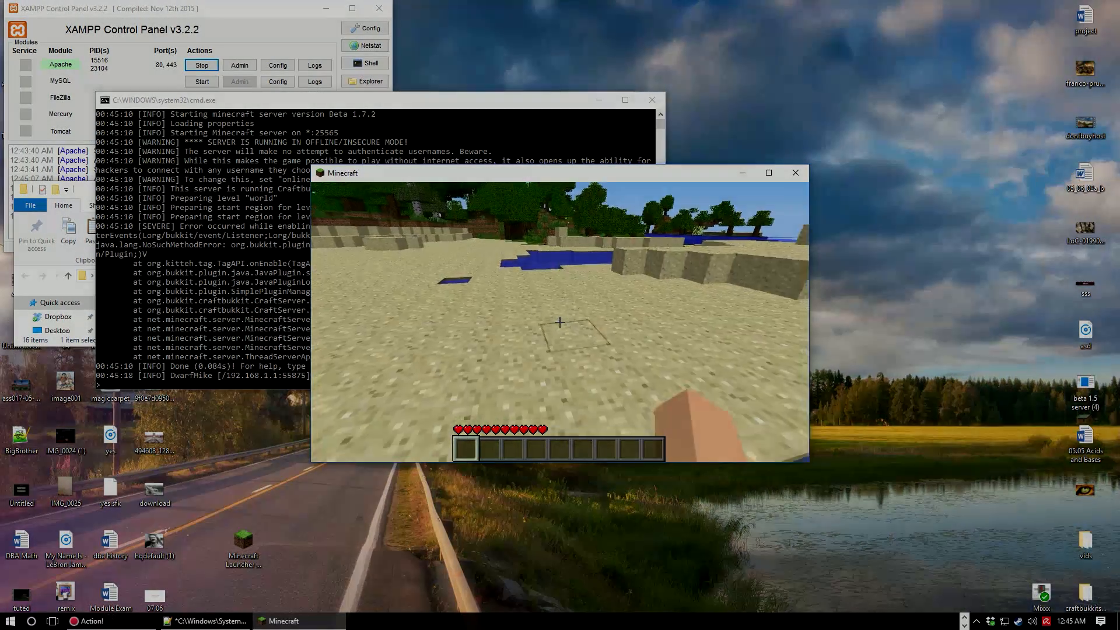